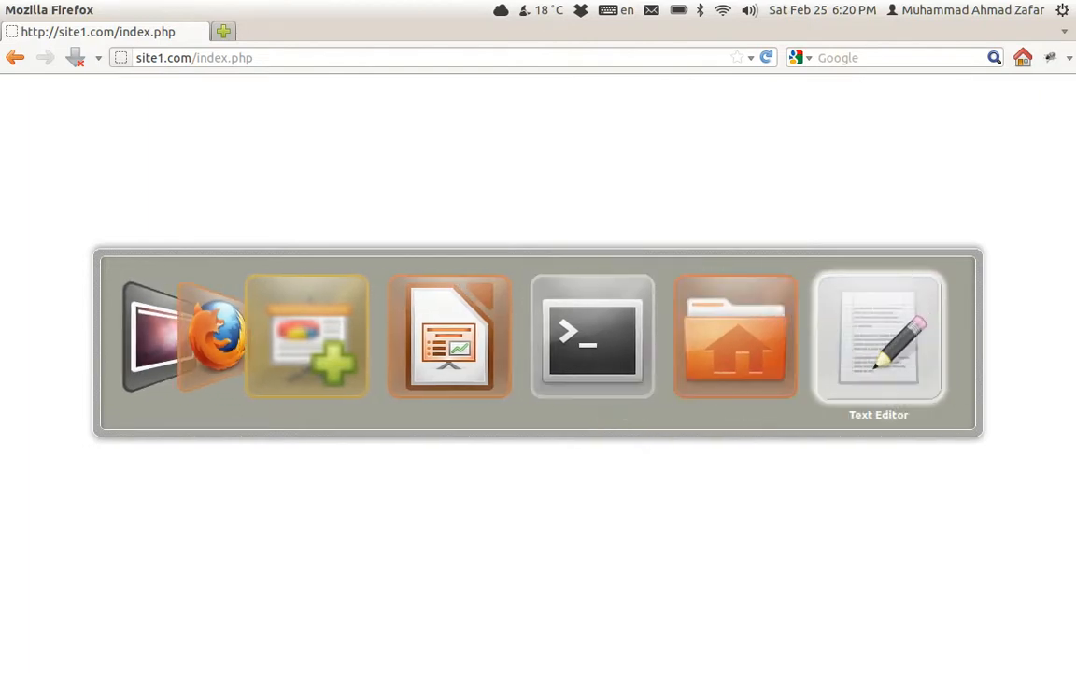
Step: Bring the text editor showing index.php to the front
click(878, 336)
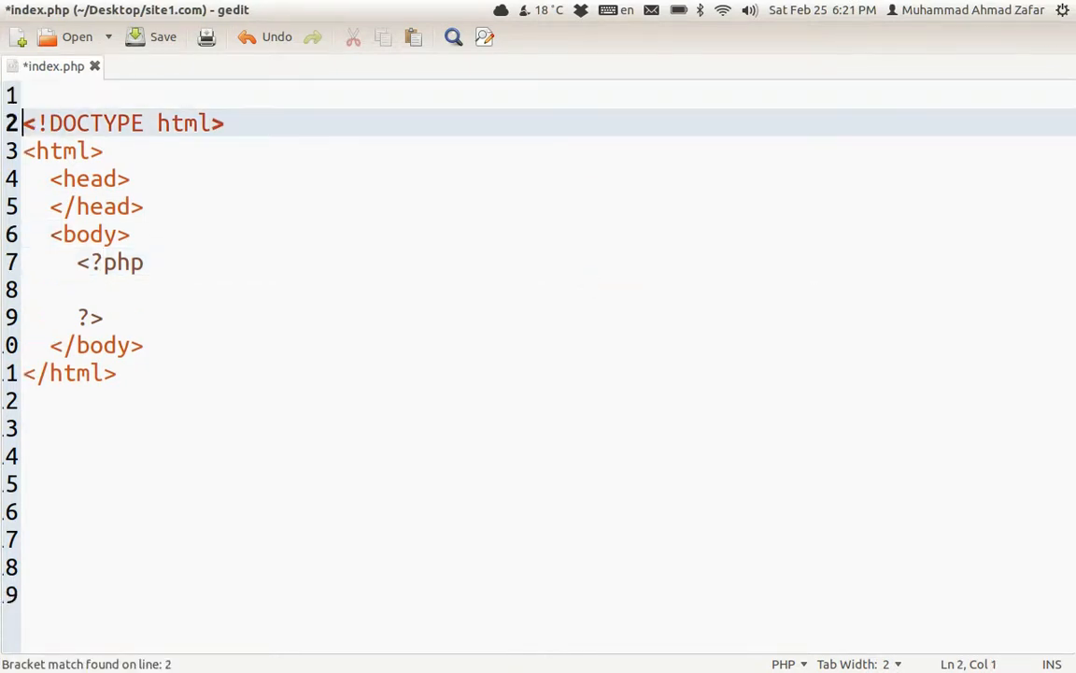
text(<?php)
text(?>)
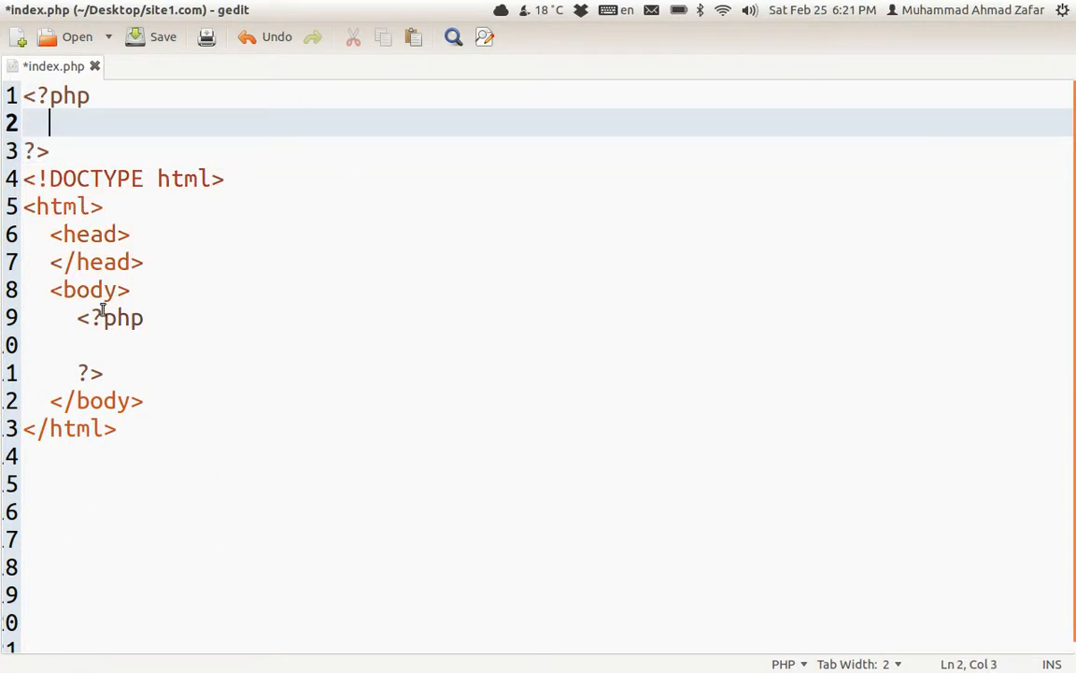
mouse_move(308, 378)
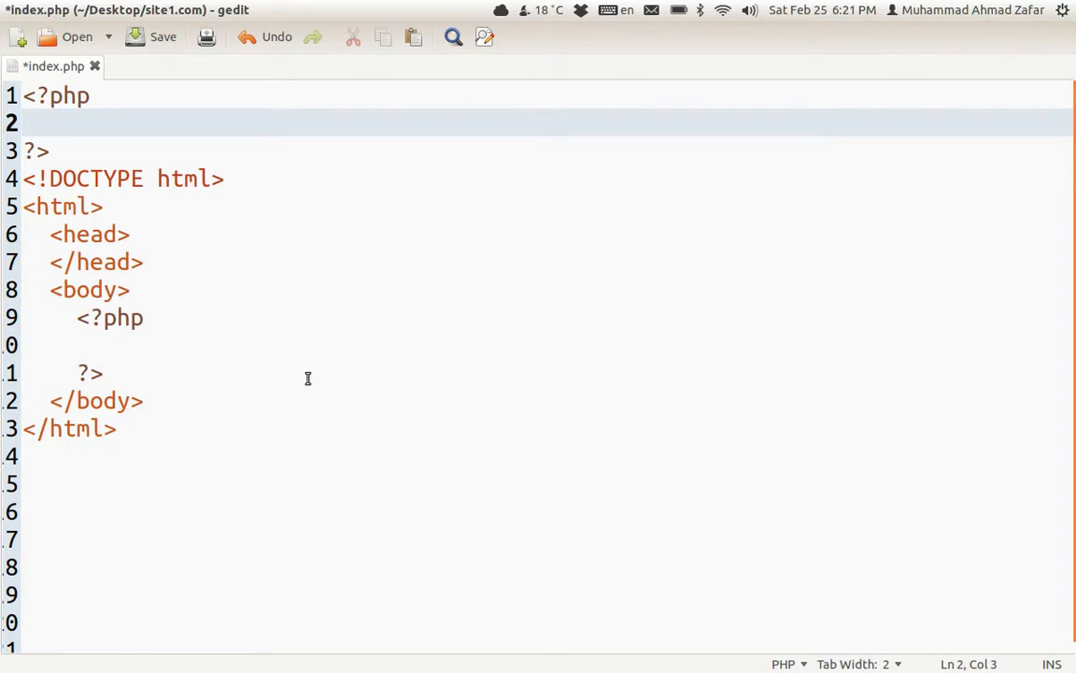
text($sit)
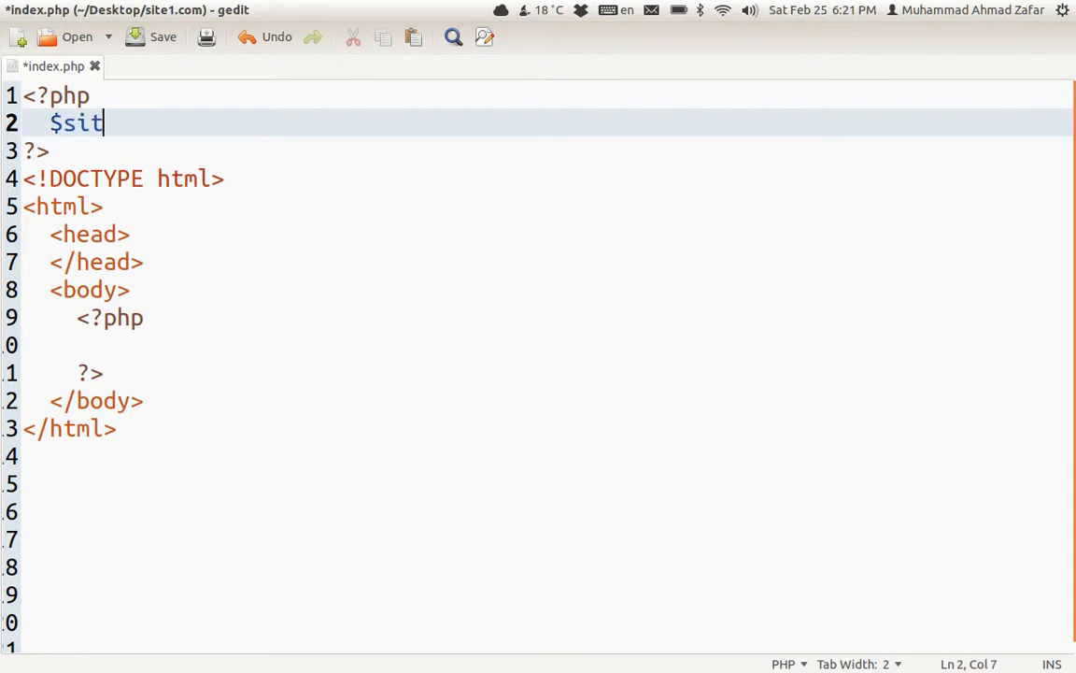
text(e-)
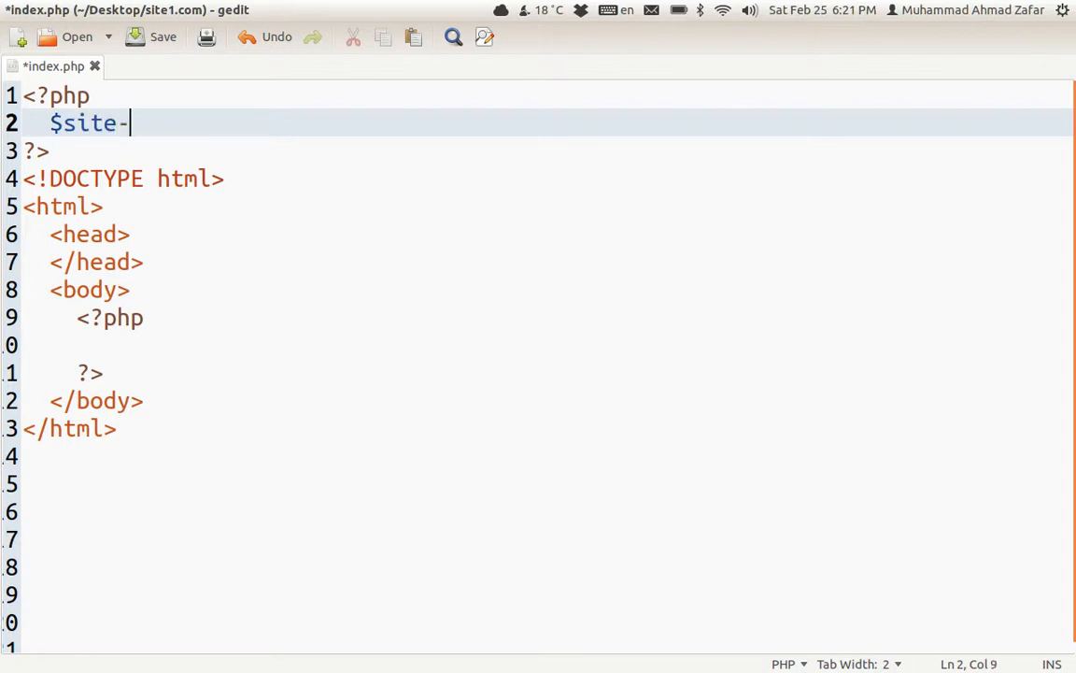
text(_name)
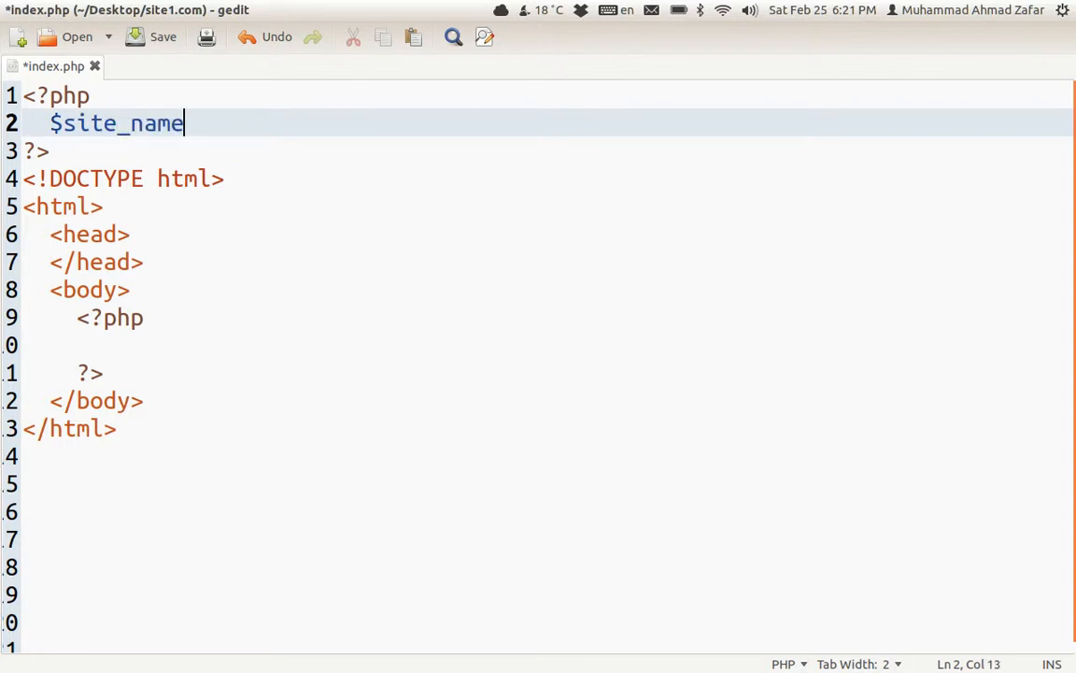
text(= 'www.';)
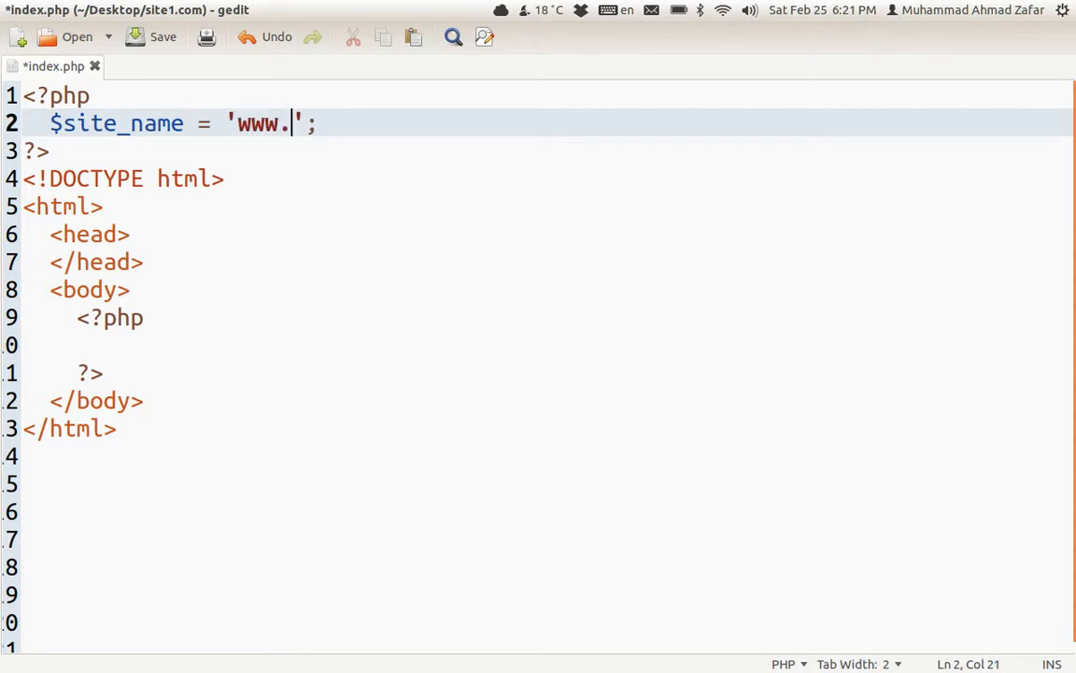
text(step4wd.com)
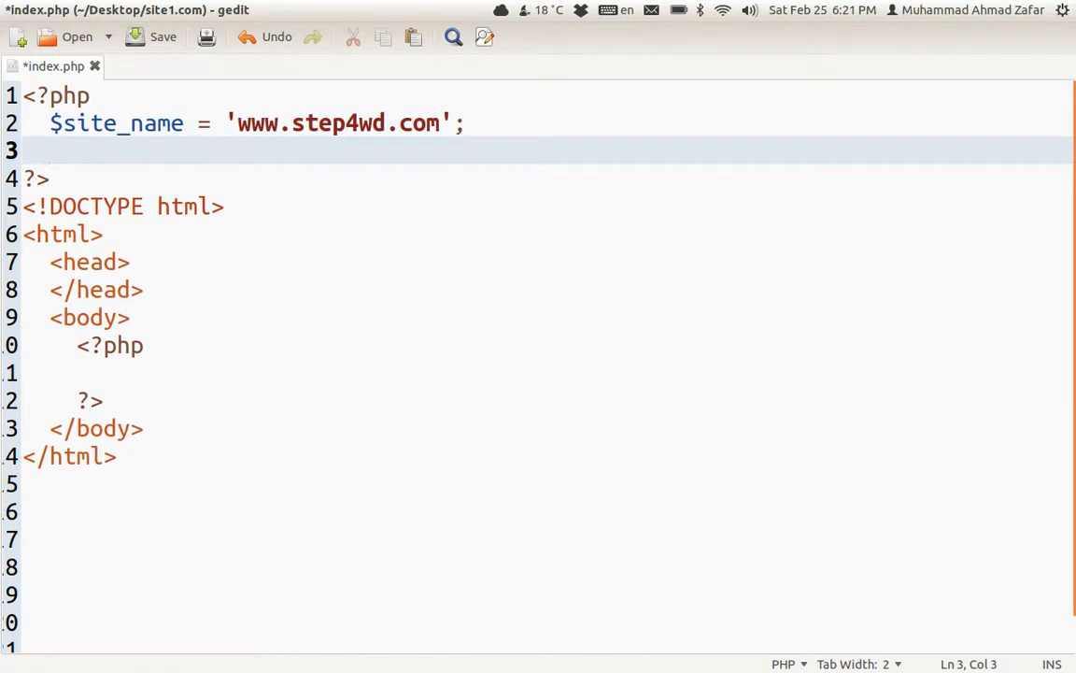
Step: Add setcookie('site_name', $site_name) and save index.php
text(set)
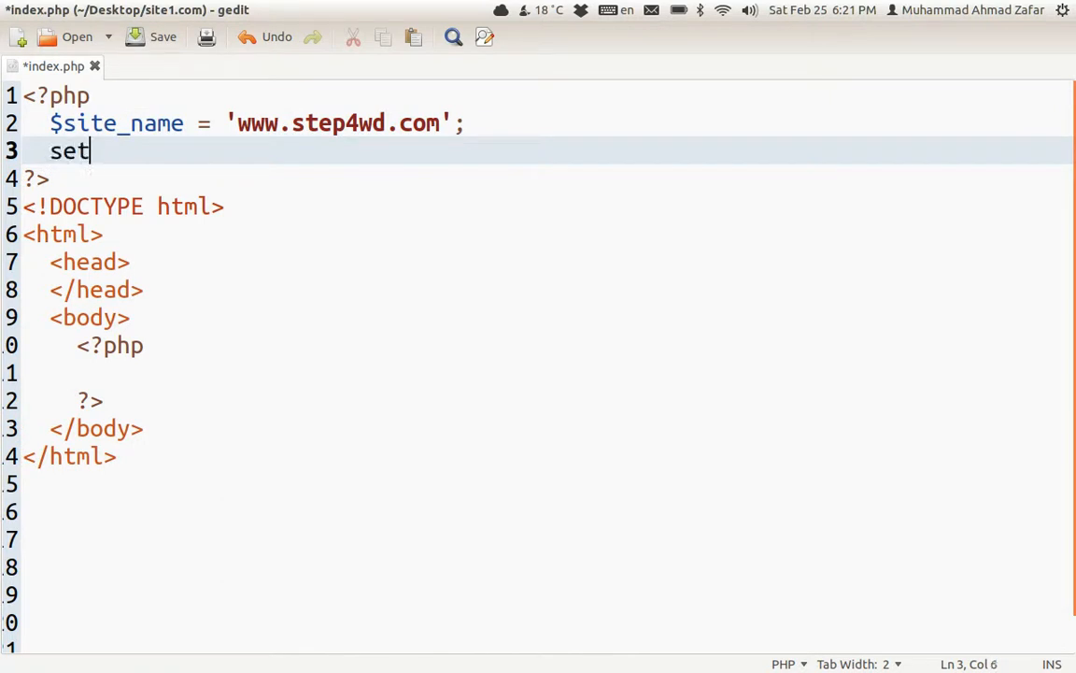
text(cookie( ' );)
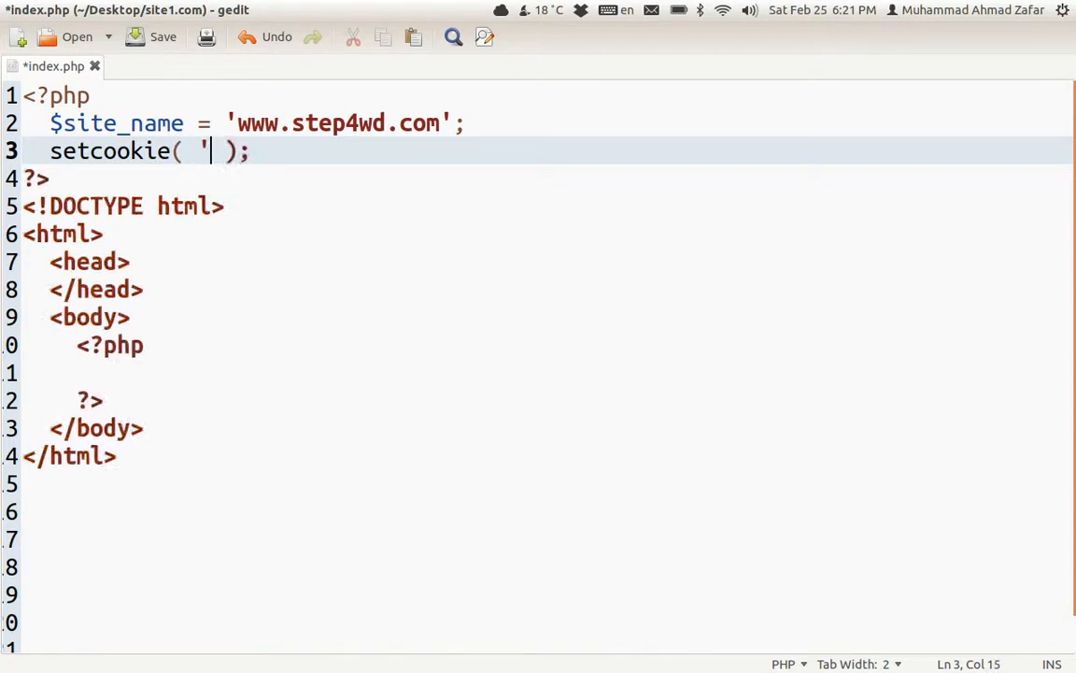
text(')
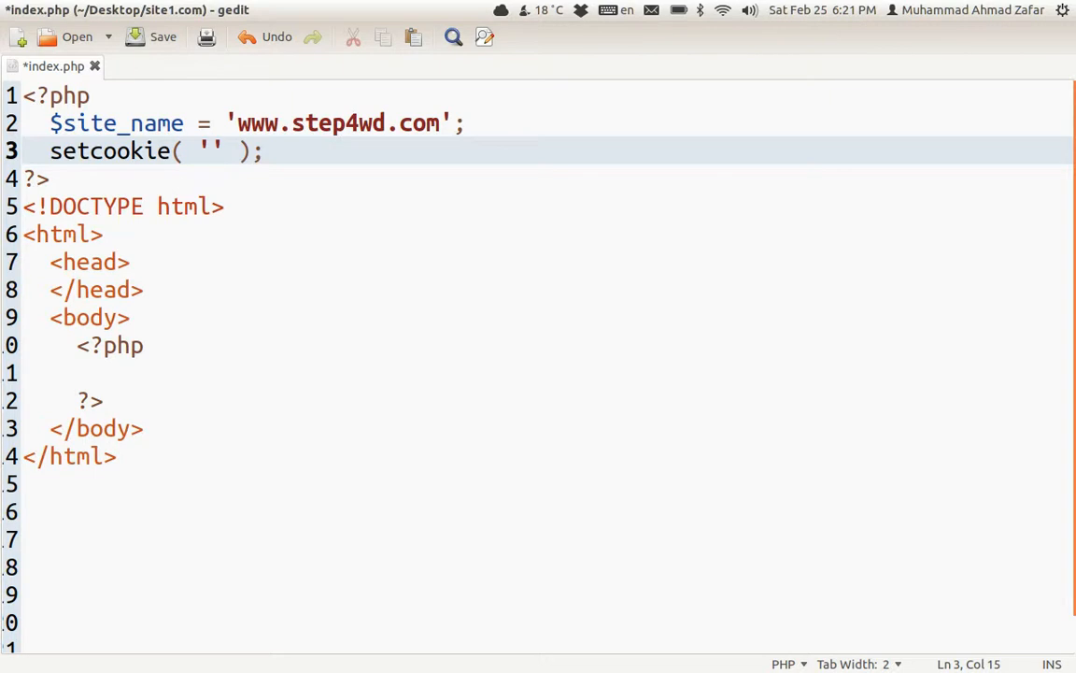
text(sit)
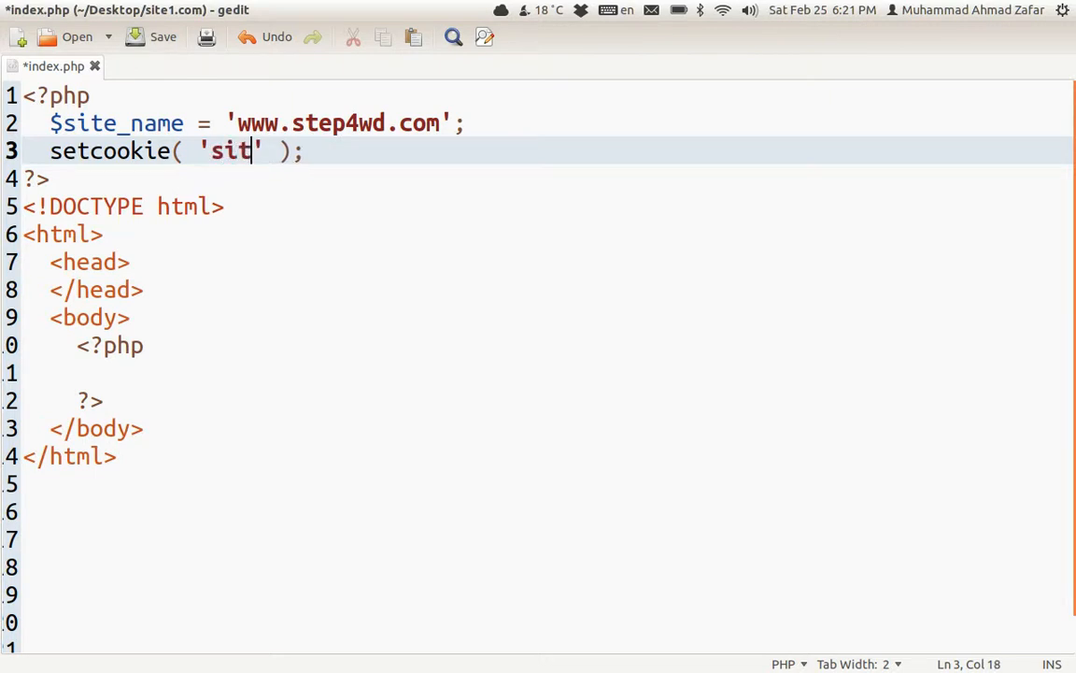
text(e_name)
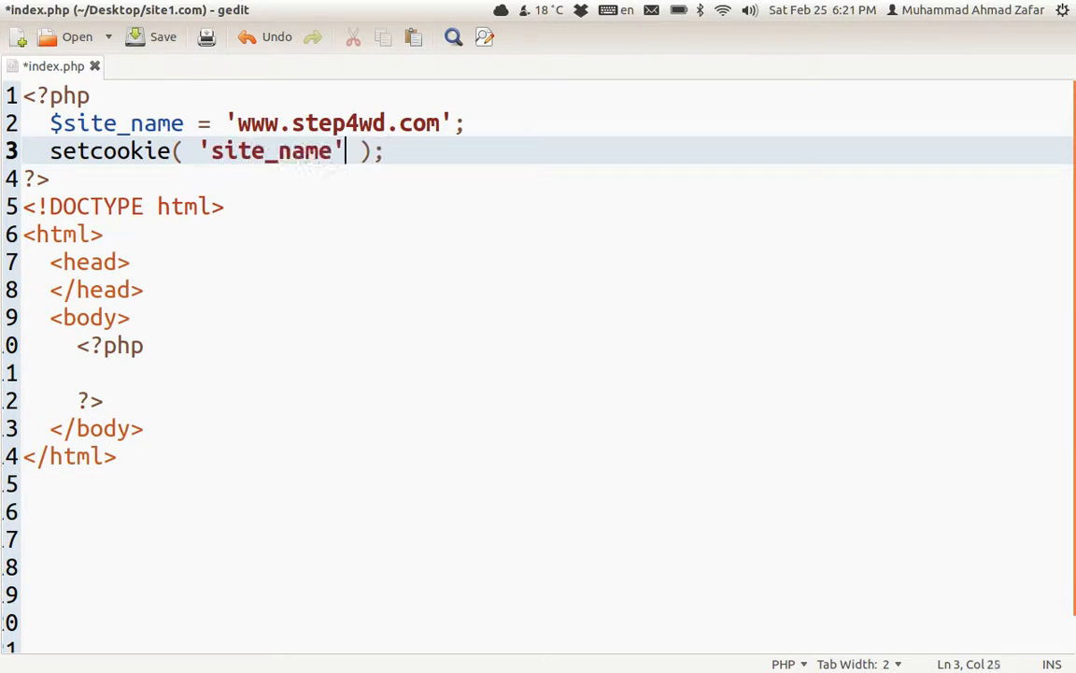
text(, '')
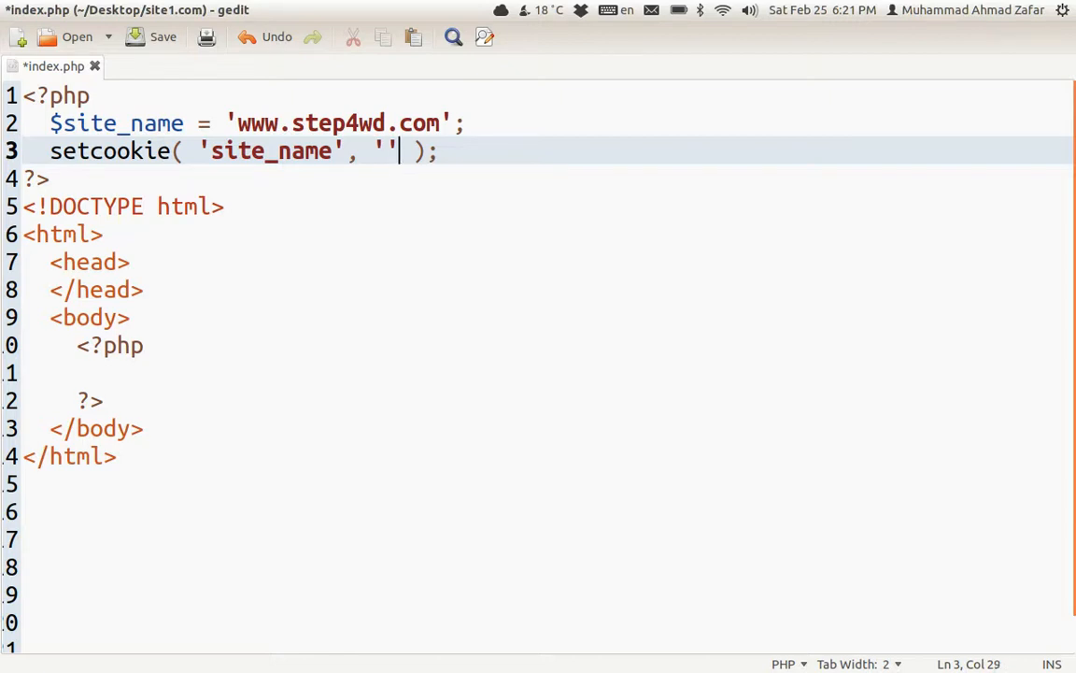
text($s)
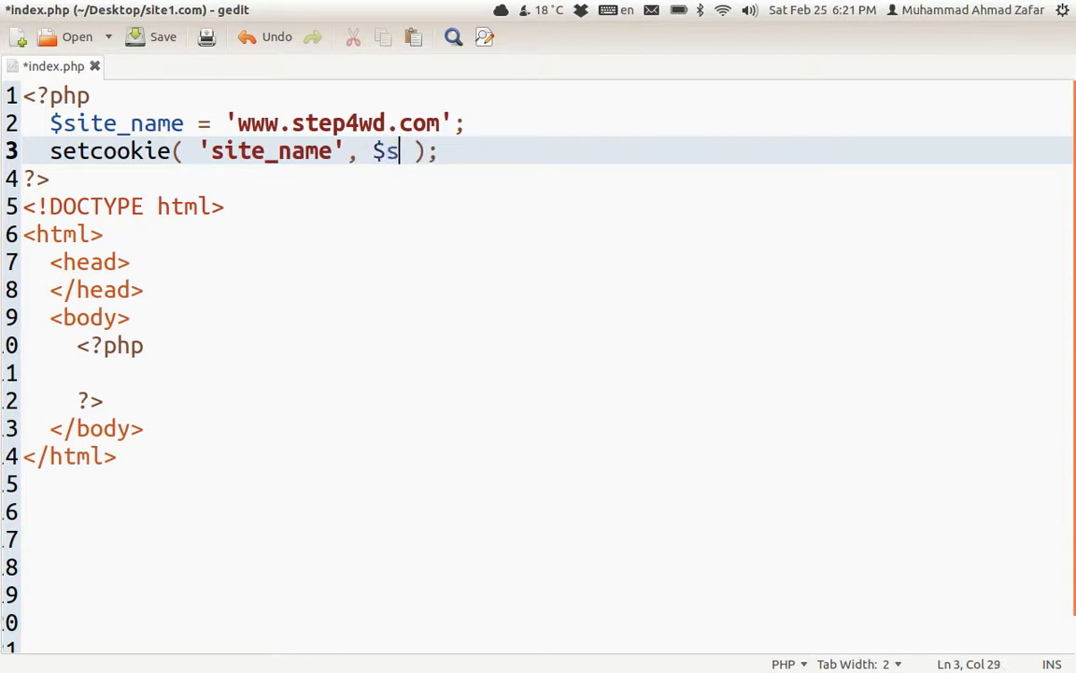
text(ite_name)
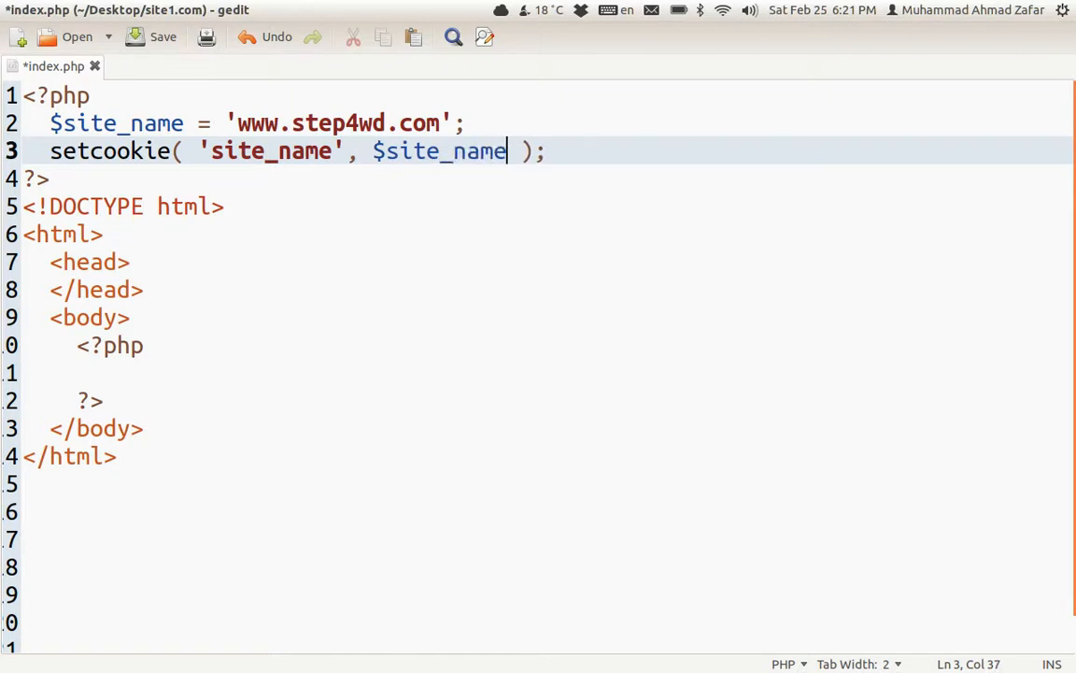
key(ctrl+s)
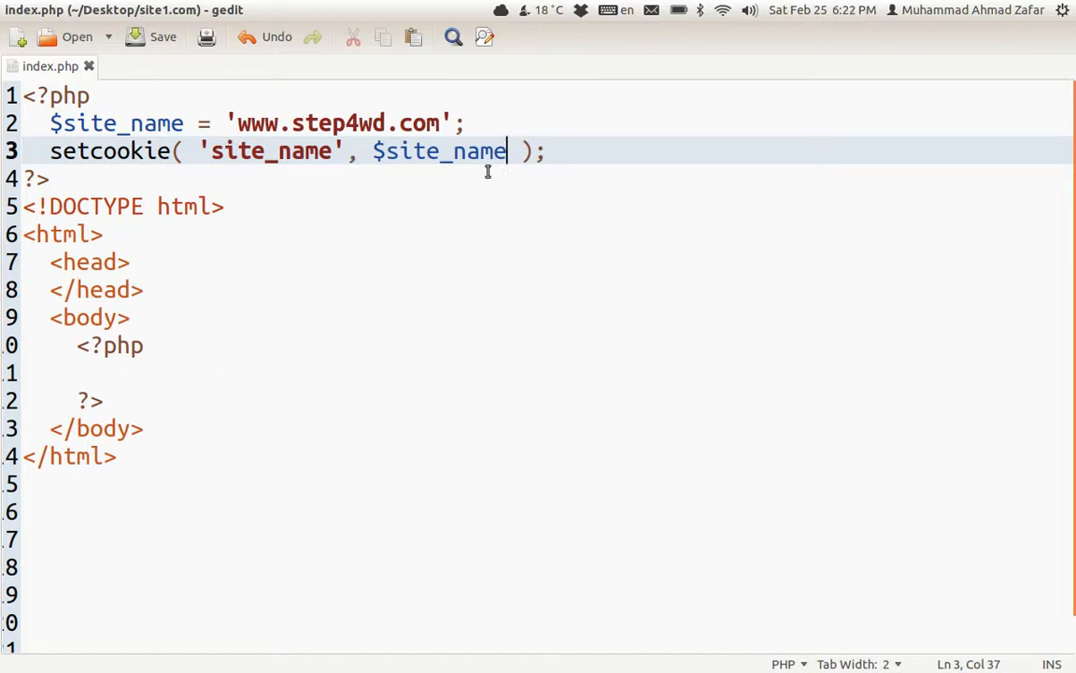
Step: Echo 'Cookie has been created' inside the body's PHP block
click(103, 372)
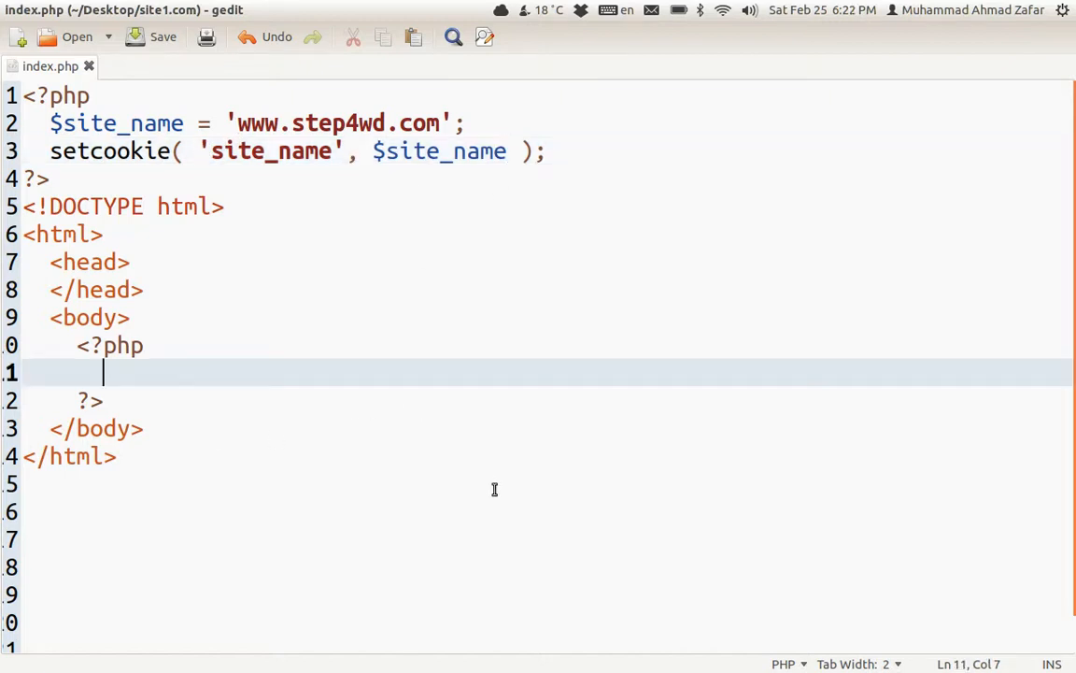
text(ech)
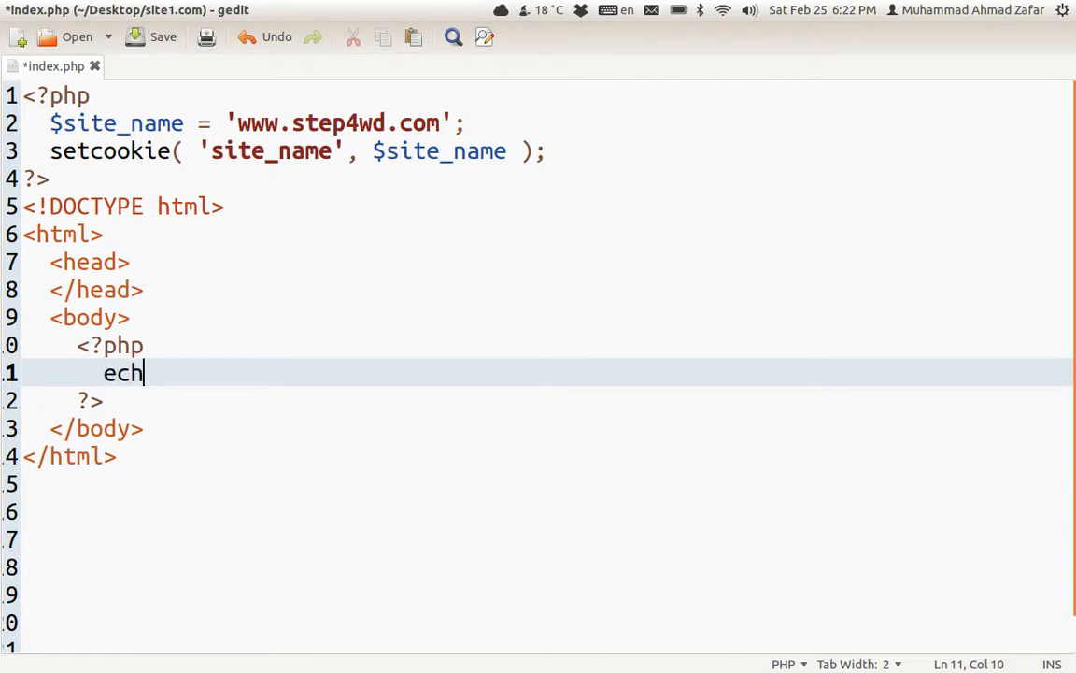
text(o '';)
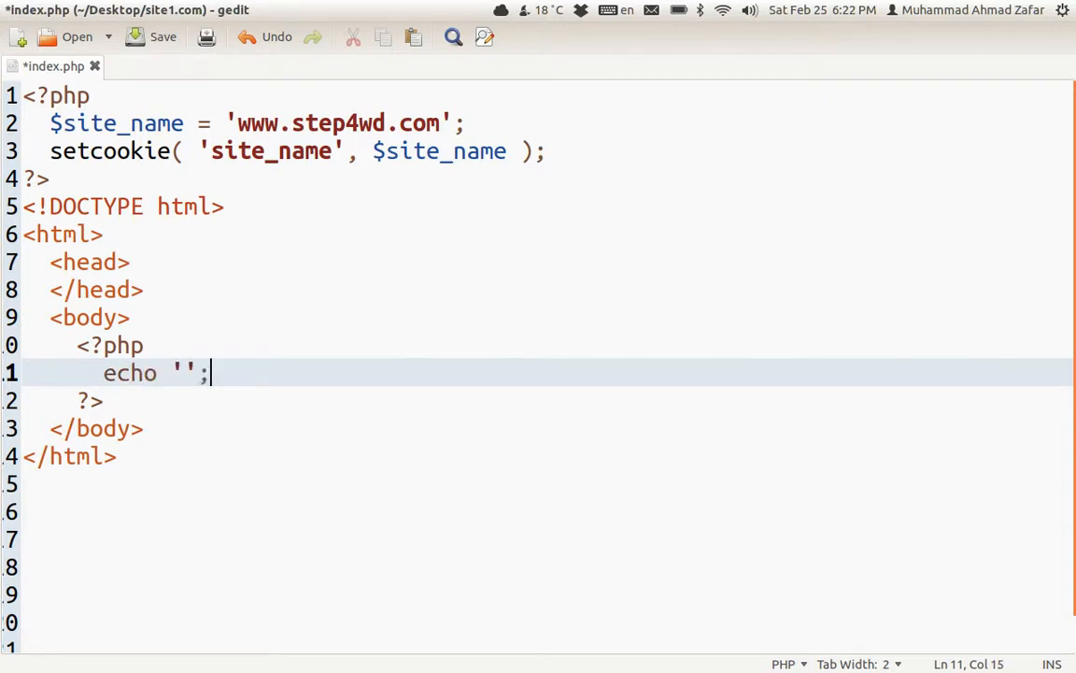
text(Cookie)
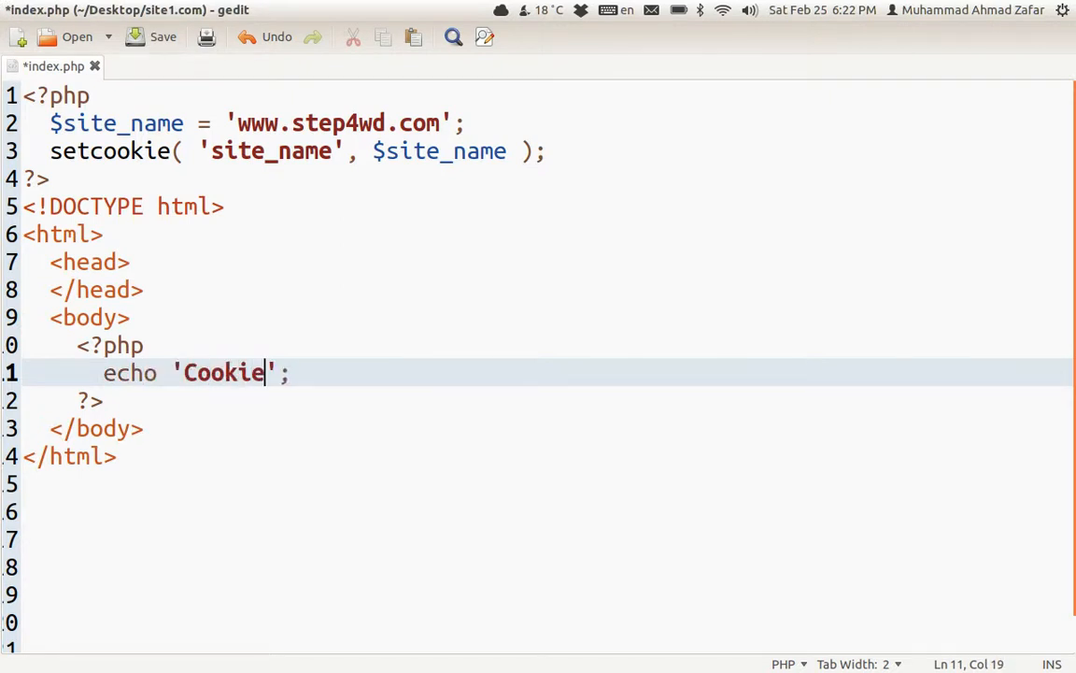
text(has been c)
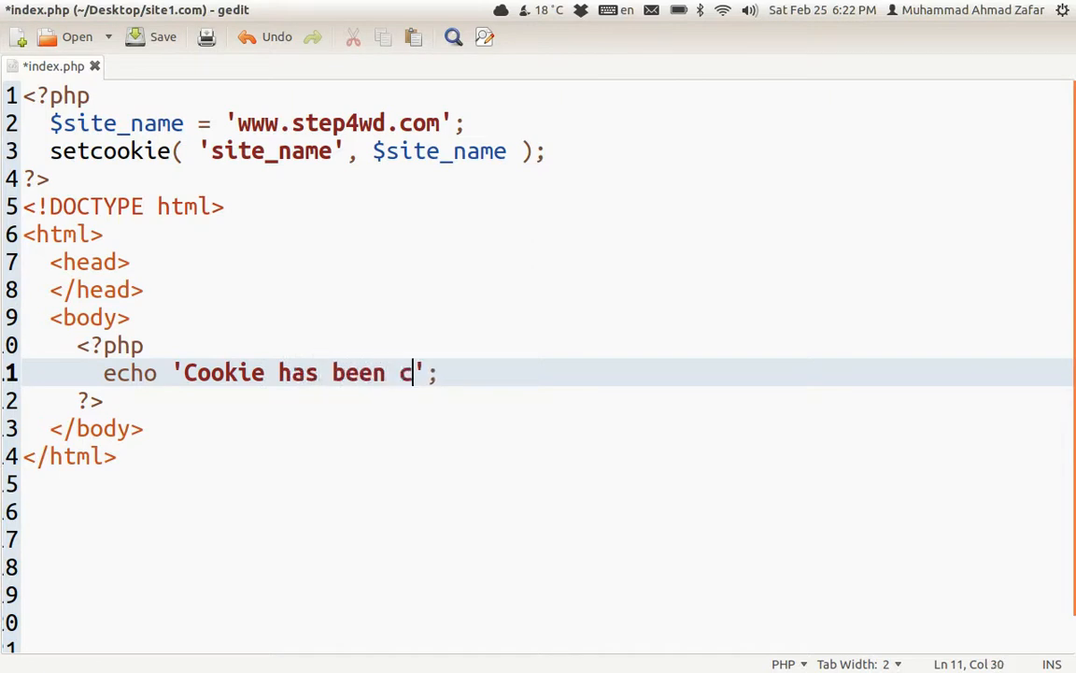
text(reated)
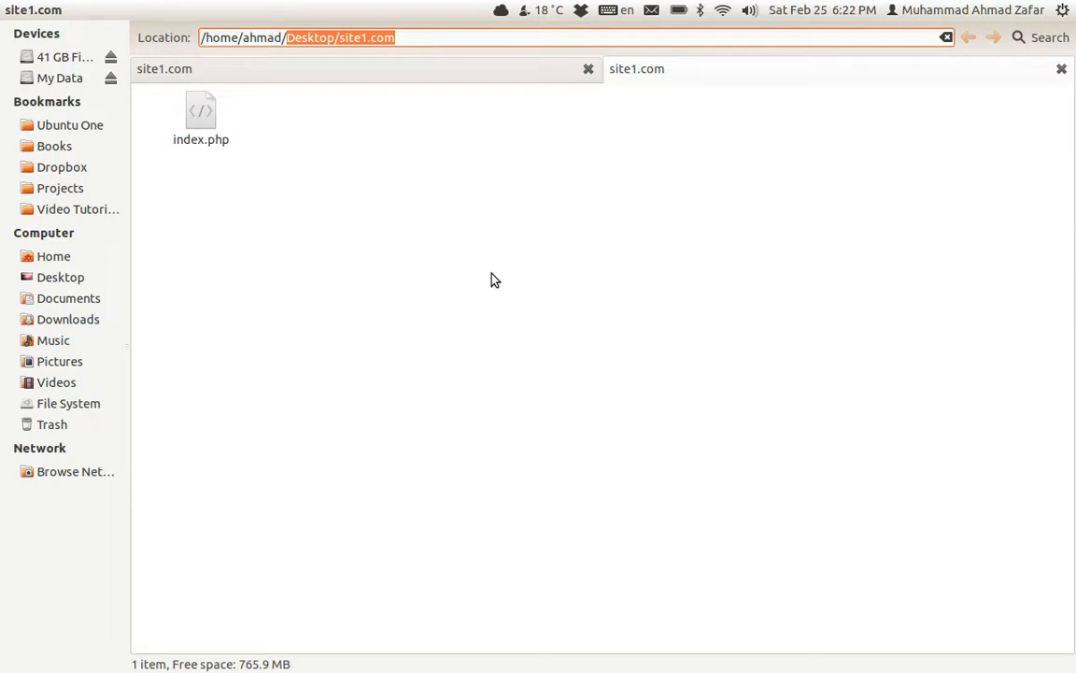
Step: Browse into the hidden .mozilla Firefox profile folder and locate cookies.sqlite and its .bak file
text(/home/ahmad/.m)
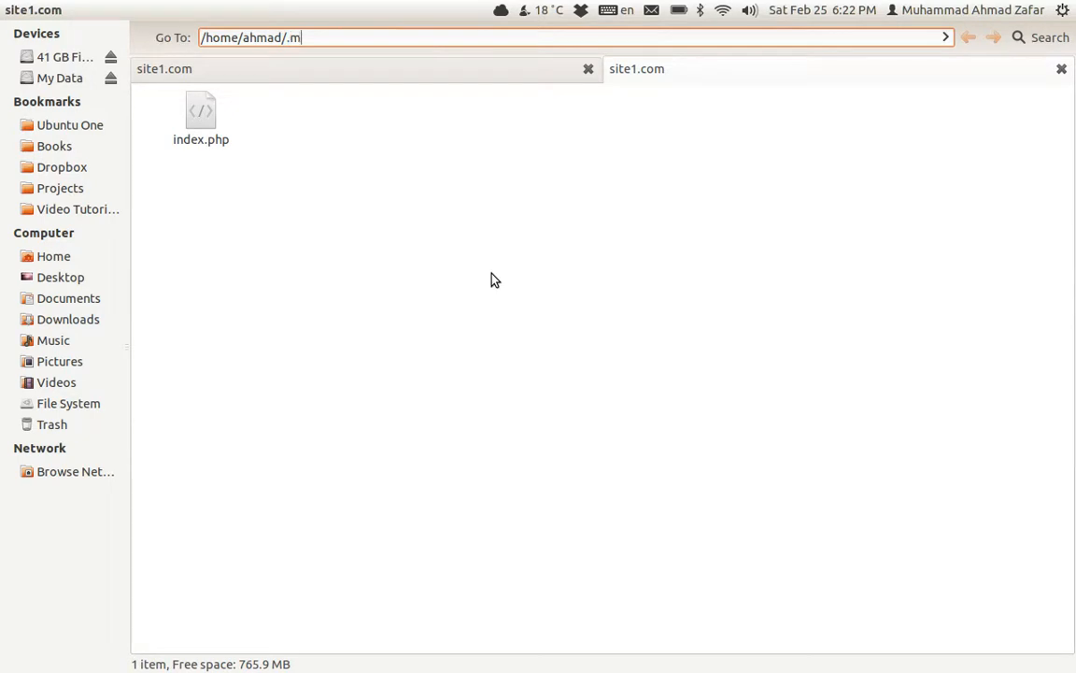
key(Return)
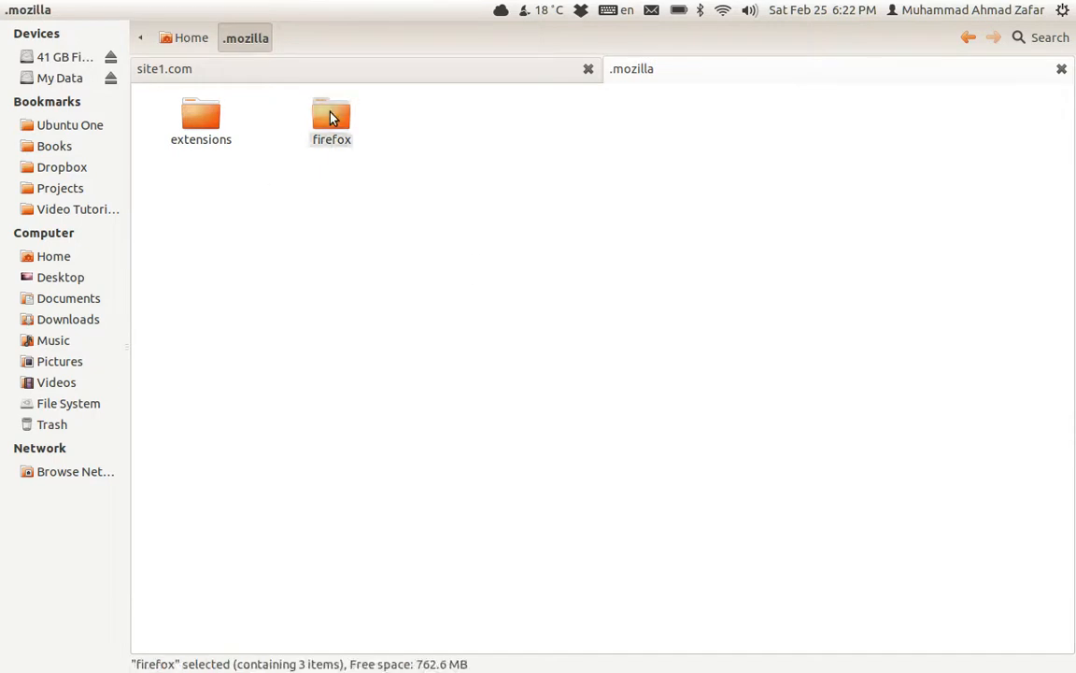
double_click(330, 116)
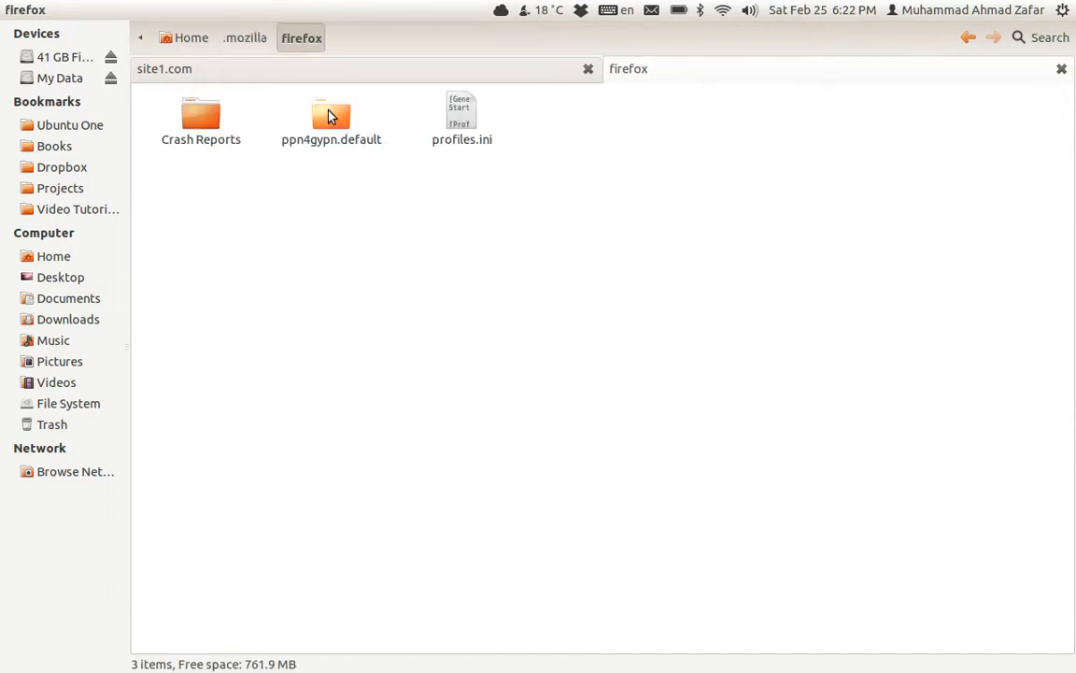
click(331, 116)
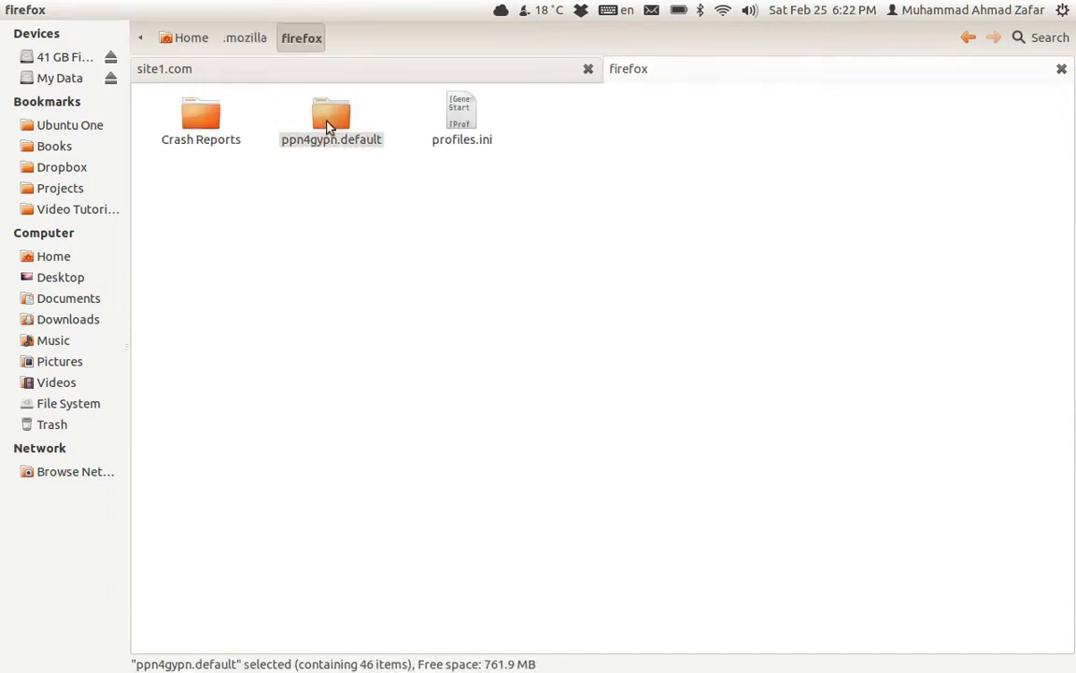
double_click(331, 116)
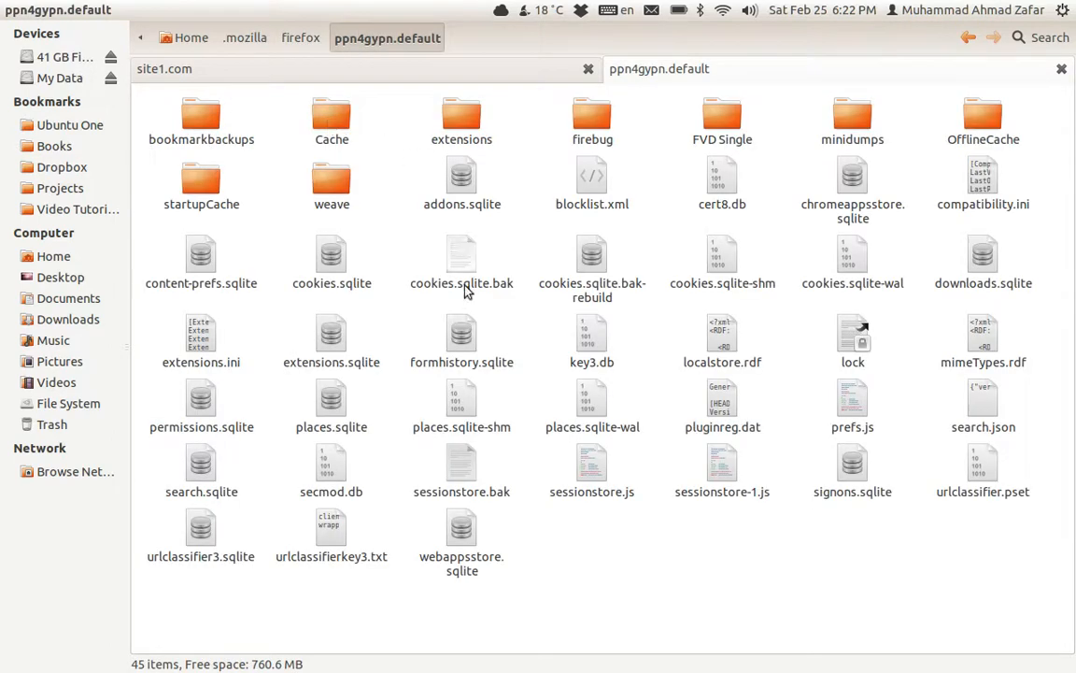
mouse_move(371, 269)
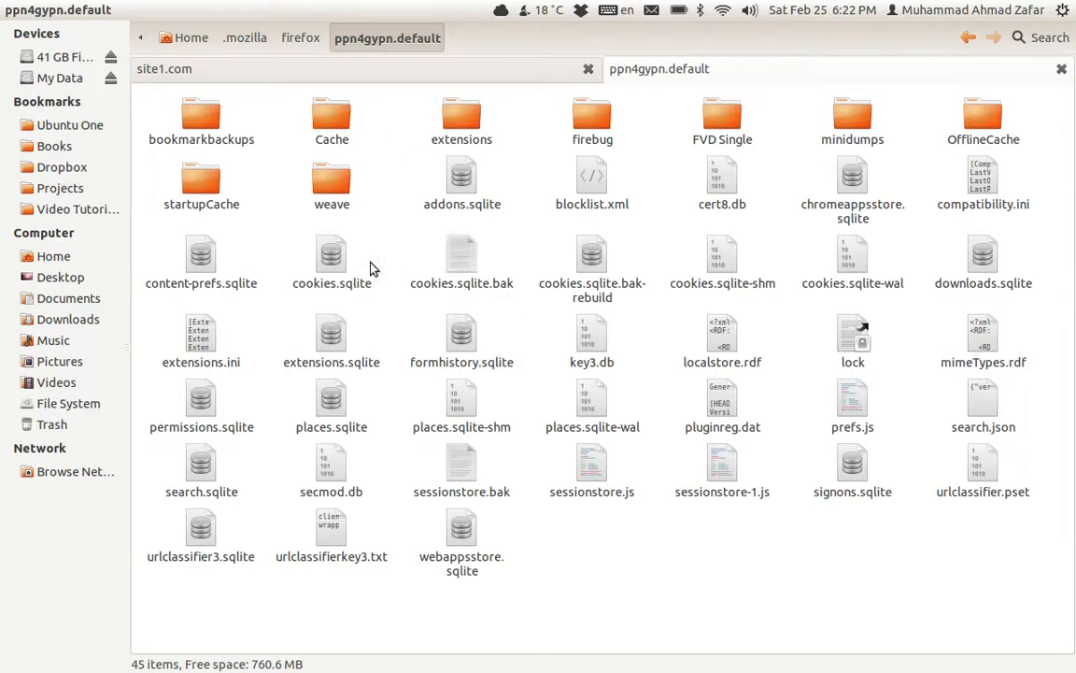
click(331, 258)
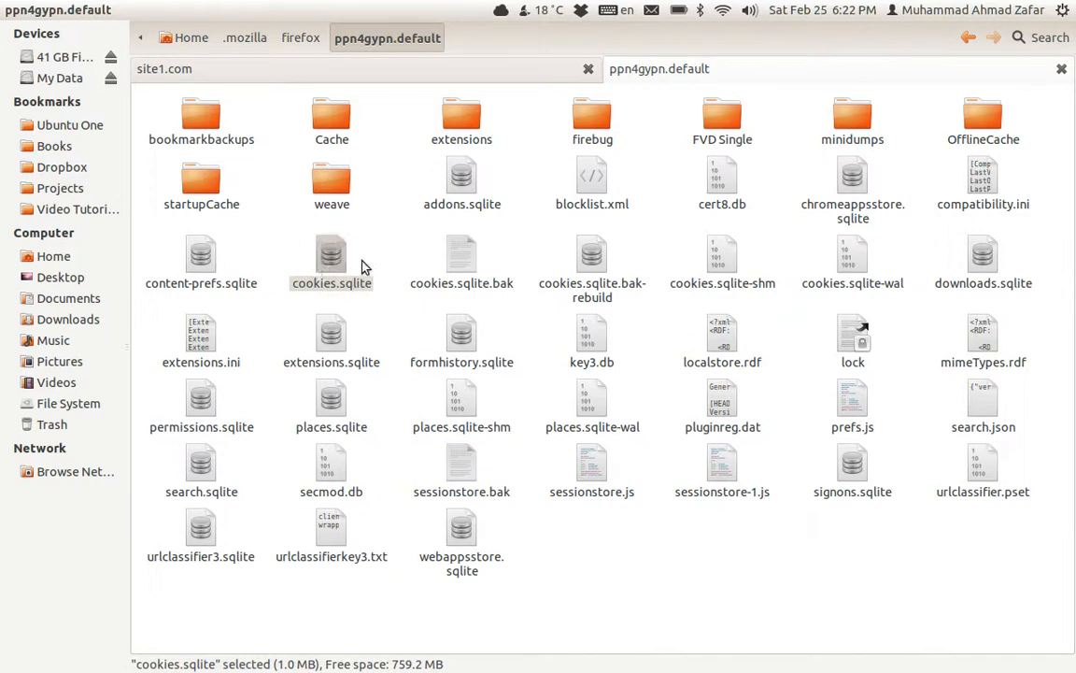
click(461, 252)
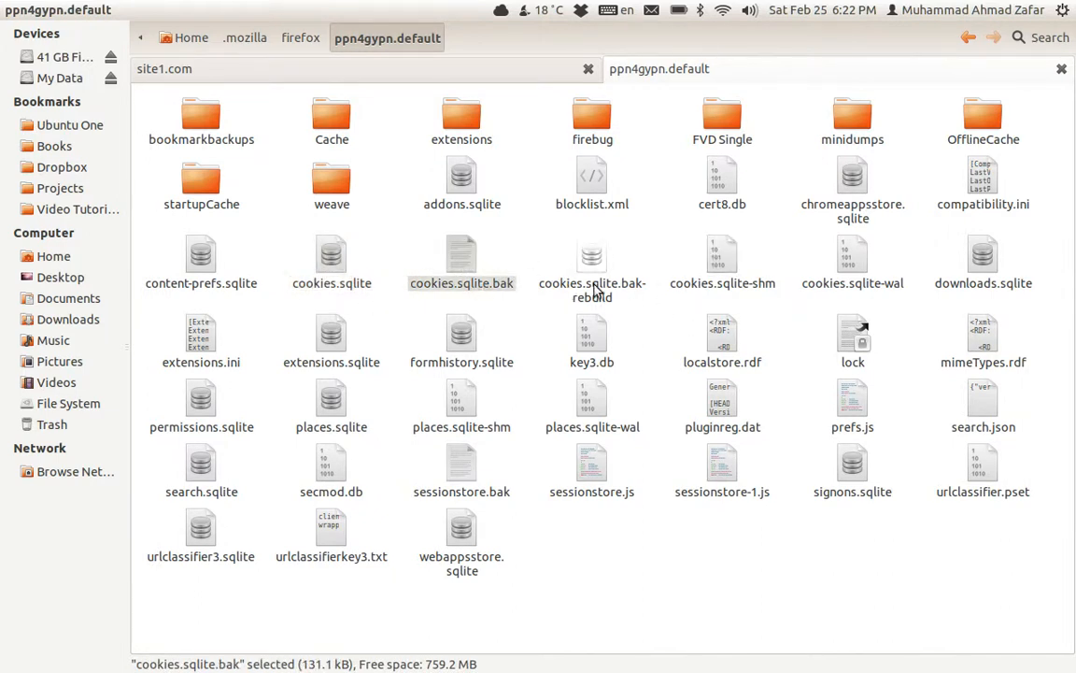
mouse_move(602, 322)
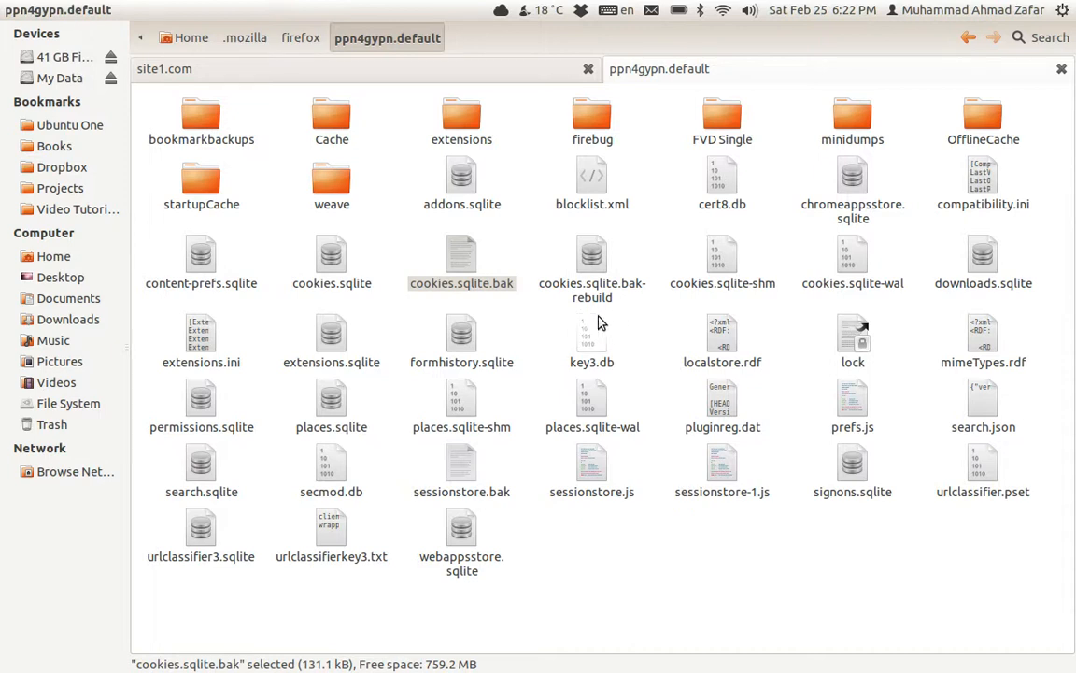
mouse_move(364, 306)
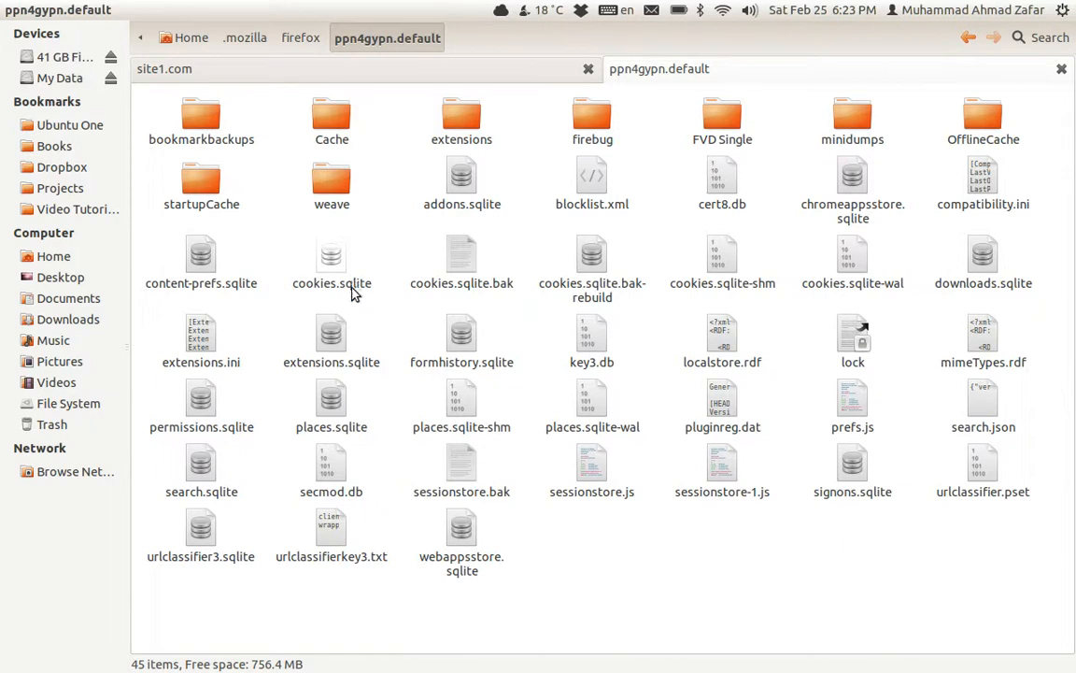
mouse_move(336, 280)
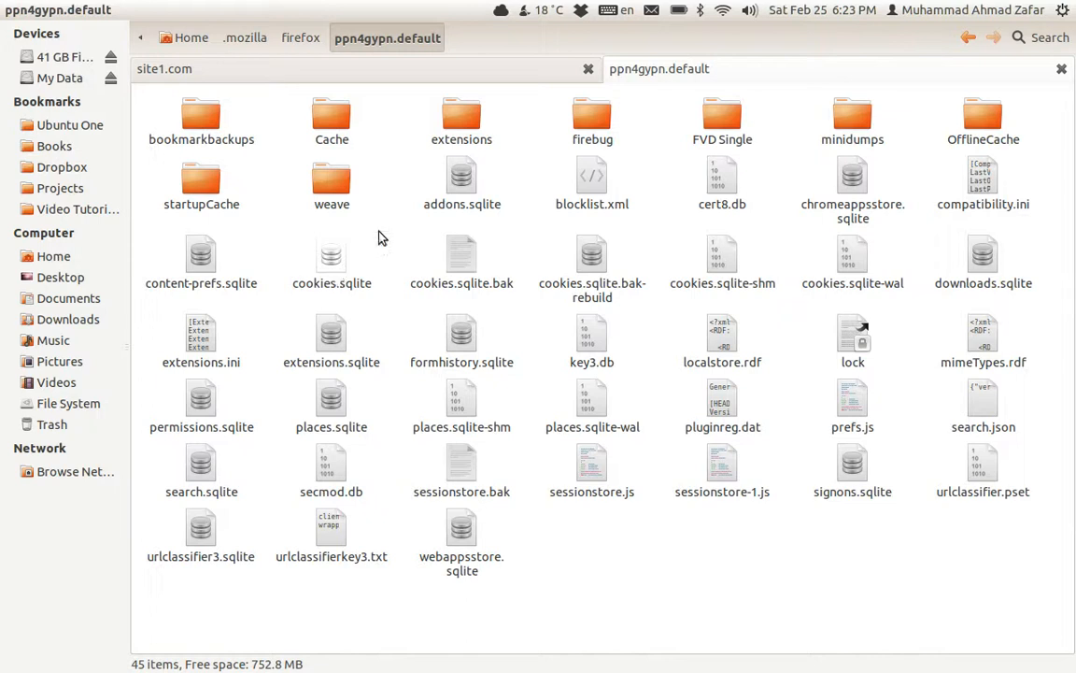
mouse_move(334, 278)
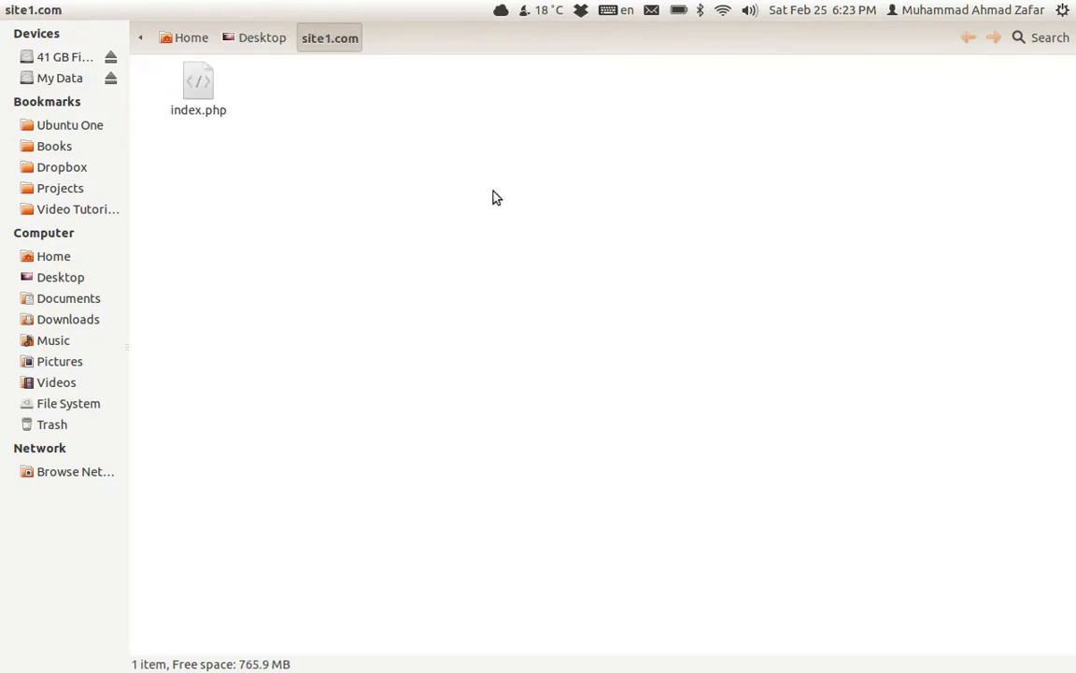
Step: Return to the site1.com page in the browser and head for its Edit menu
double_click(198, 84)
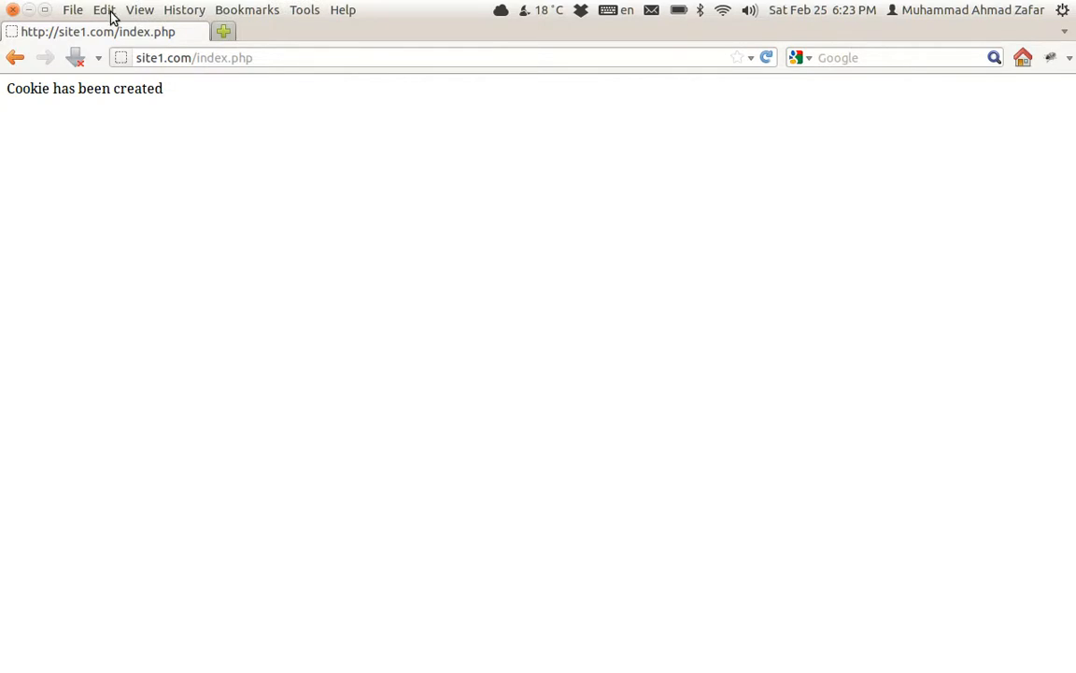
click(104, 9)
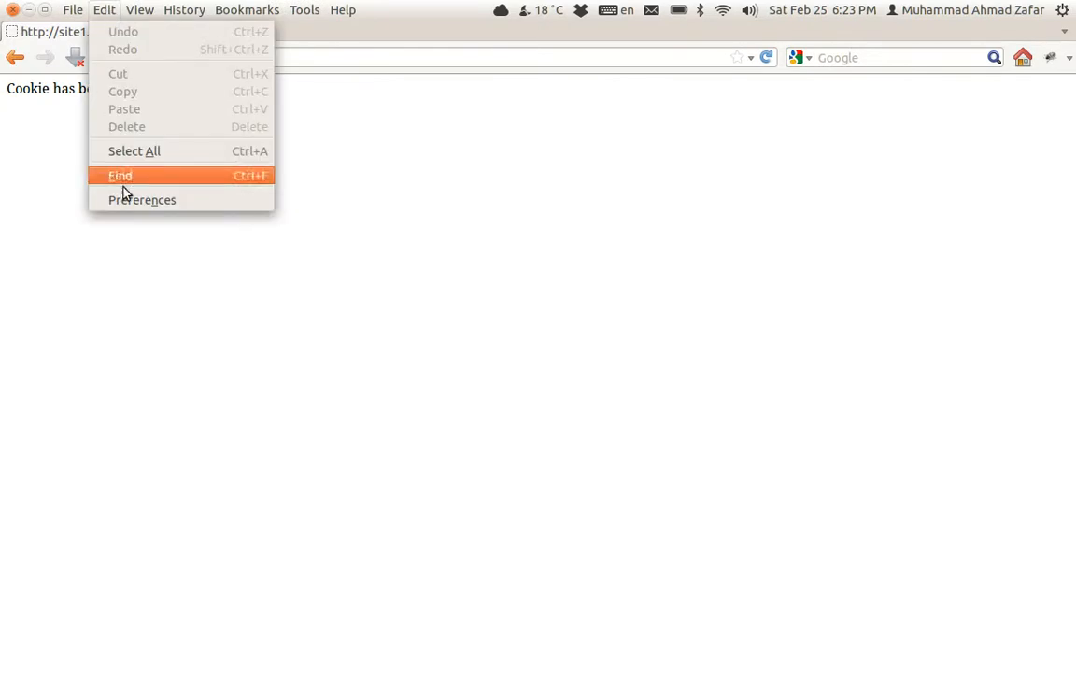
Step: In Firefox Privacy preferences, keep accepted cookies until they expire
click(142, 198)
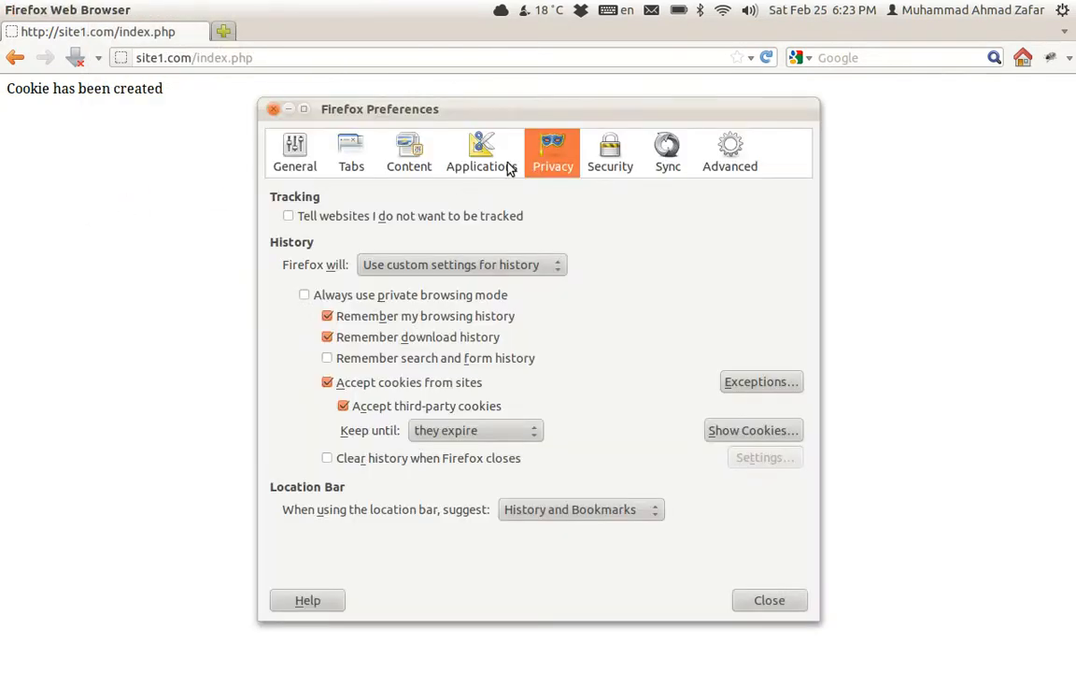
mouse_move(558, 179)
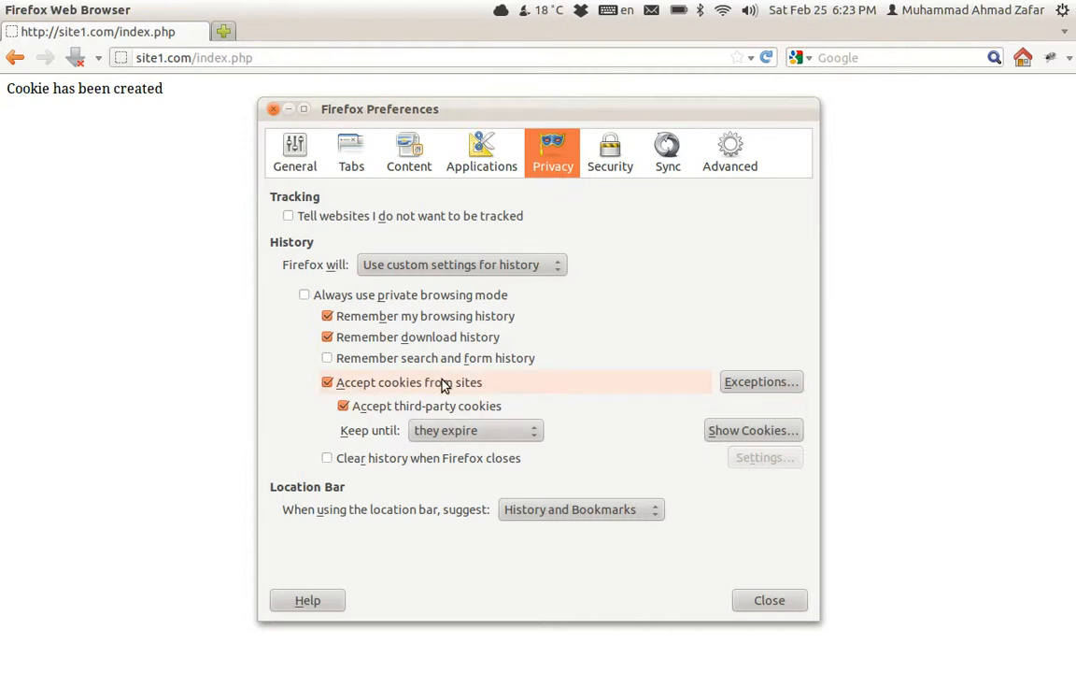
mouse_move(717, 379)
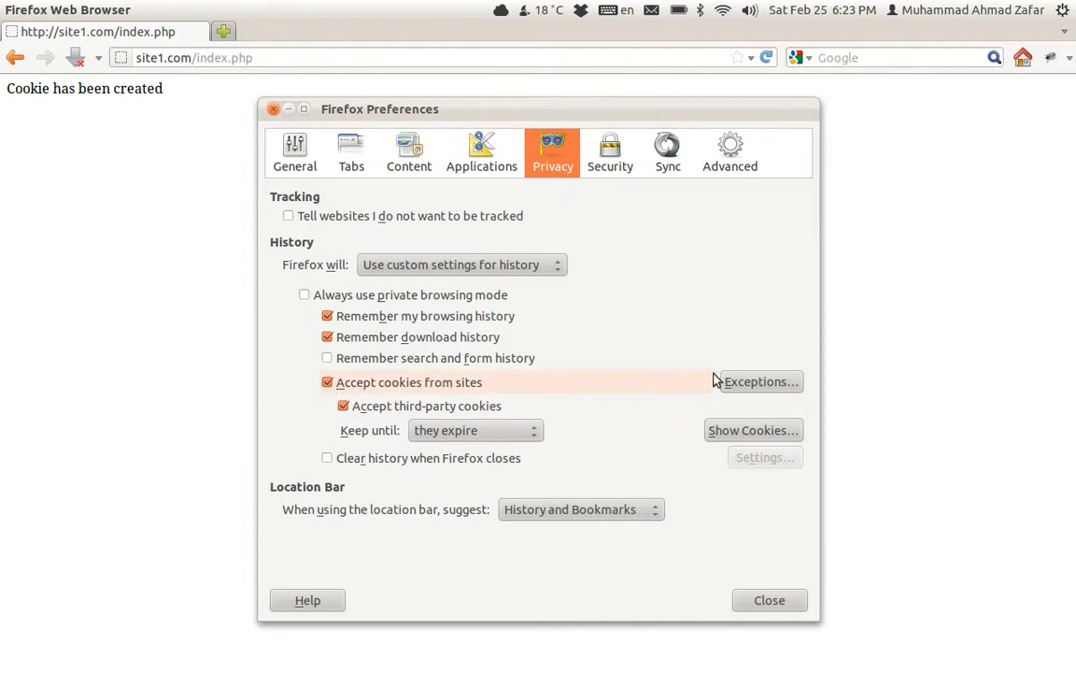
mouse_move(557, 428)
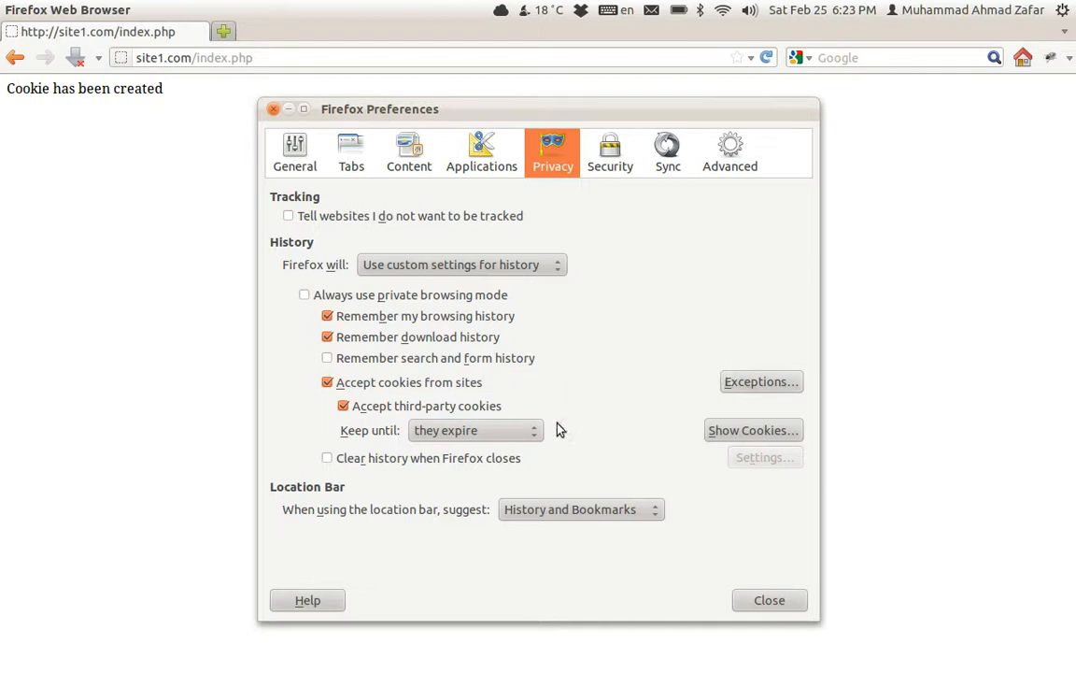
mouse_move(344, 416)
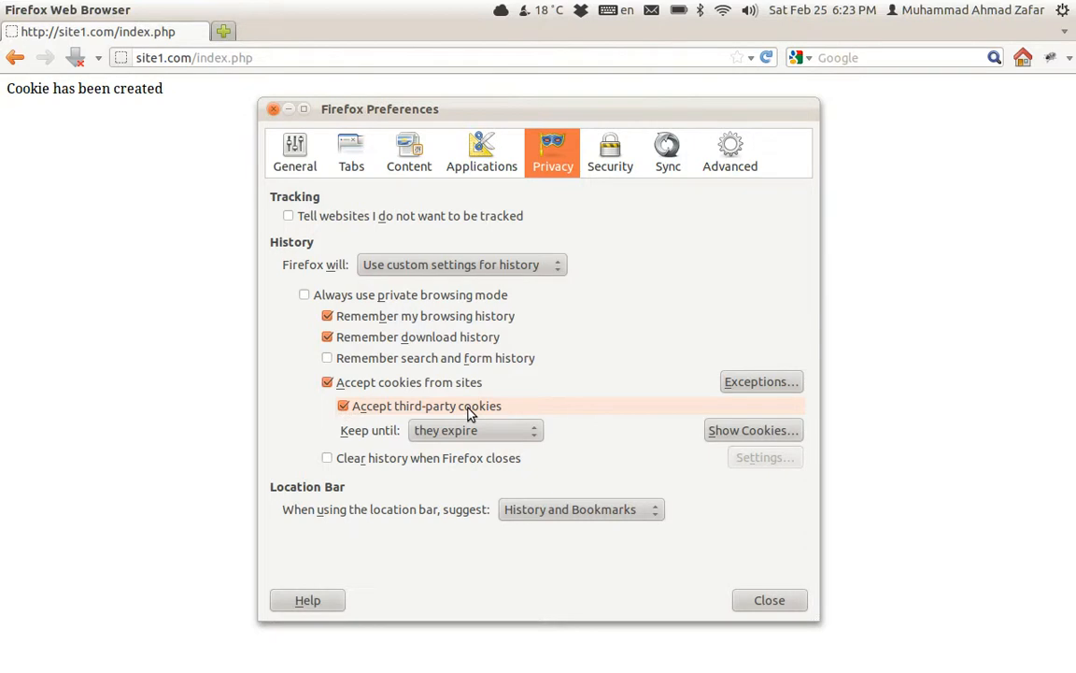
mouse_move(363, 433)
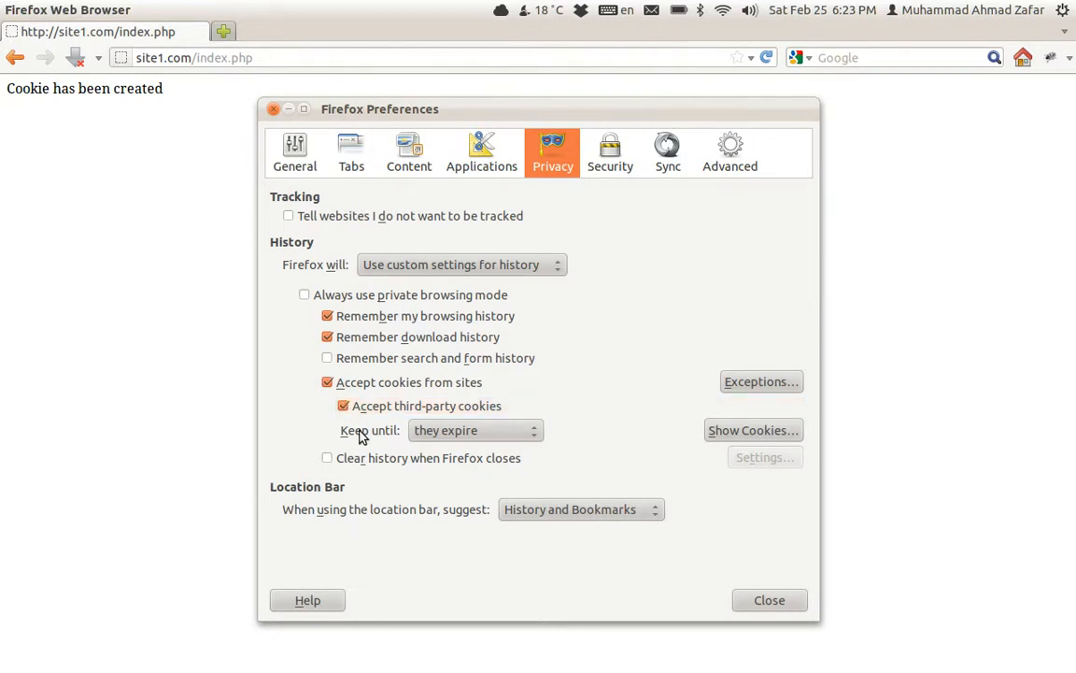
mouse_move(512, 437)
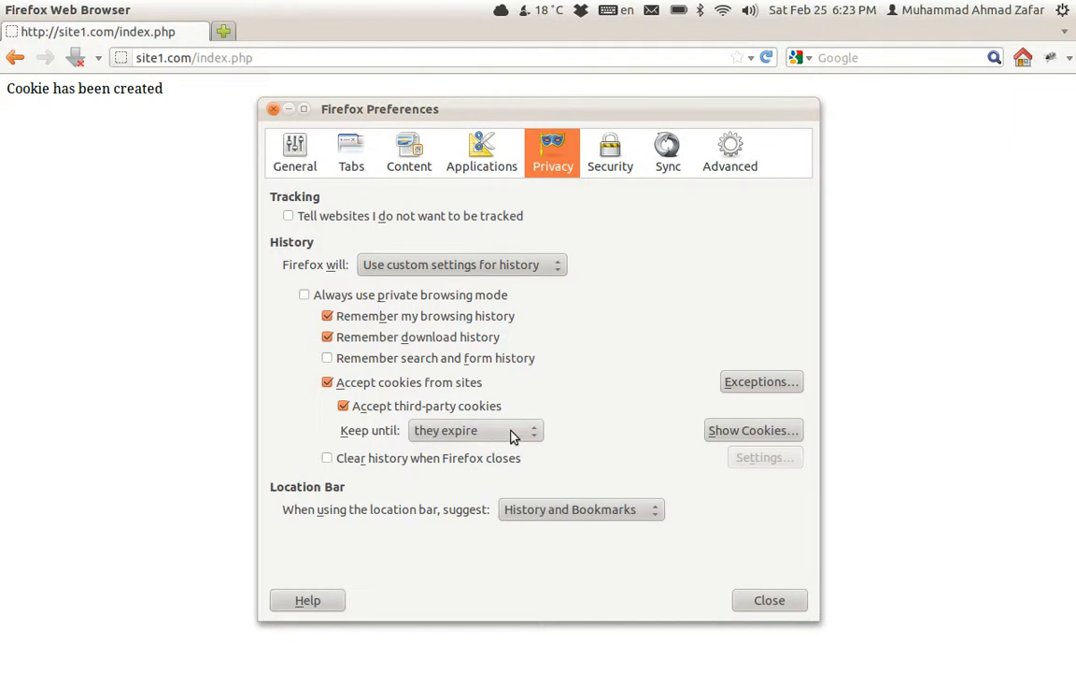
click(475, 429)
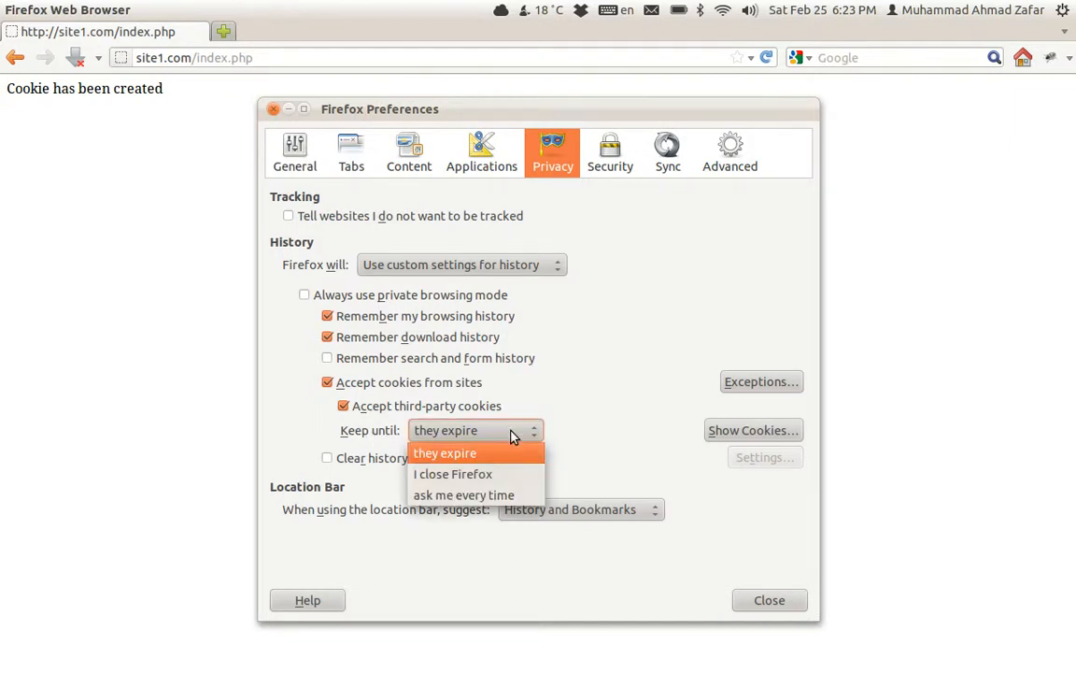
mouse_move(508, 475)
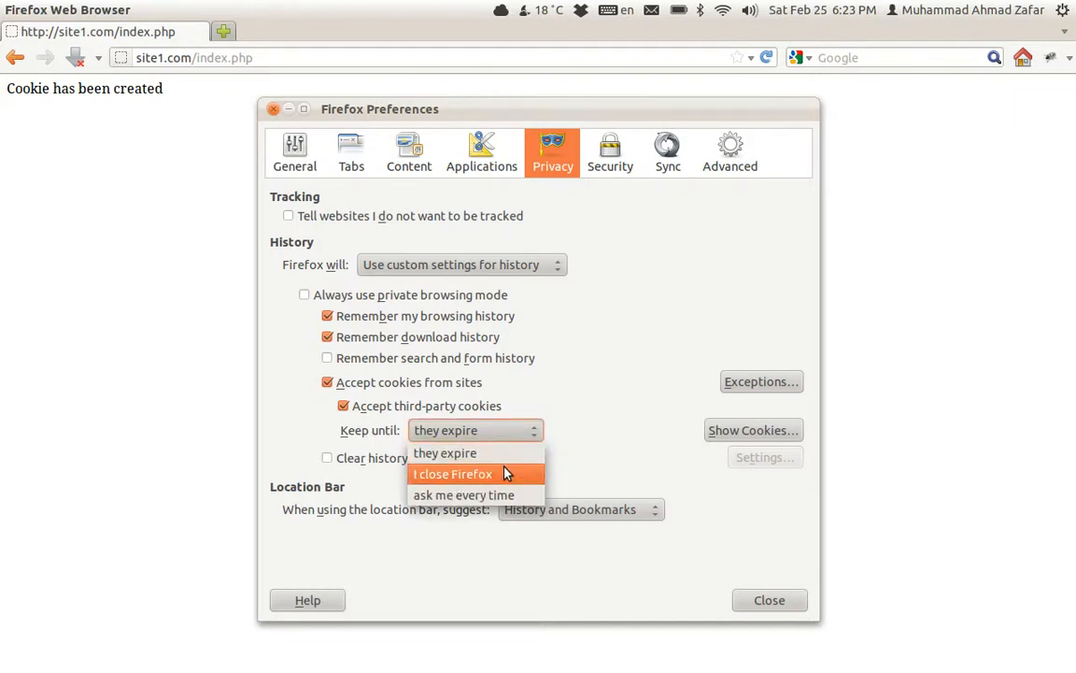
mouse_move(504, 493)
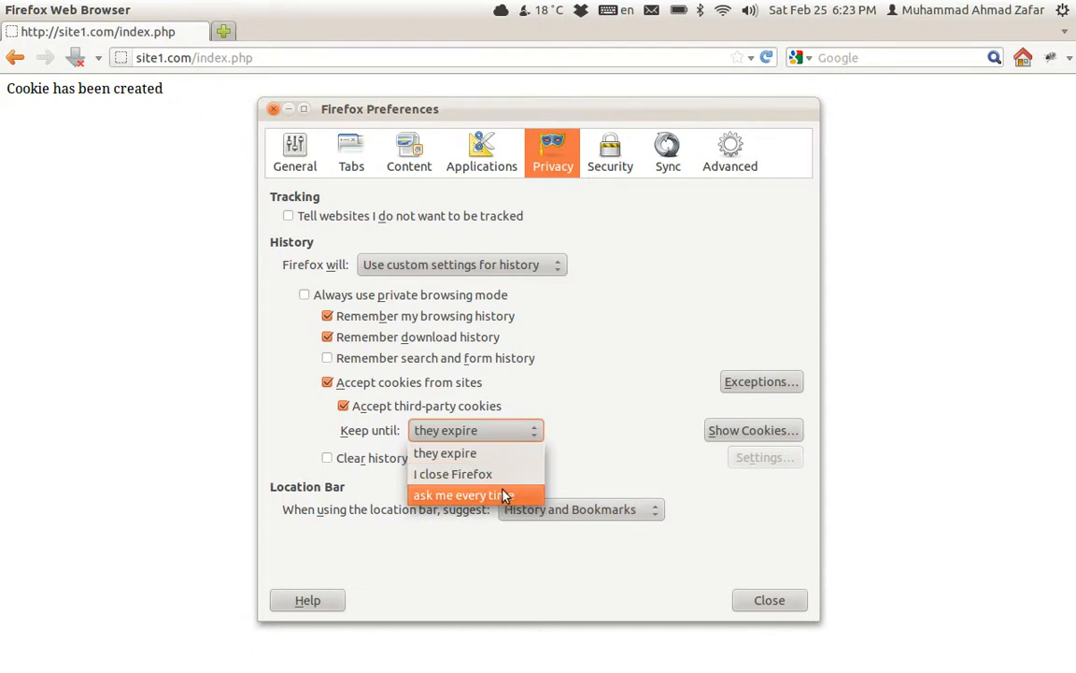
mouse_move(476, 454)
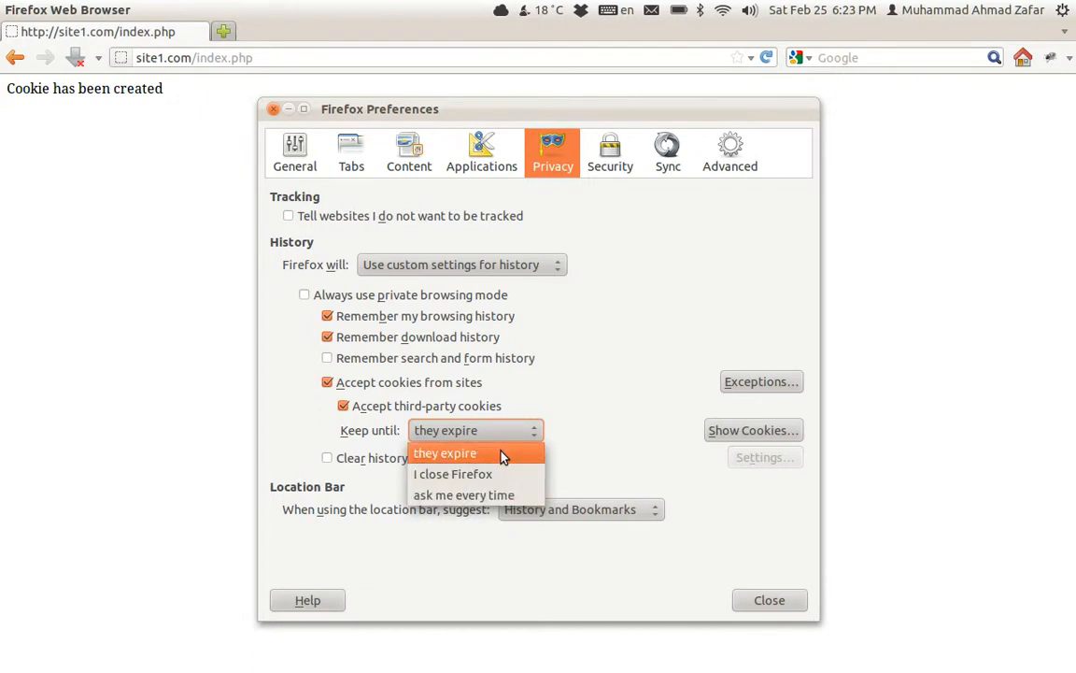
click(444, 454)
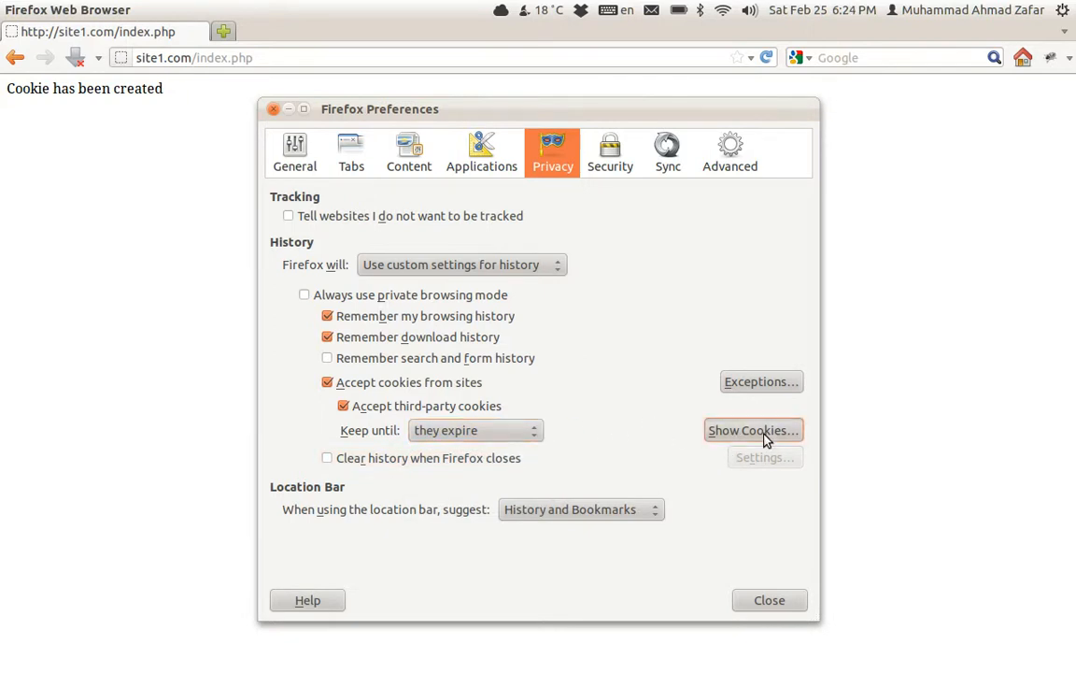
Step: Search stored cookies for site1 and inspect the site_name cookie's value and session-end expiry
click(752, 430)
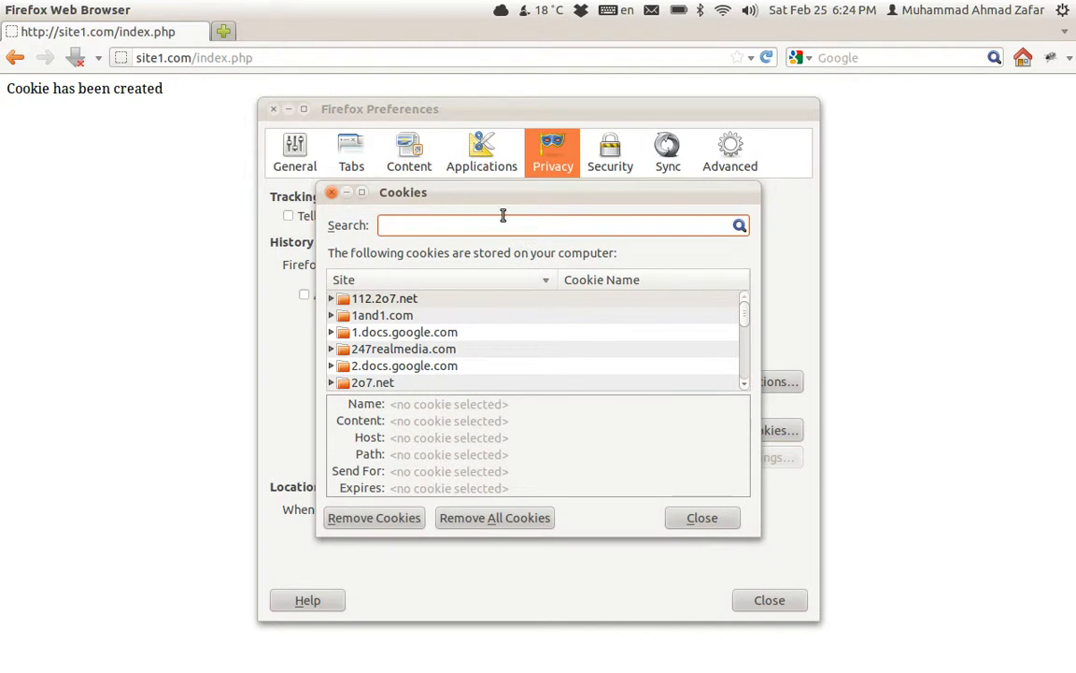
text(site1)
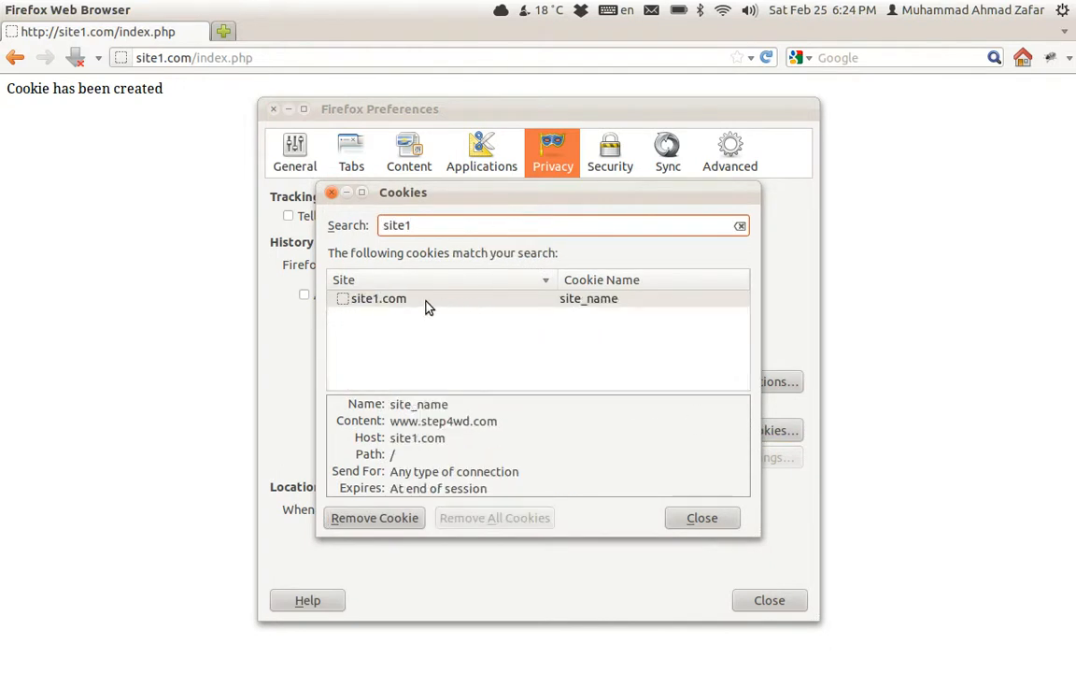
click(378, 299)
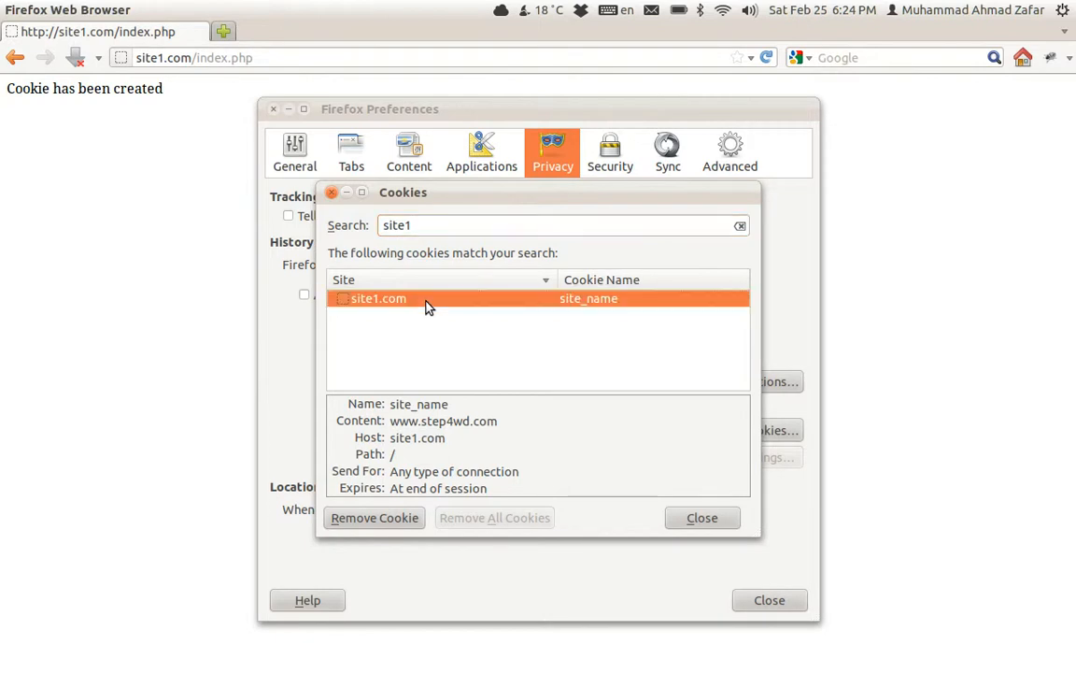
double_click(419, 404)
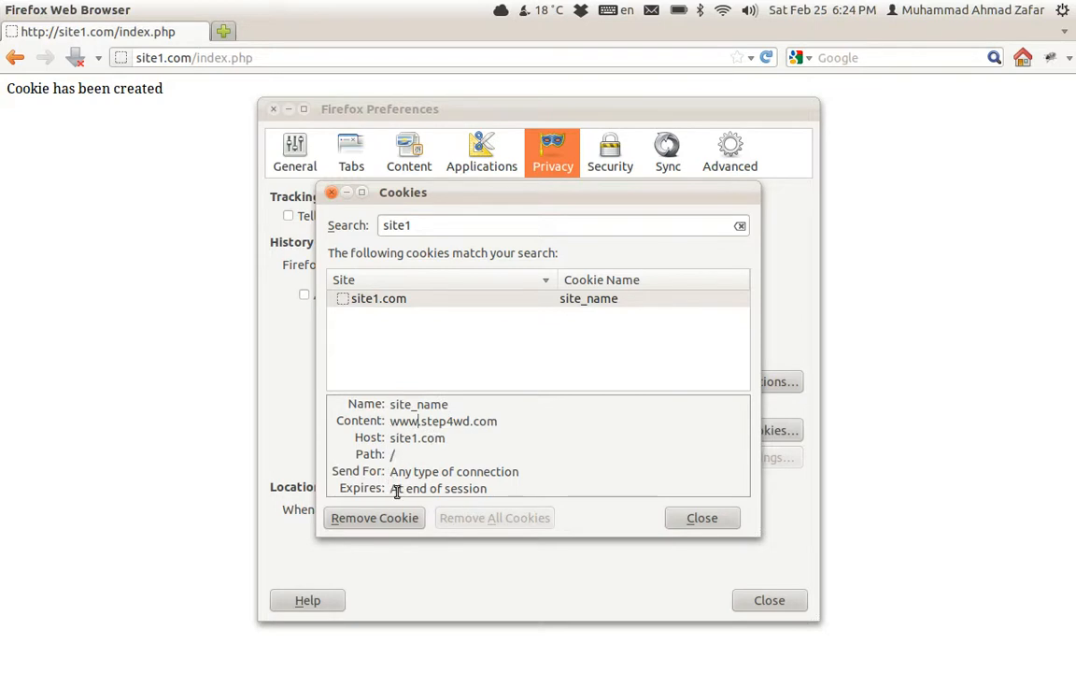
double_click(437, 487)
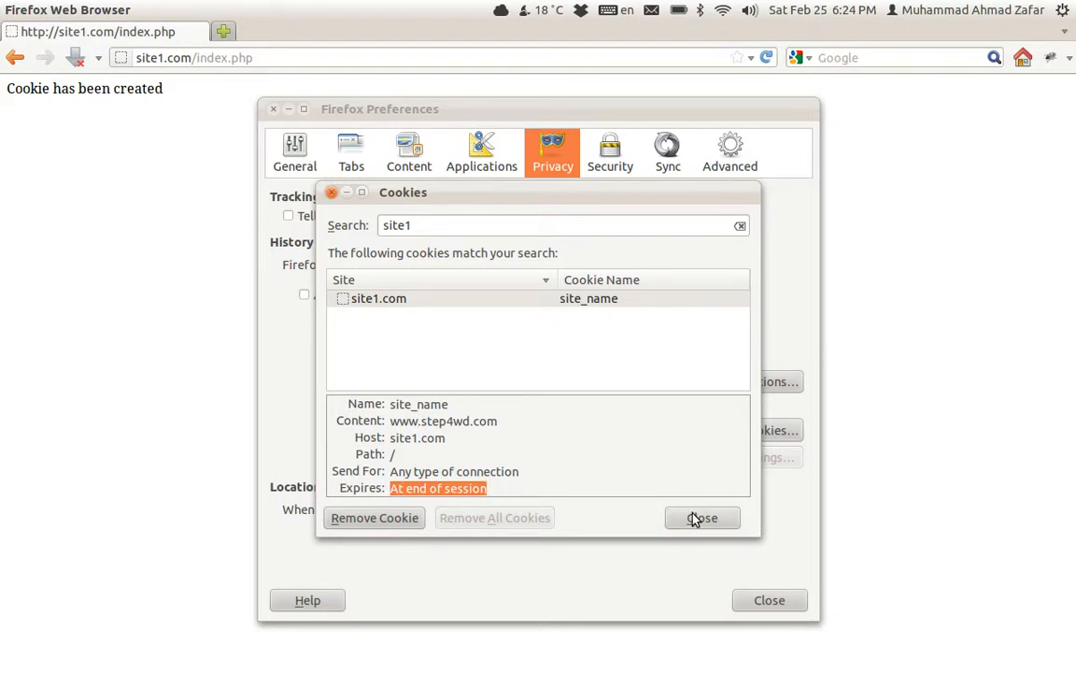
click(703, 517)
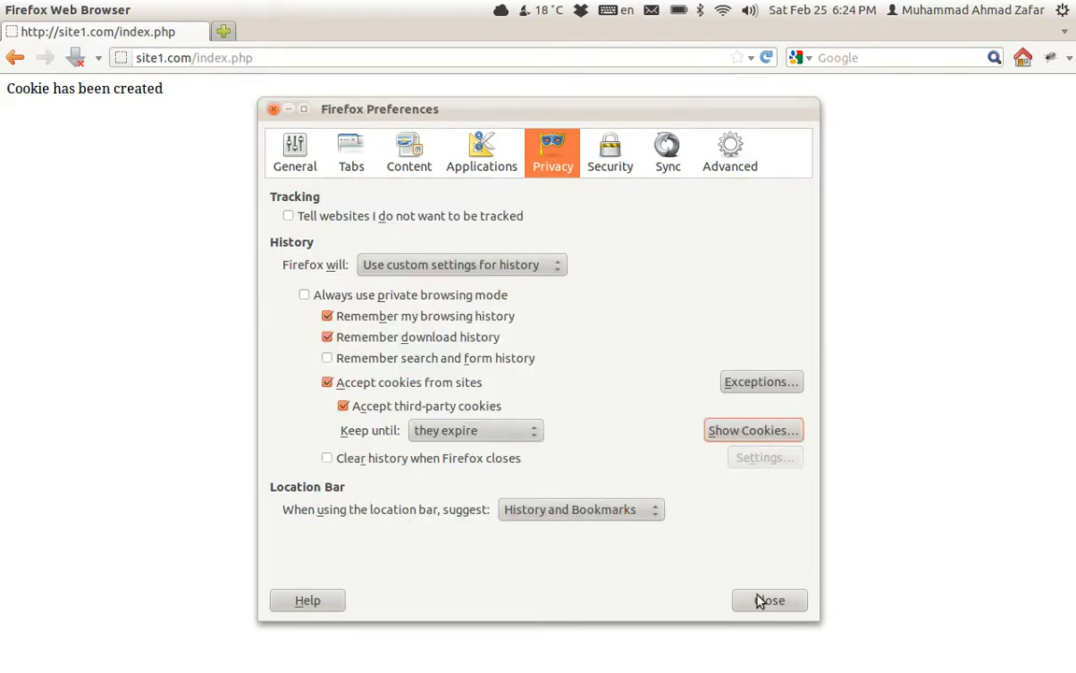
click(770, 599)
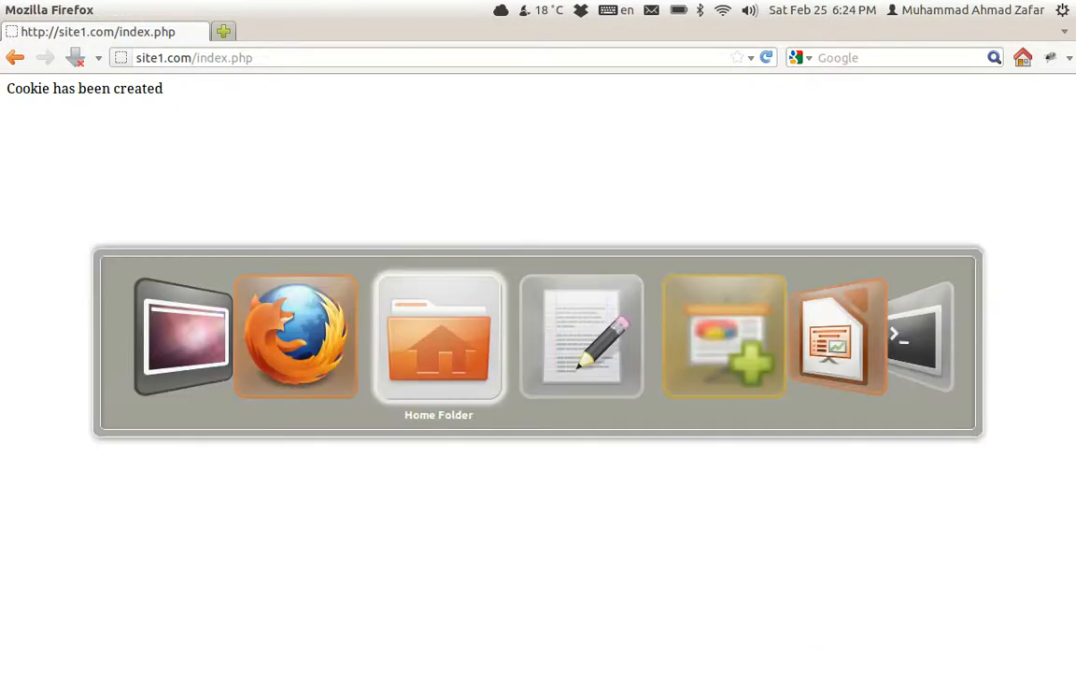
Step: Give setcookie a third expiry argument time()+(60*60), one hour ahead
click(581, 337)
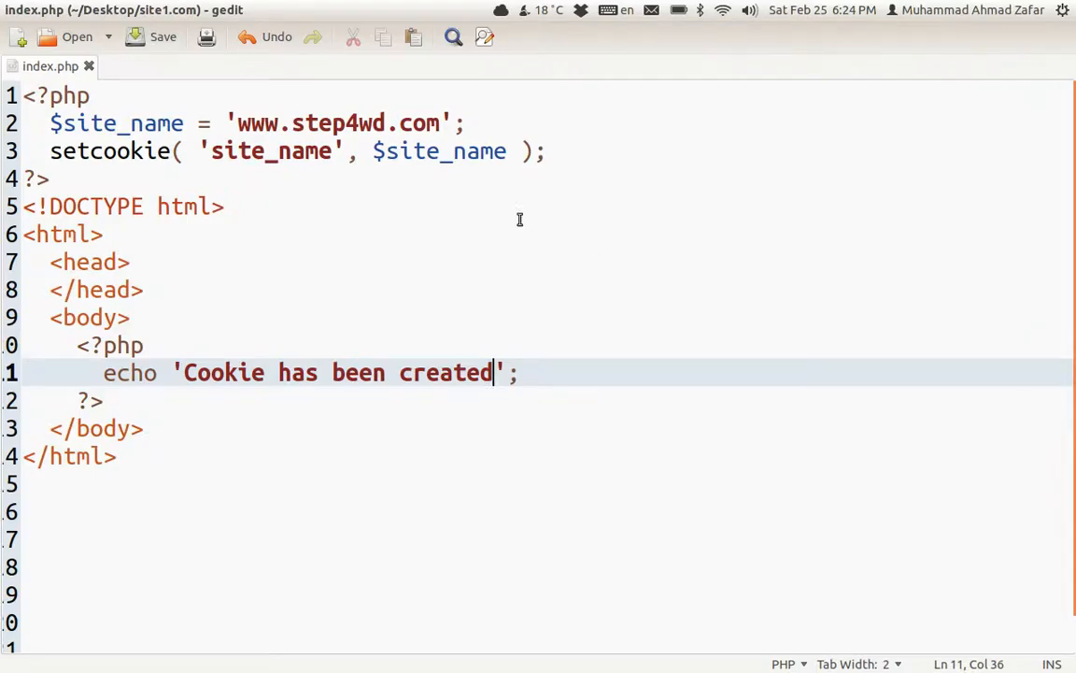
text(,)
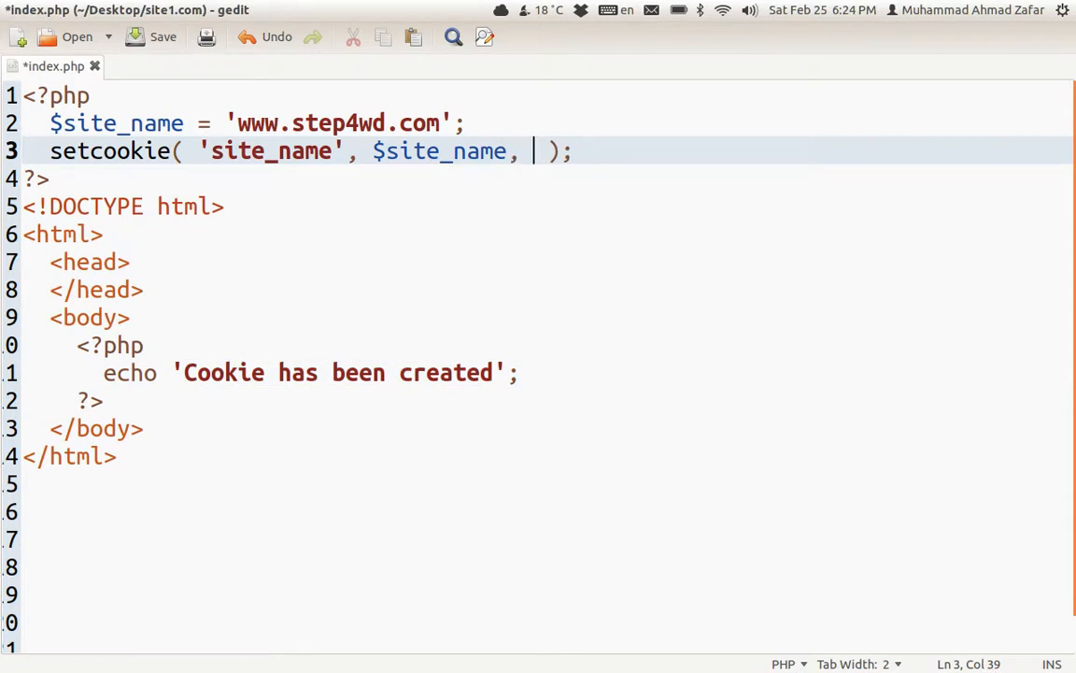
text(time)
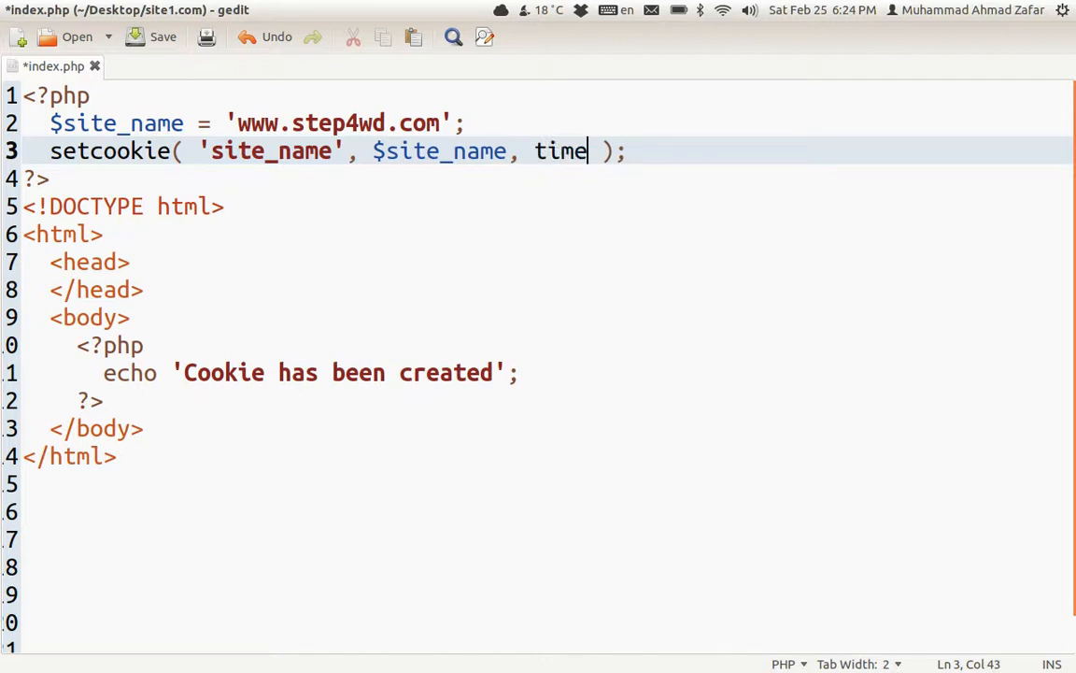
text(())
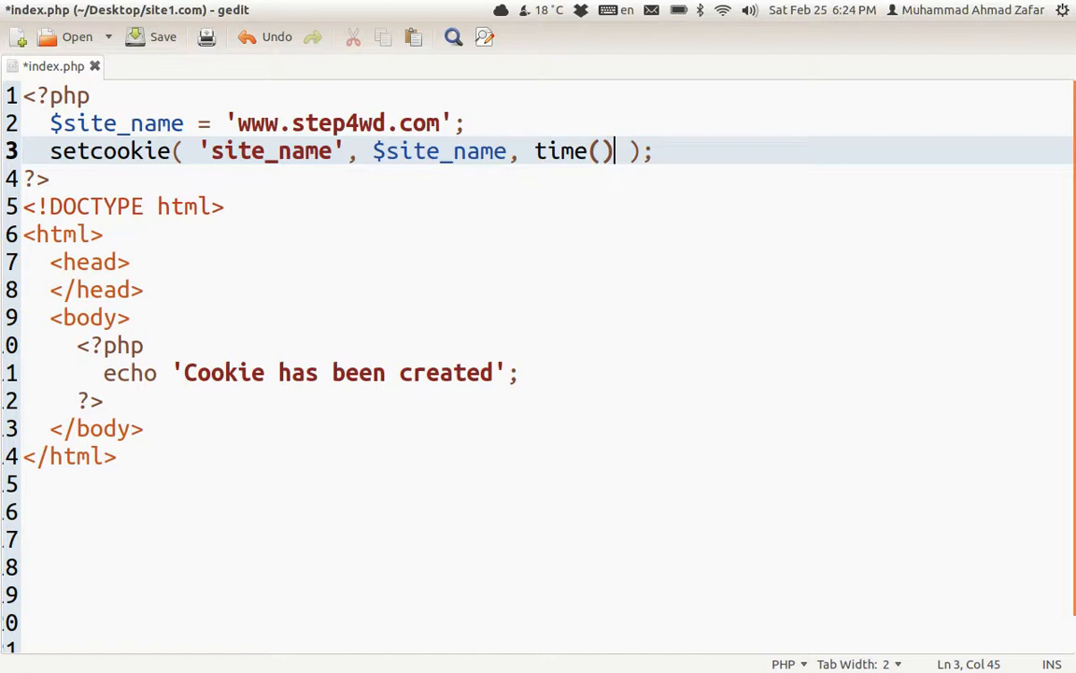
text(+()
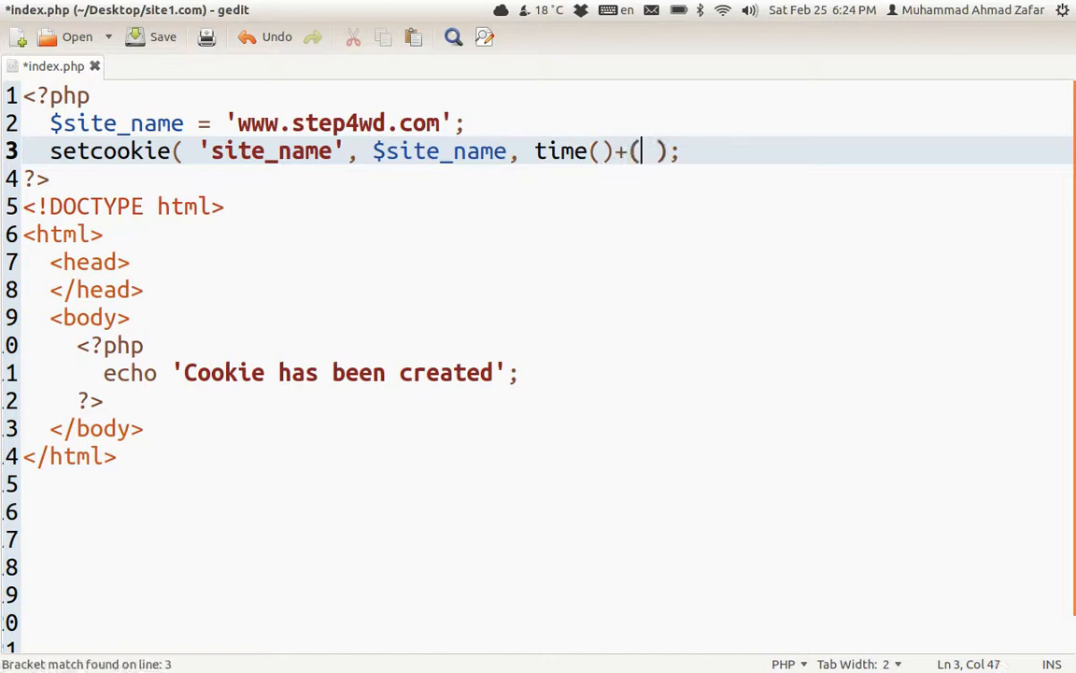
text(6)
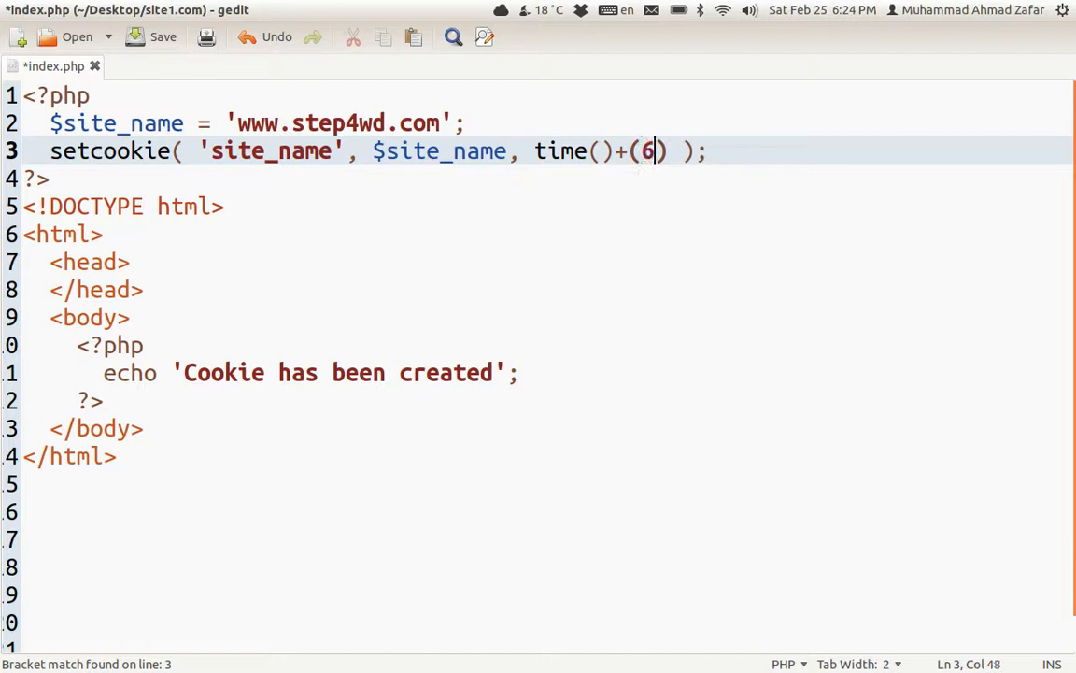
text(0)
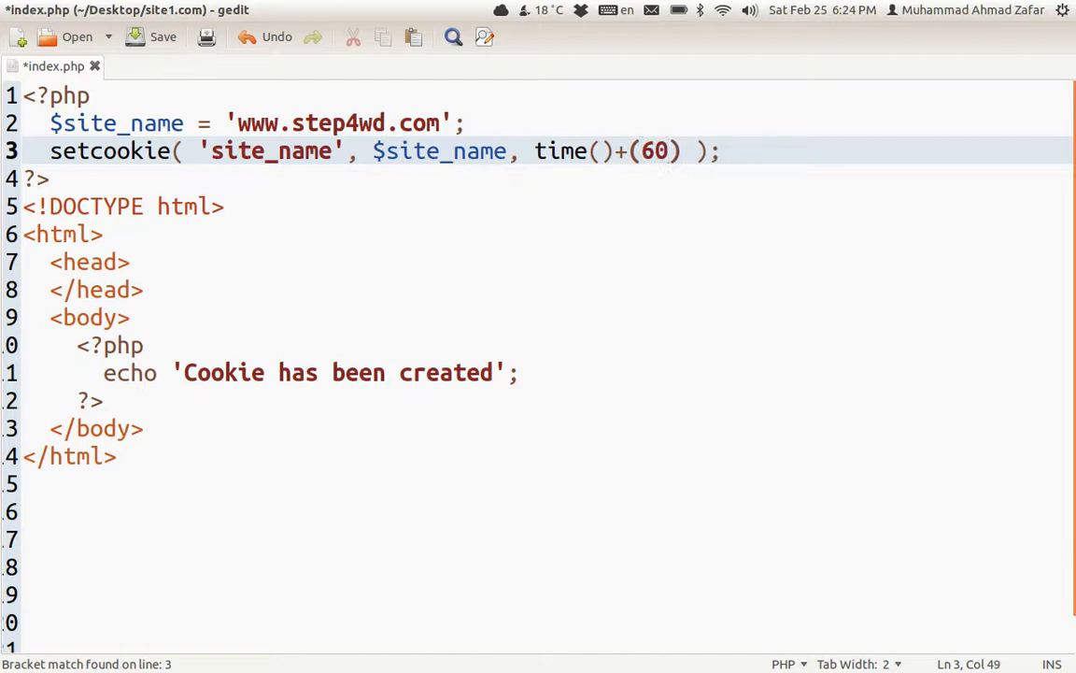
text(*)
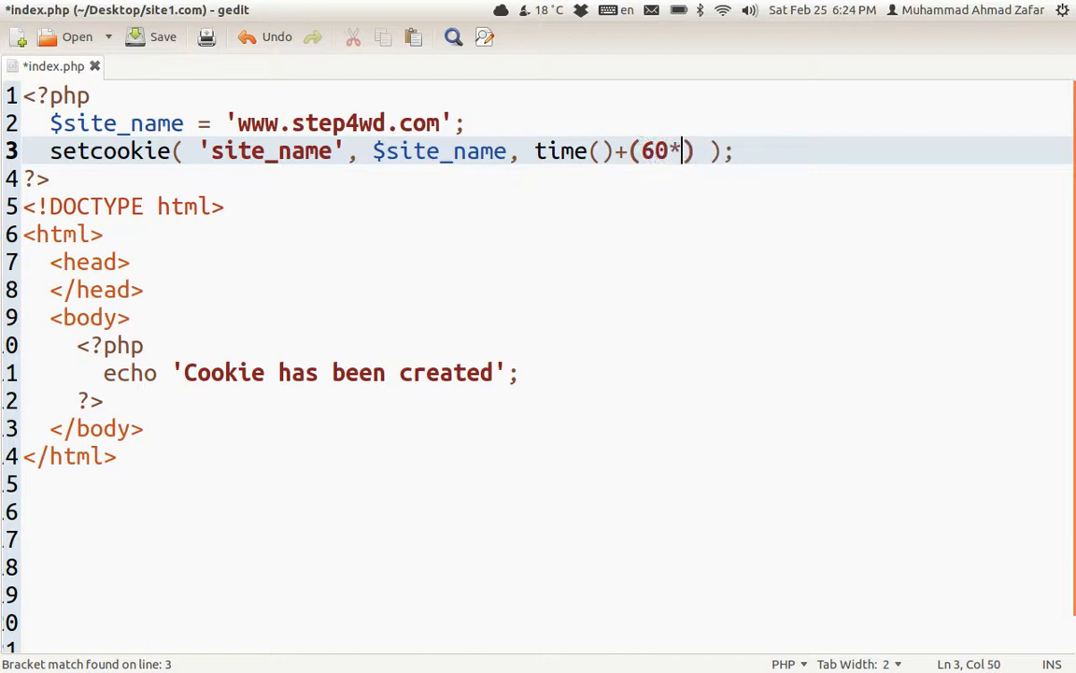
text(60)
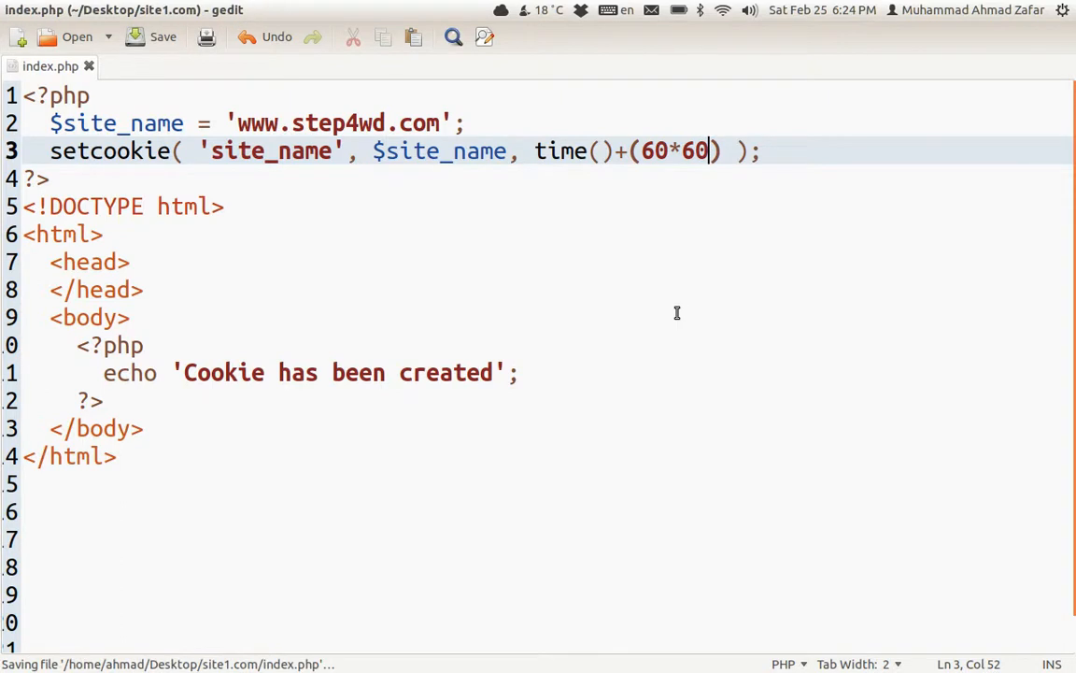
mouse_move(673, 310)
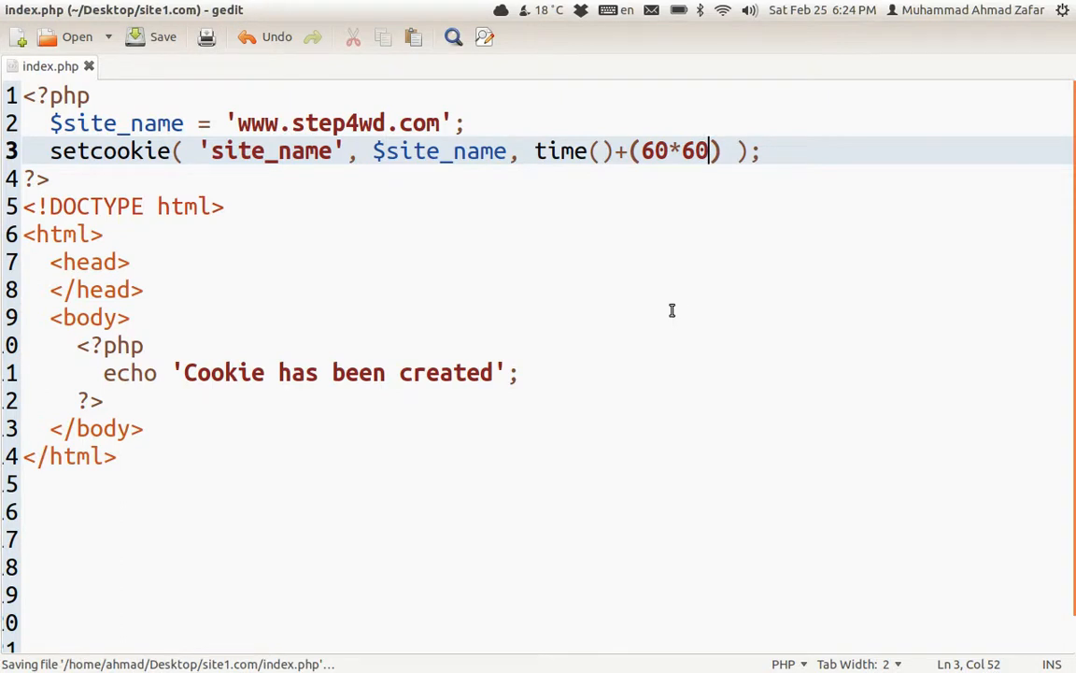
mouse_move(340, 196)
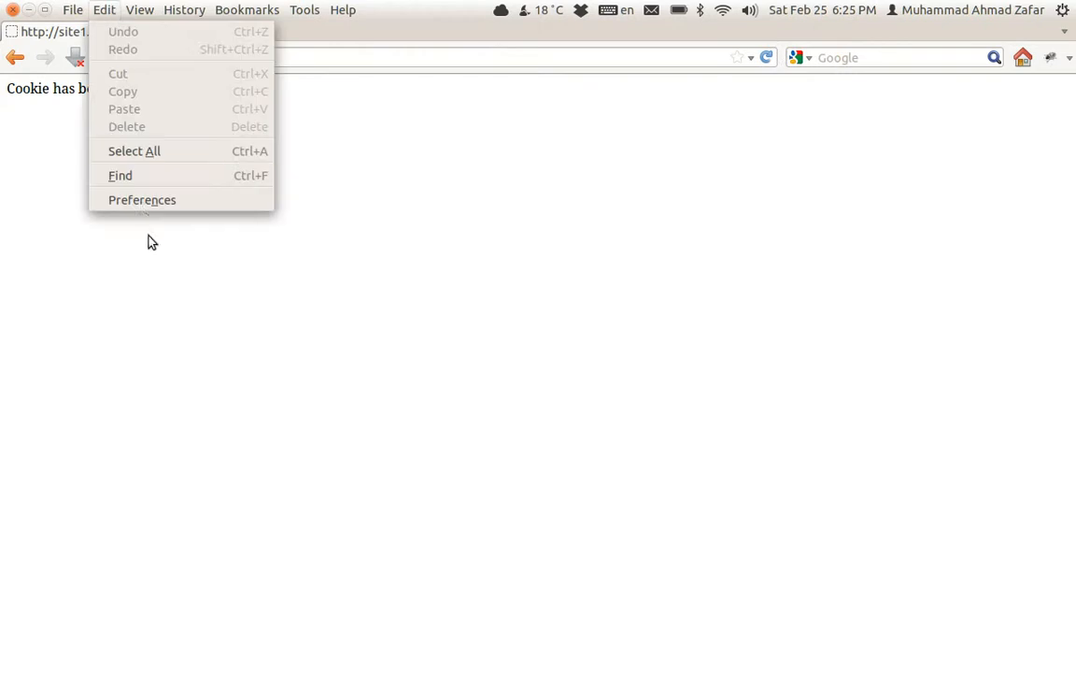
Step: Reopen Firefox's stored cookies, find site1 and confirm site_name now has a dated expiry
click(142, 198)
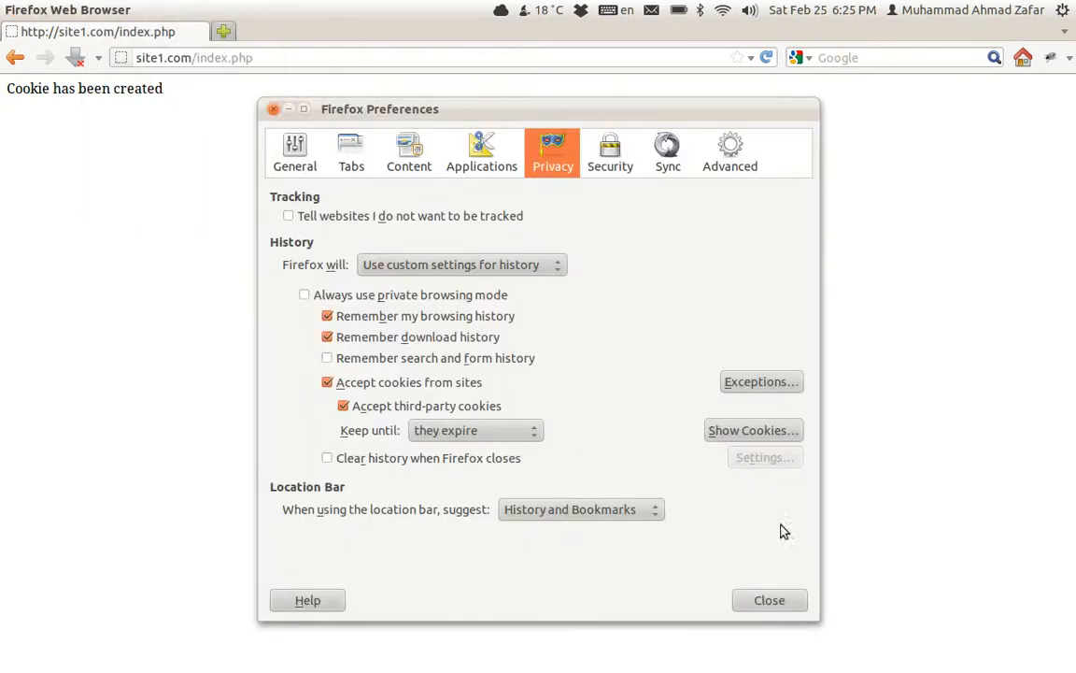
click(753, 429)
text(si)
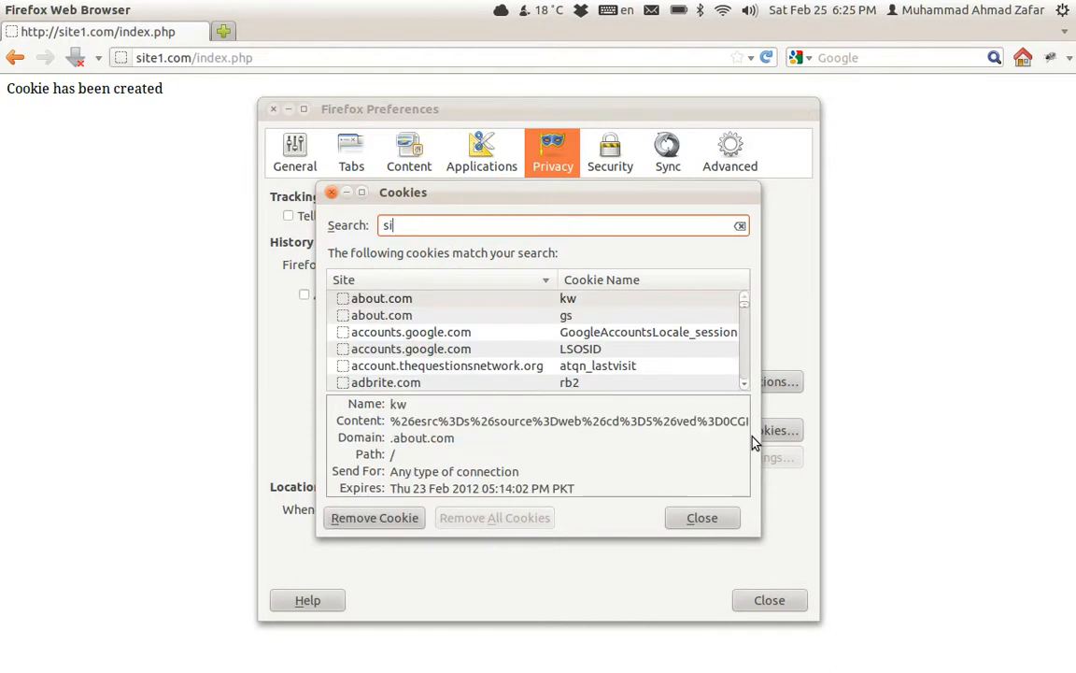
text(te1)
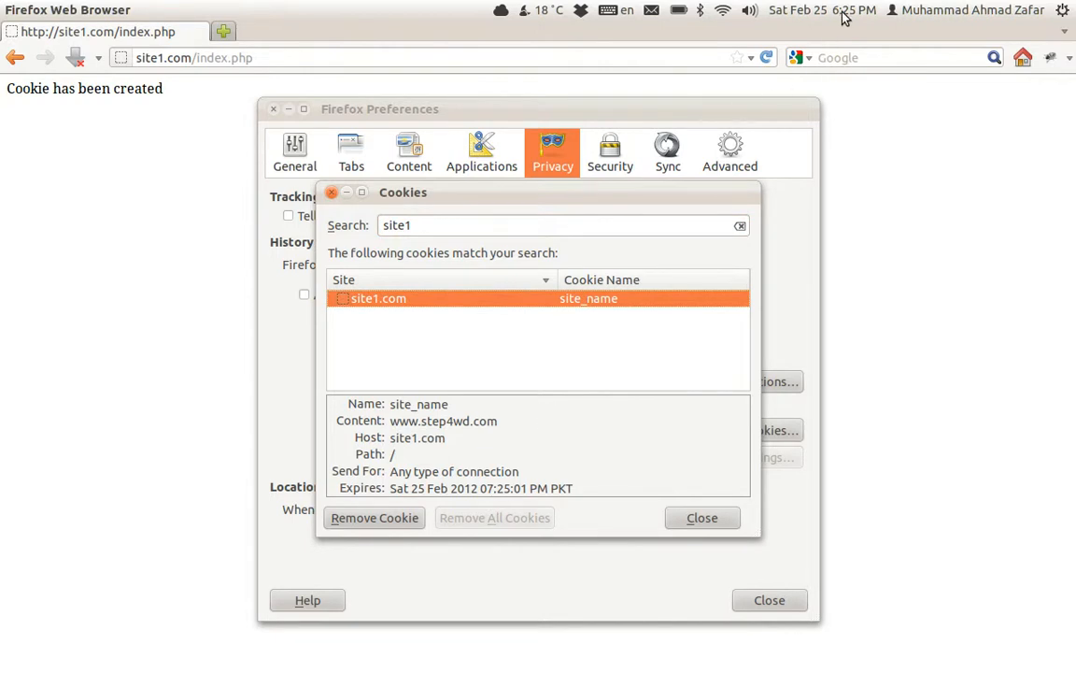
mouse_move(473, 523)
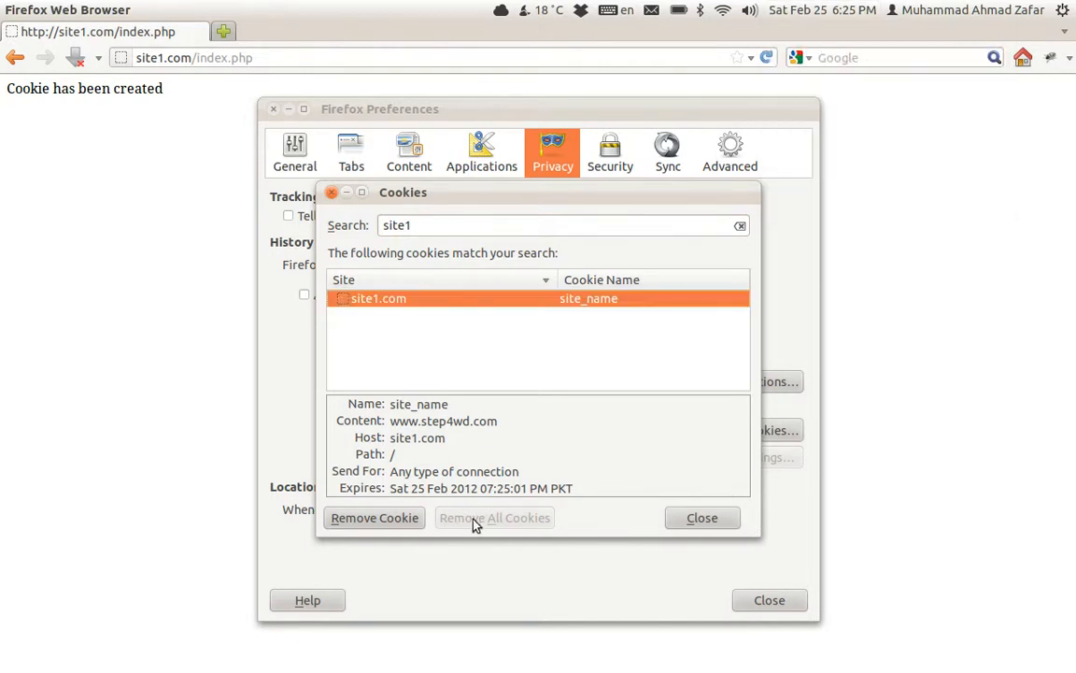
mouse_move(488, 493)
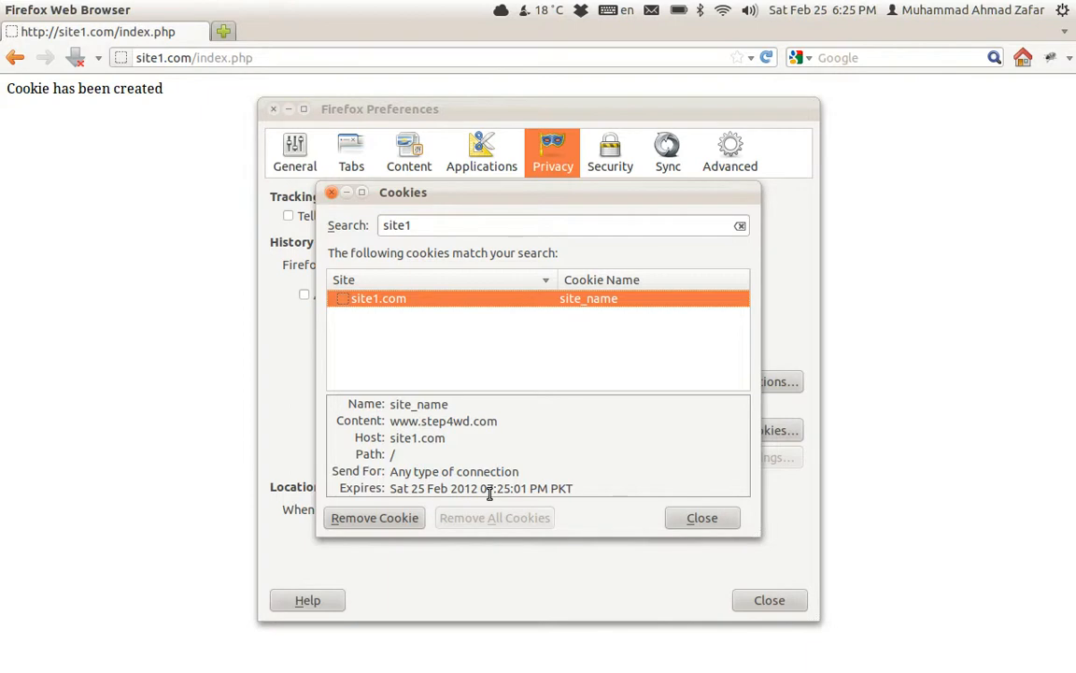
mouse_move(419, 471)
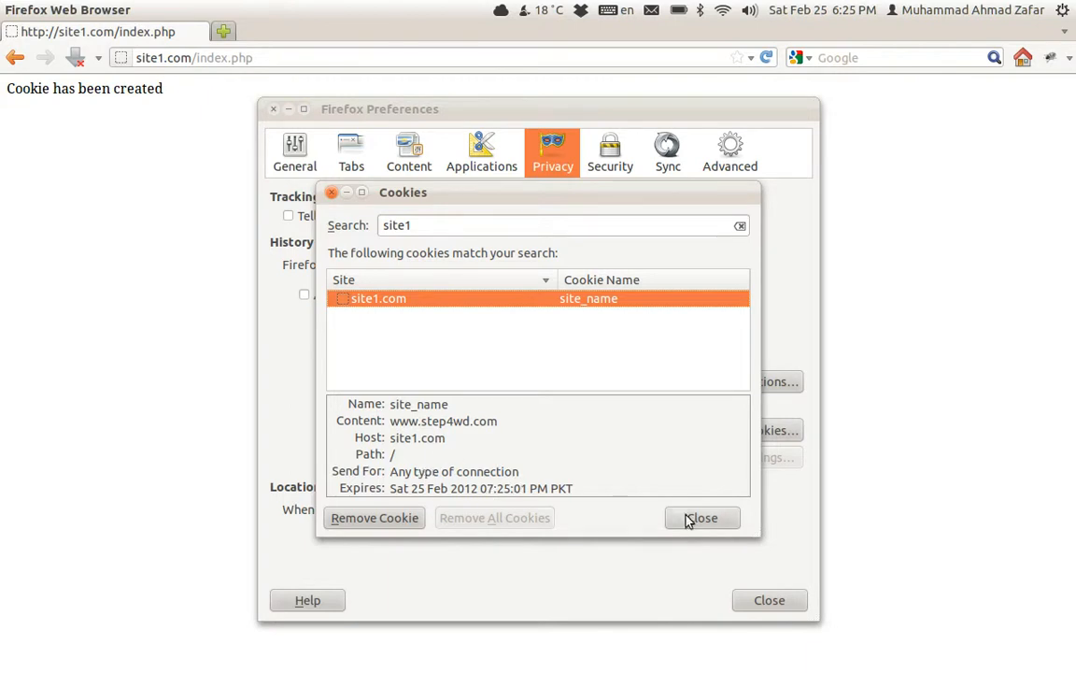
click(702, 517)
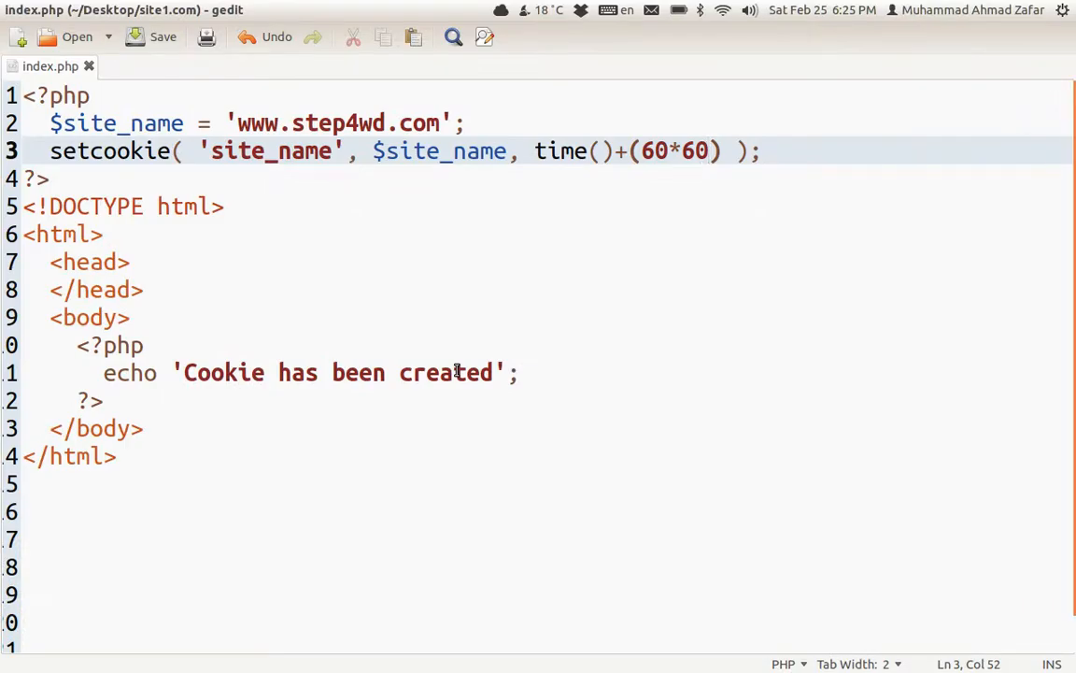
Step: Comment out the setcookie line and read $_COOKIE['site_name'] into $site_name
click(142, 344)
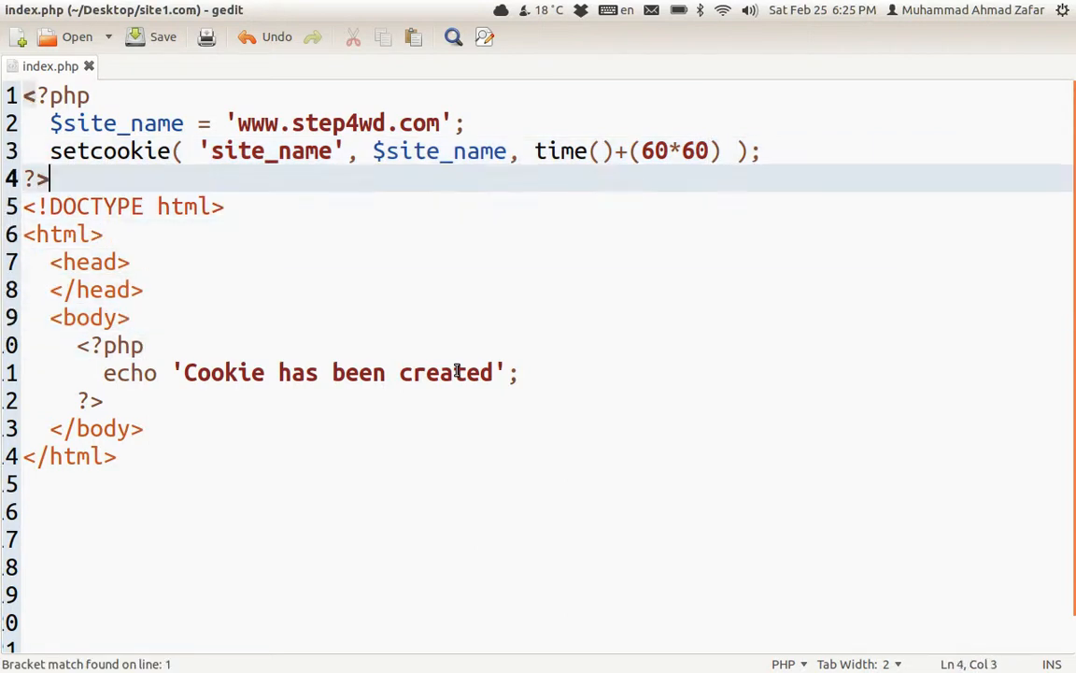
text(/)
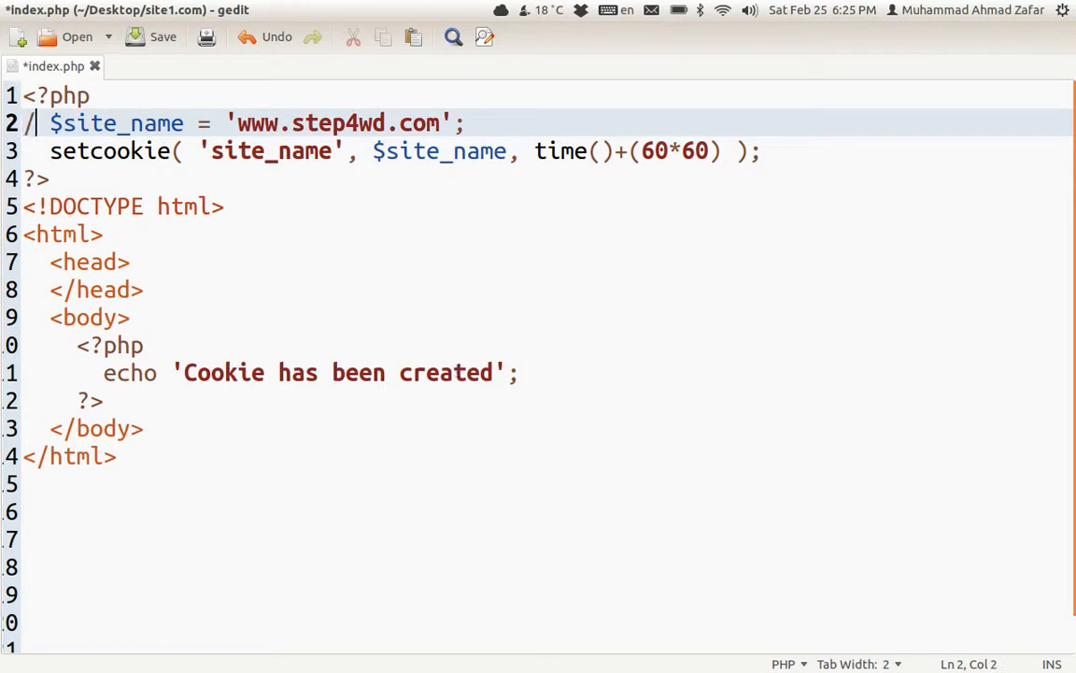
text(/)
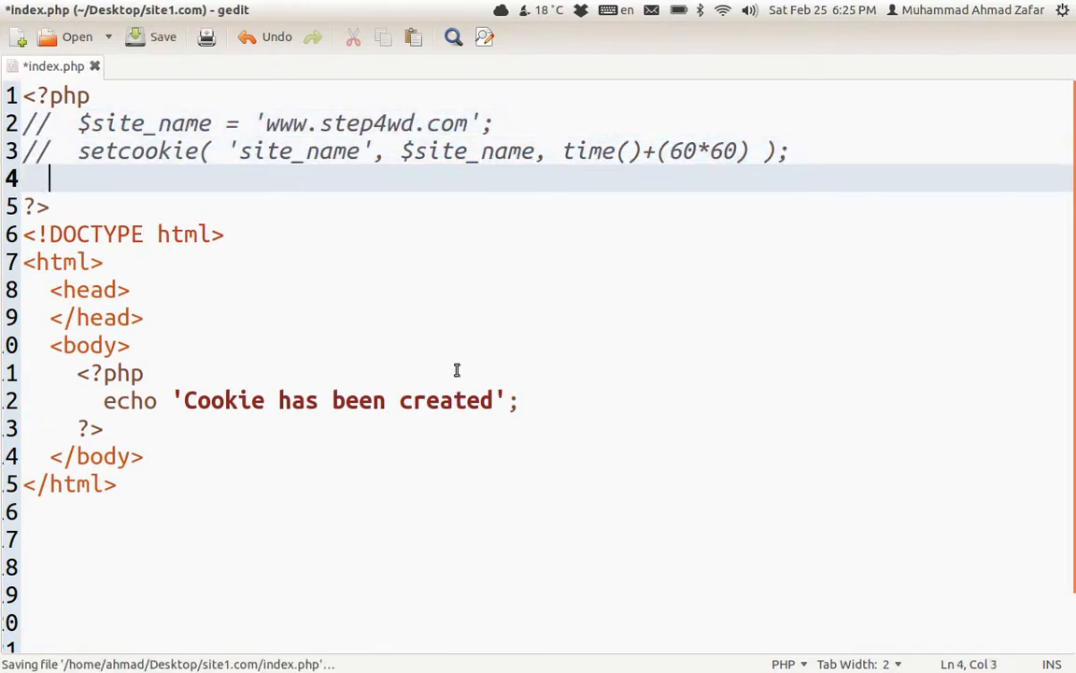
text($)
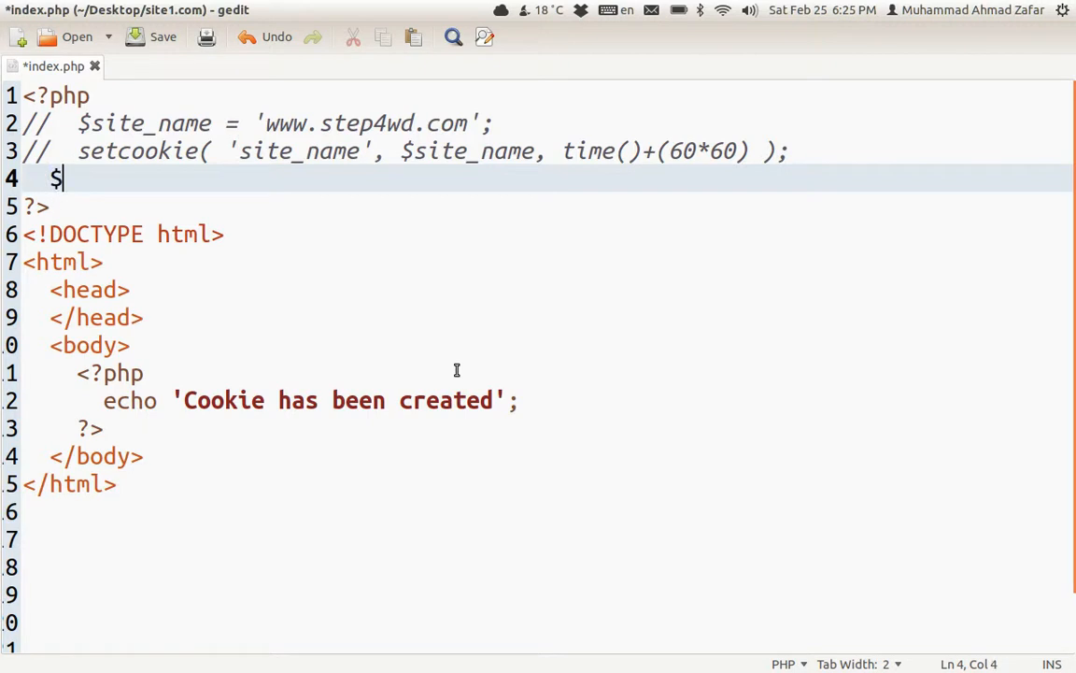
text(_COOKIR)
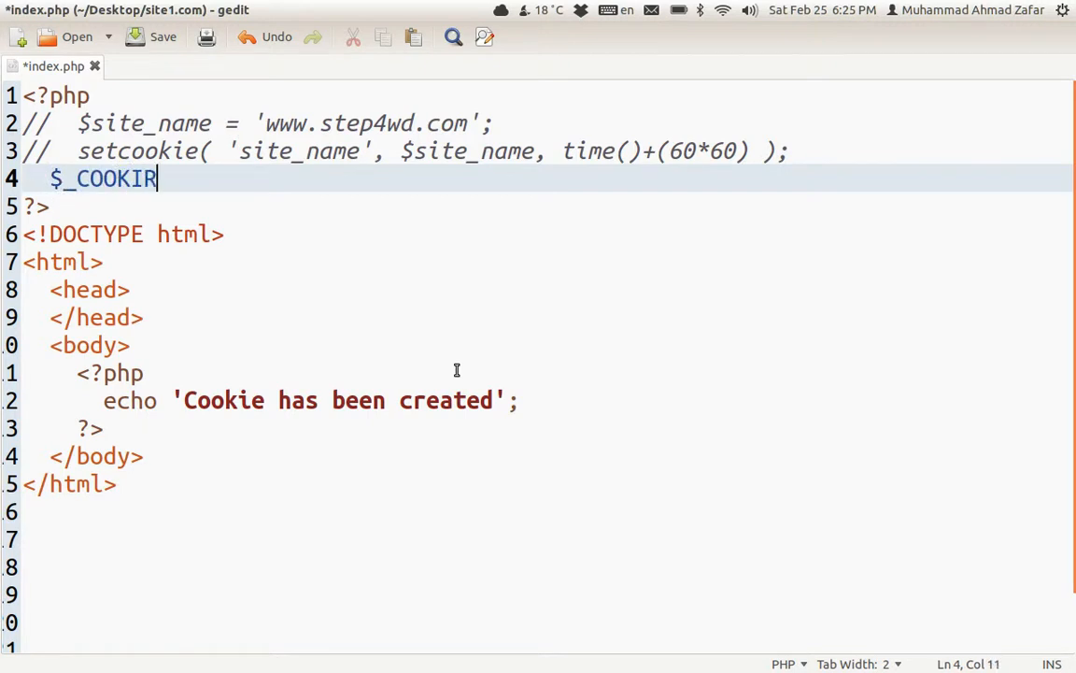
text(E[''])
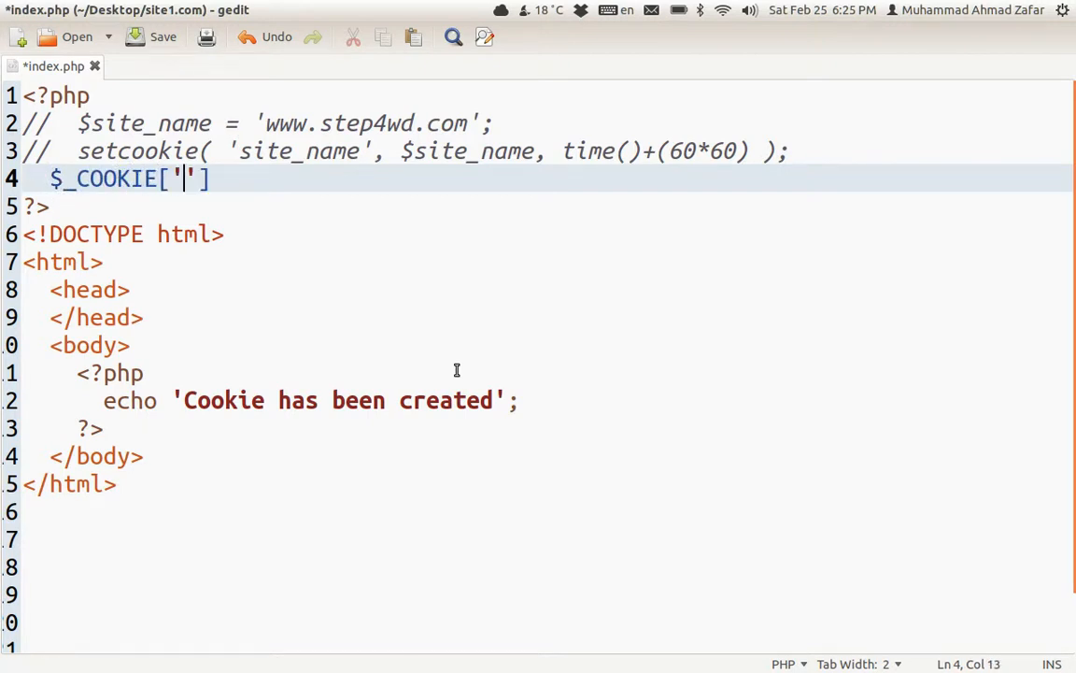
text(site_name)
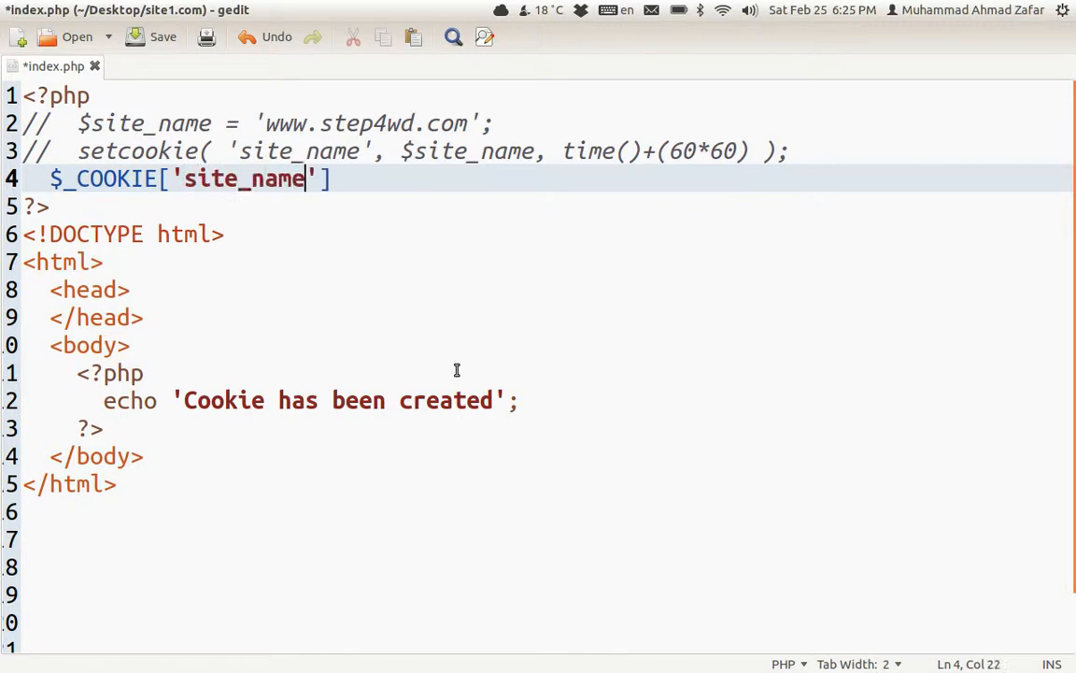
text(;)
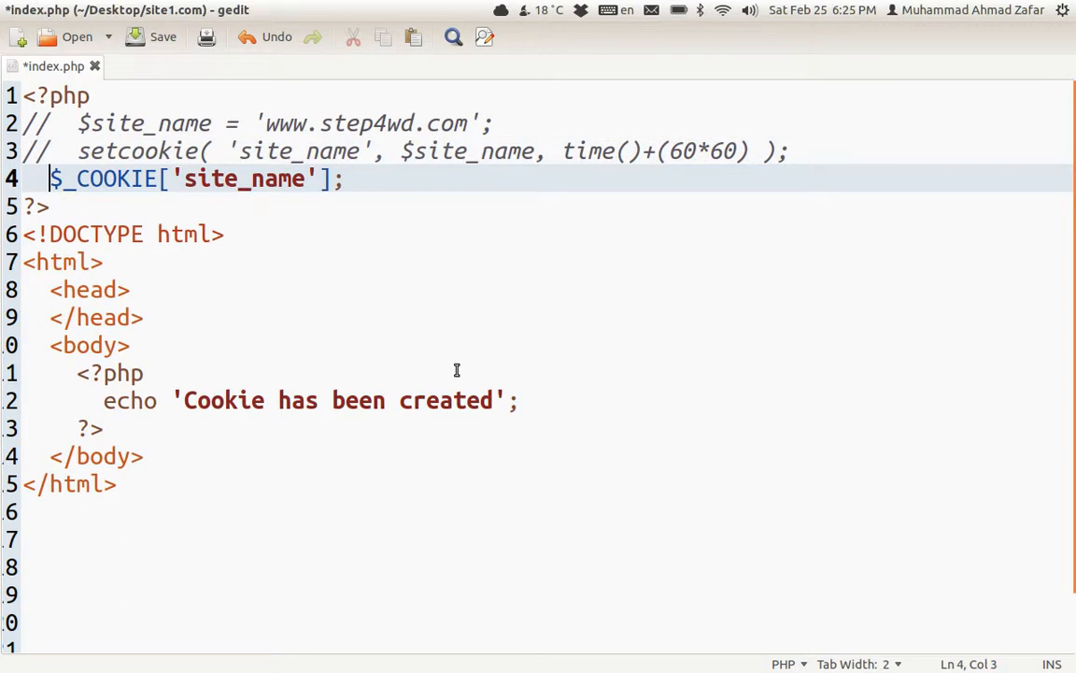
Step: Echo 'Cookie has been retrieved' followed by $site_name
text($site_name =)
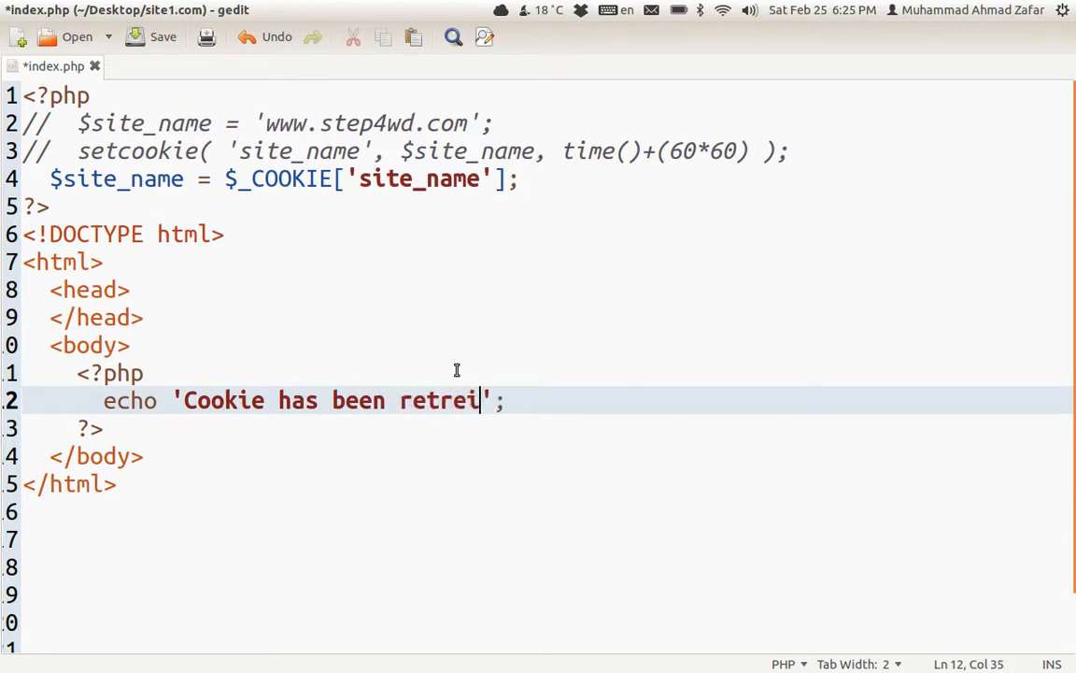
text(eved)
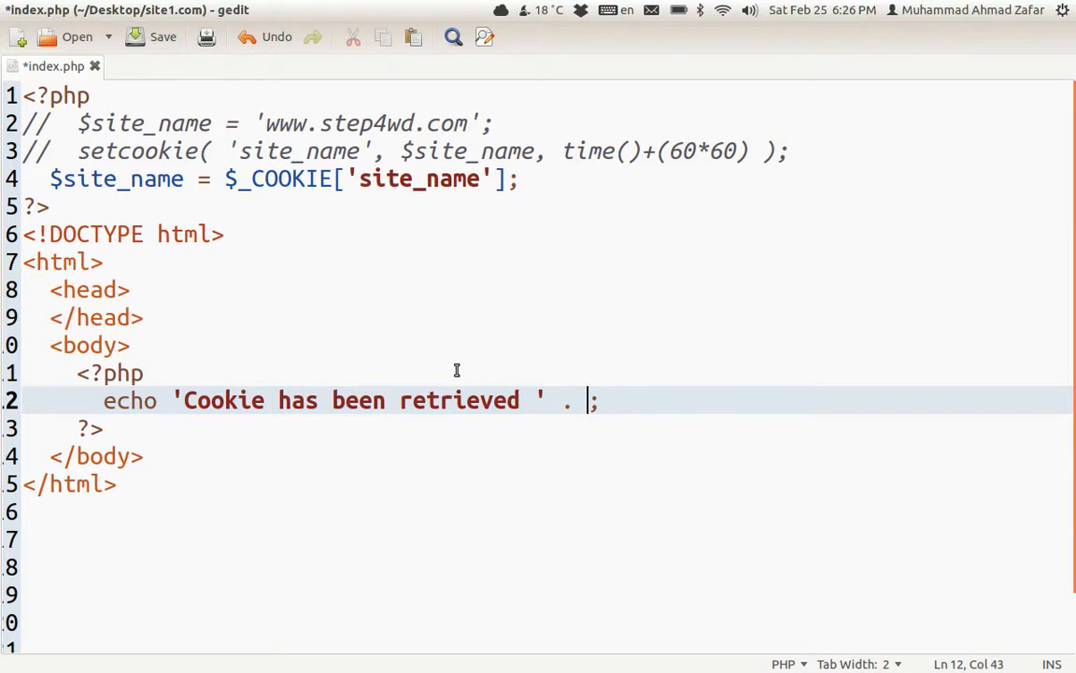
text($site_name)
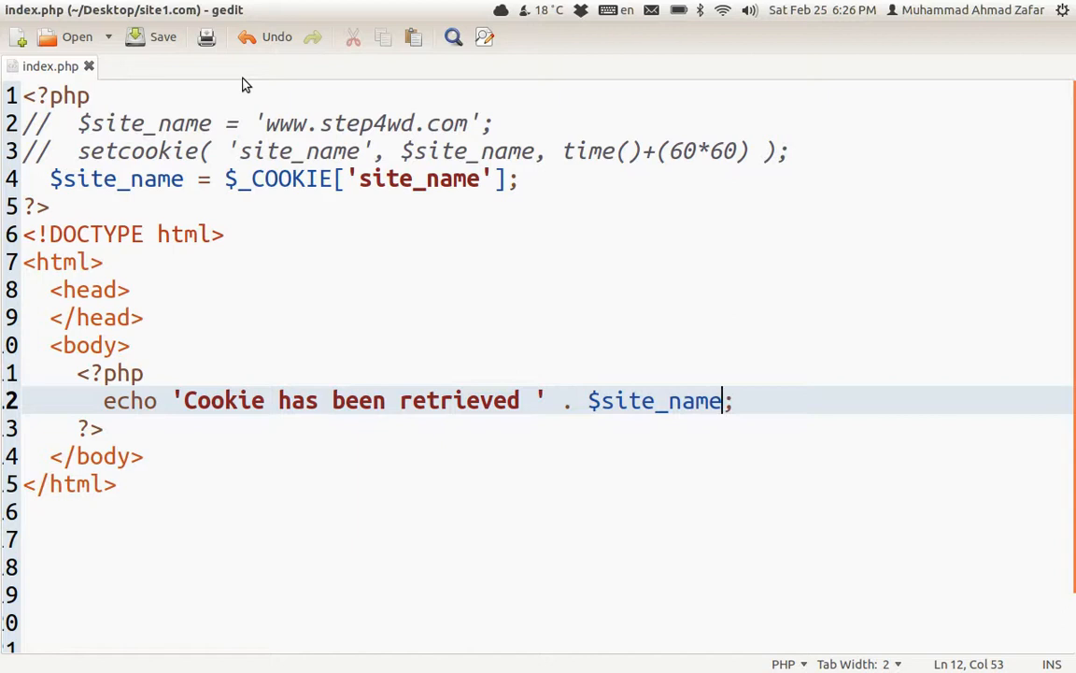
click(142, 374)
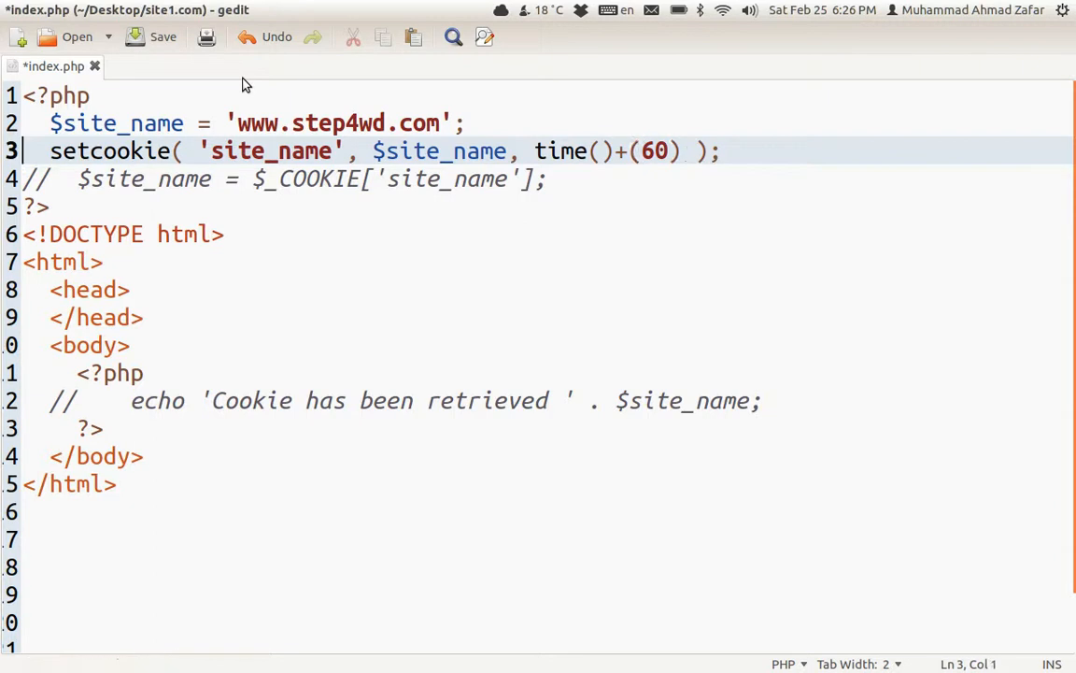
Step: Duplicate the setcookie line into a site_slogan cookie valued 'get ahead of the res…'
key(Return)
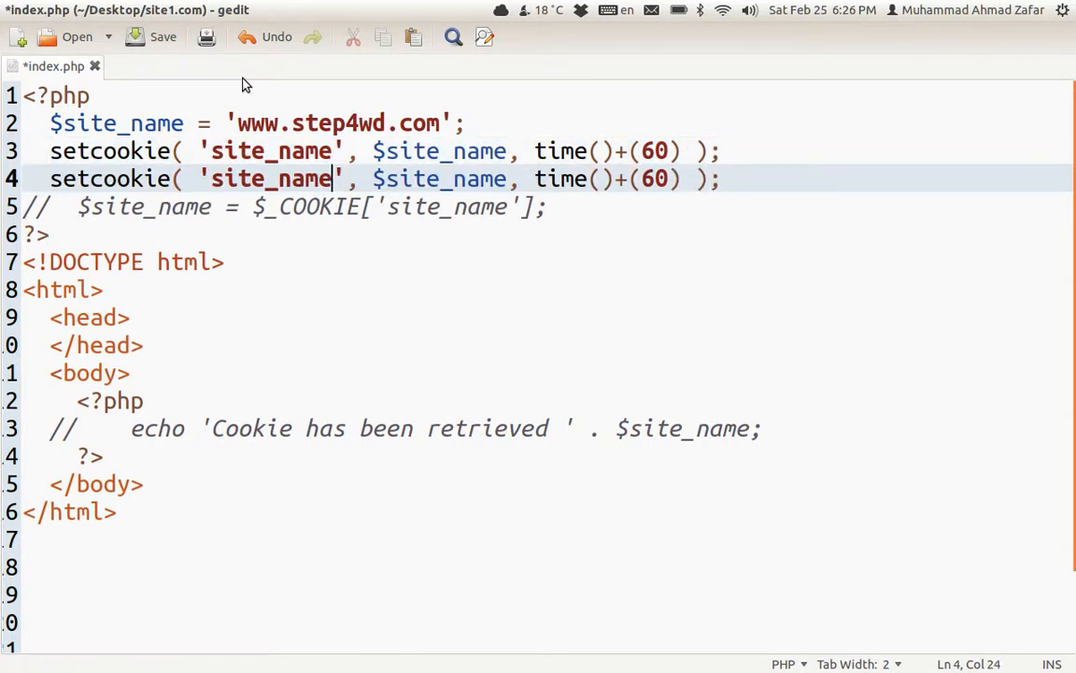
key(BackSpace)
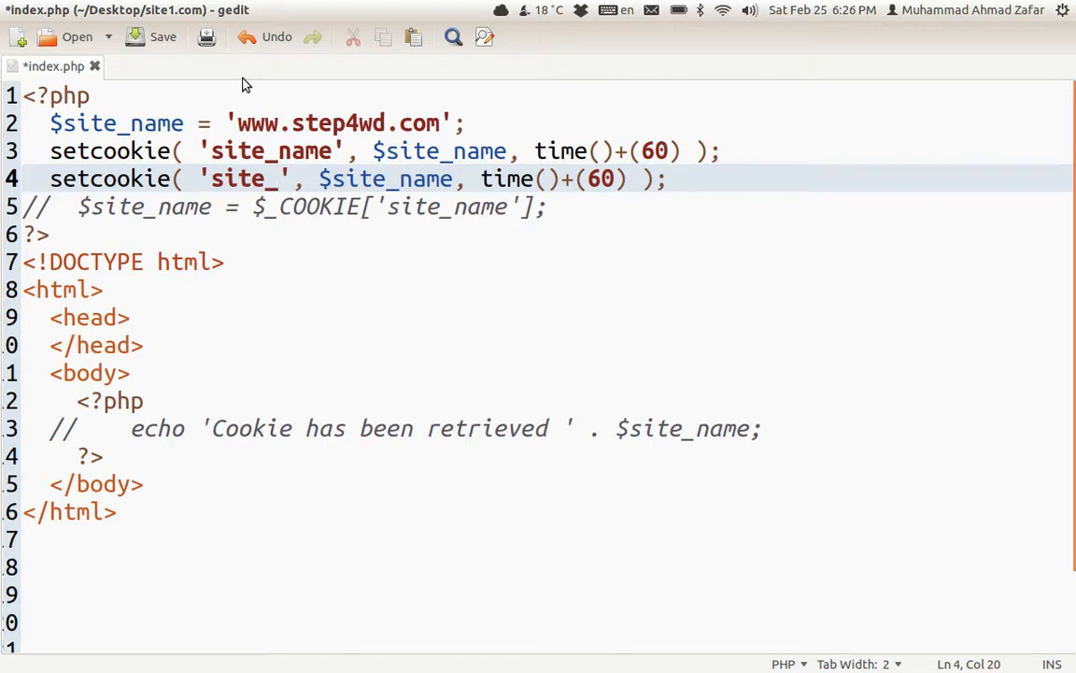
text(missi)
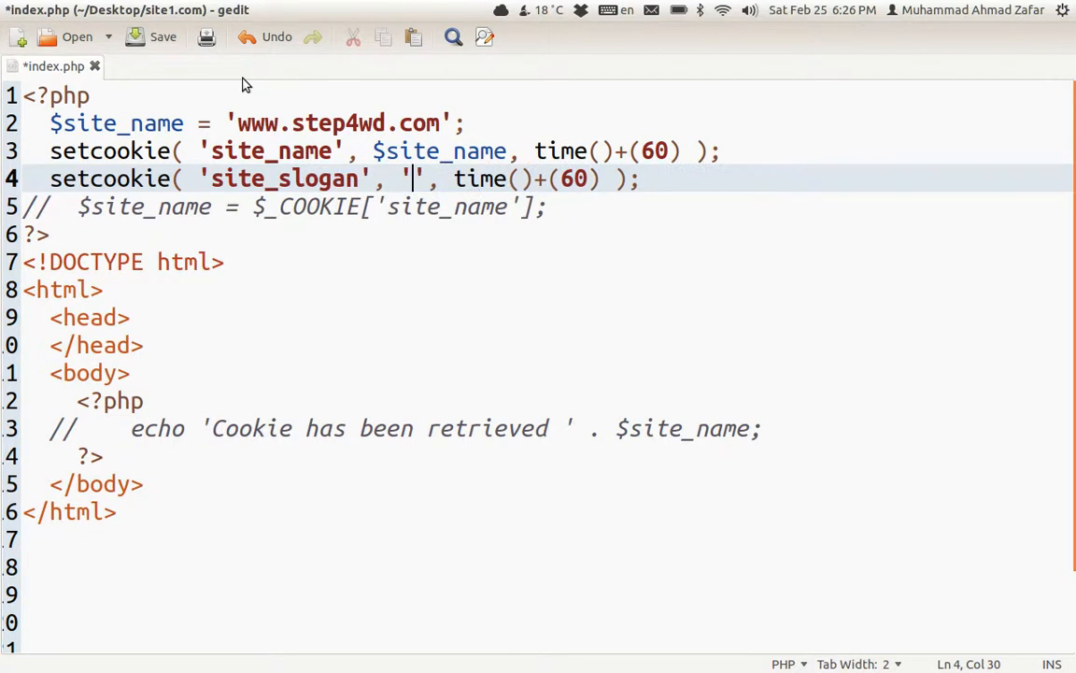
text(get ahead of)
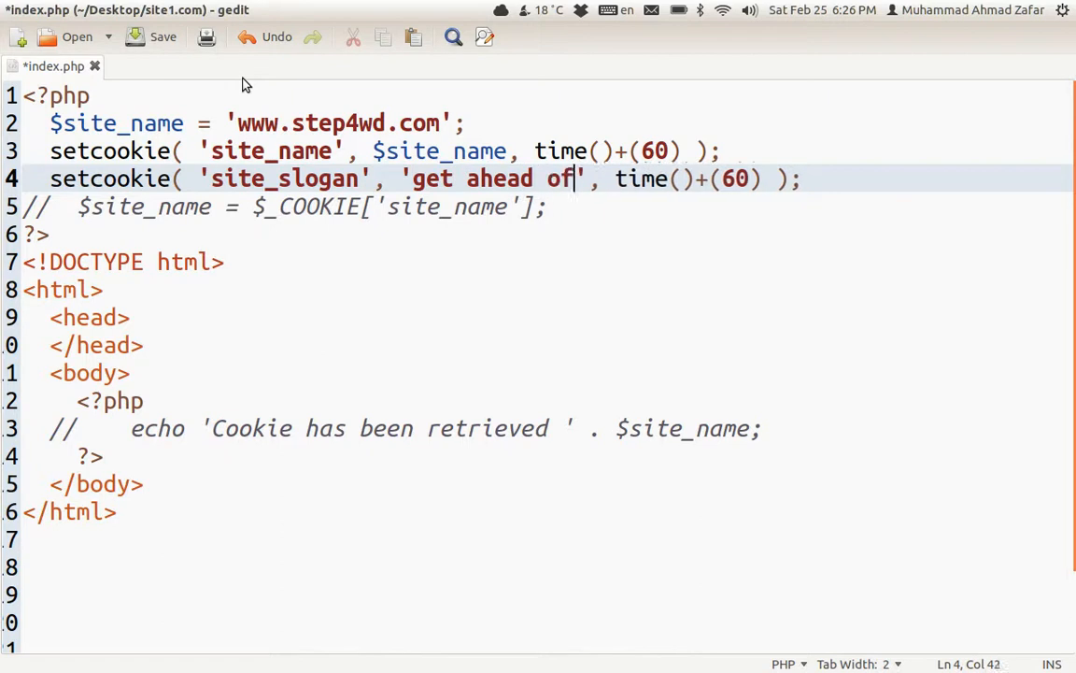
text(the rees)
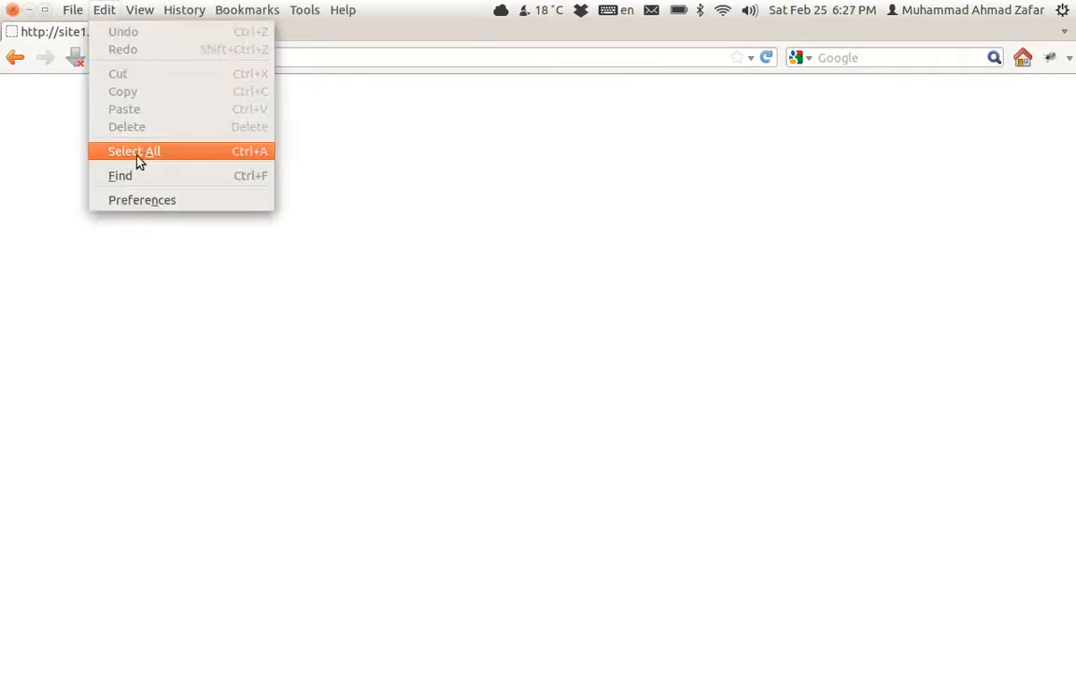
click(142, 198)
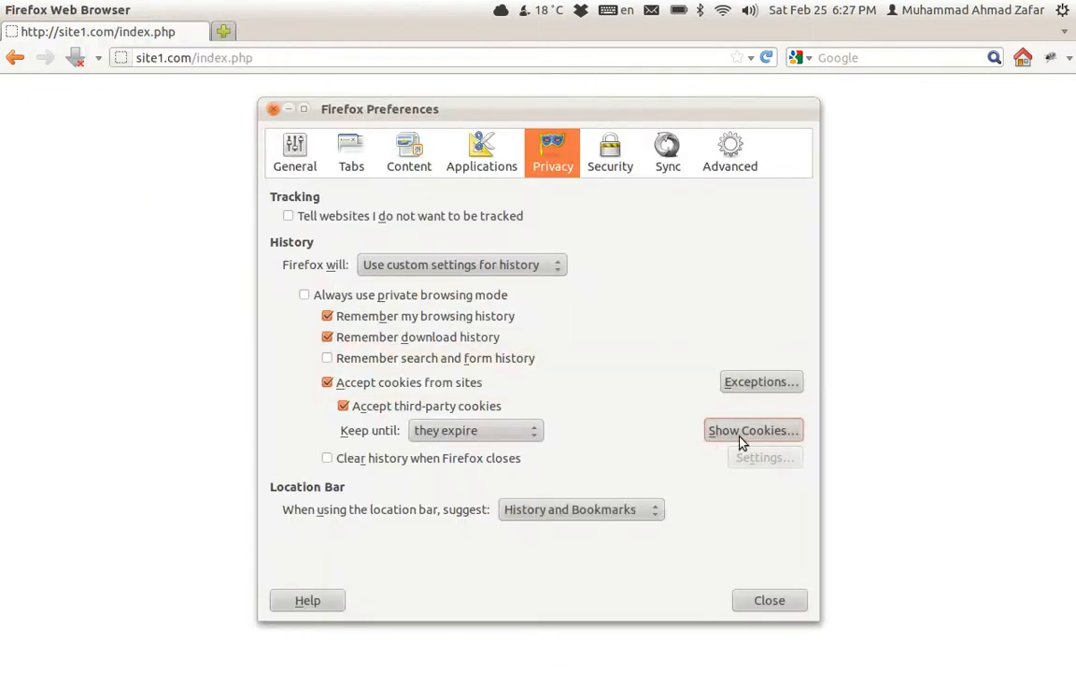
click(753, 430)
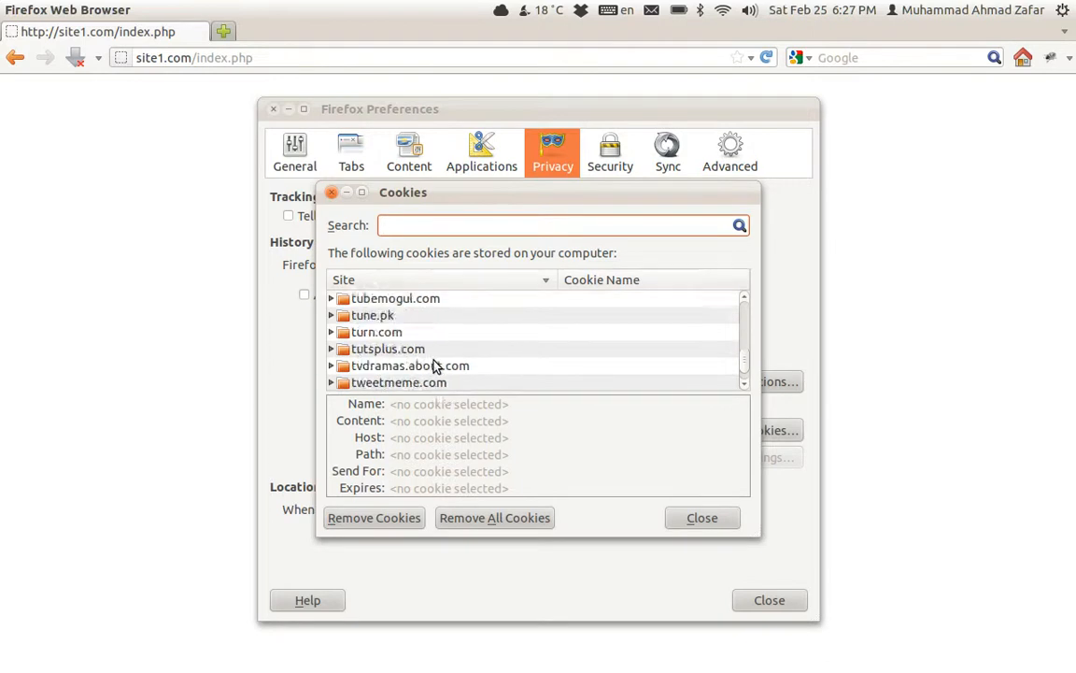
scroll(up, 3)
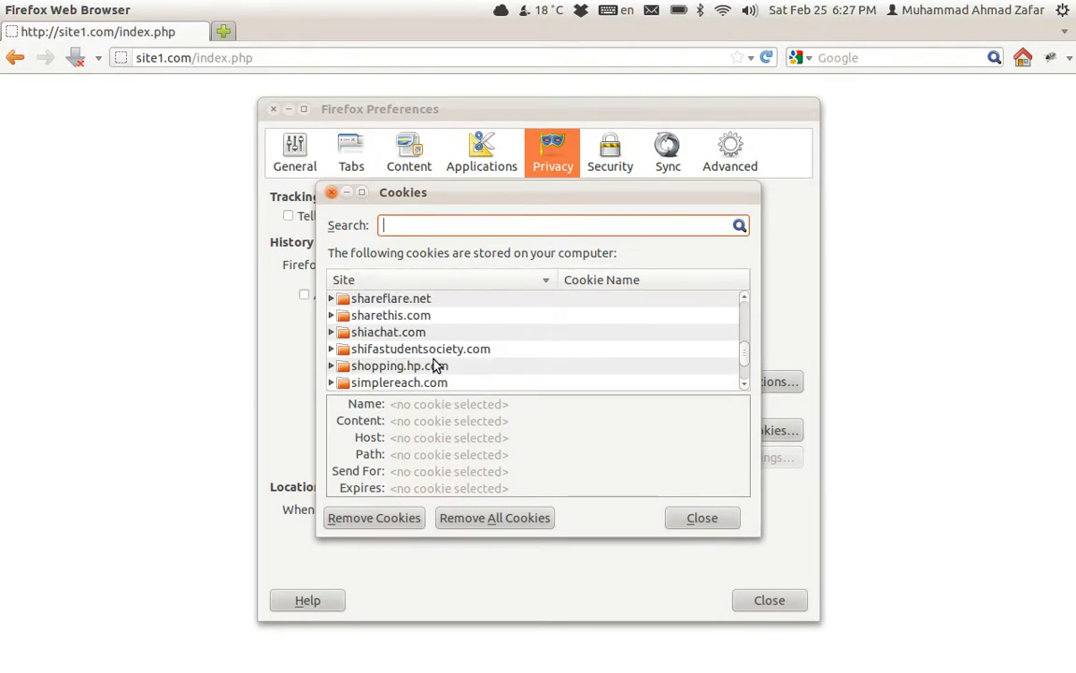
scroll(down, 3)
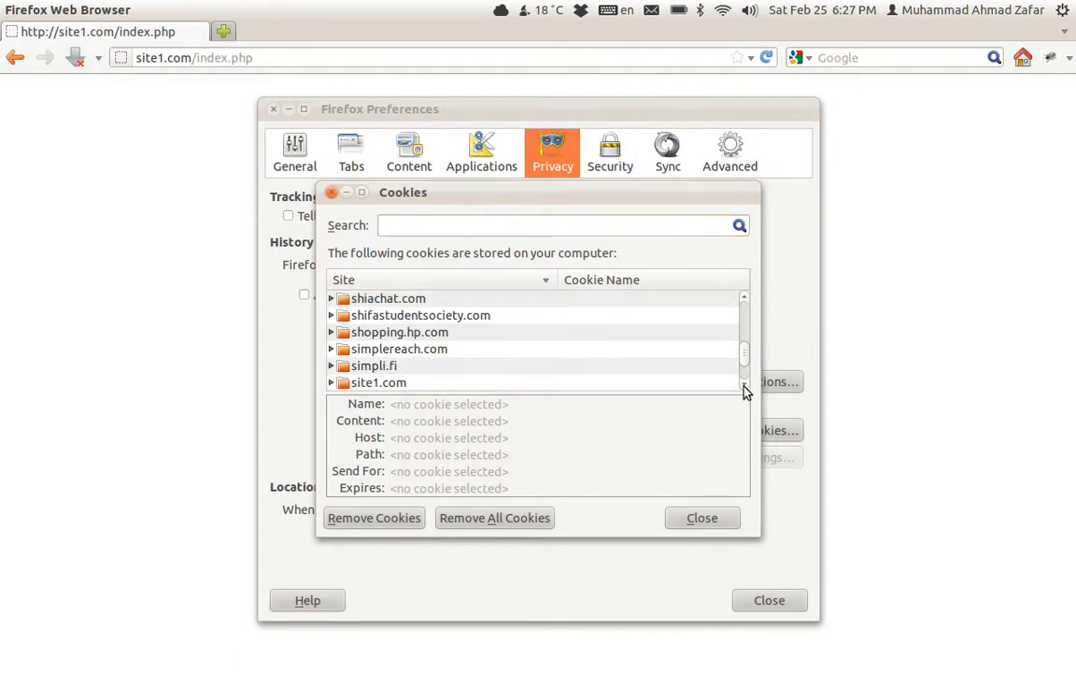
click(332, 364)
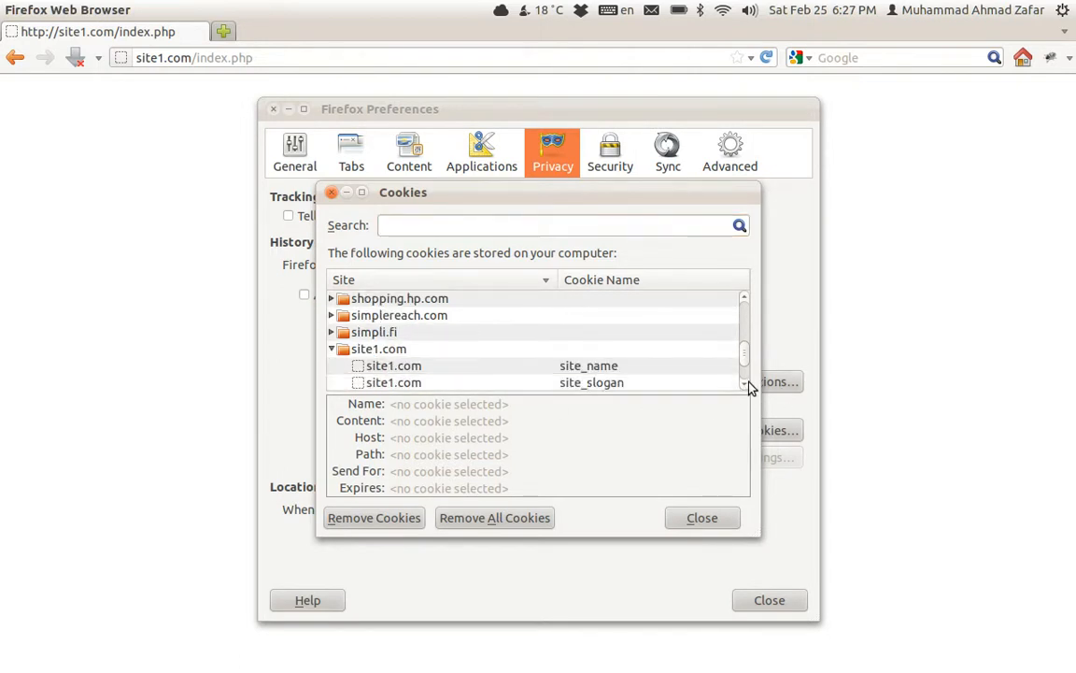
scroll(down, 3)
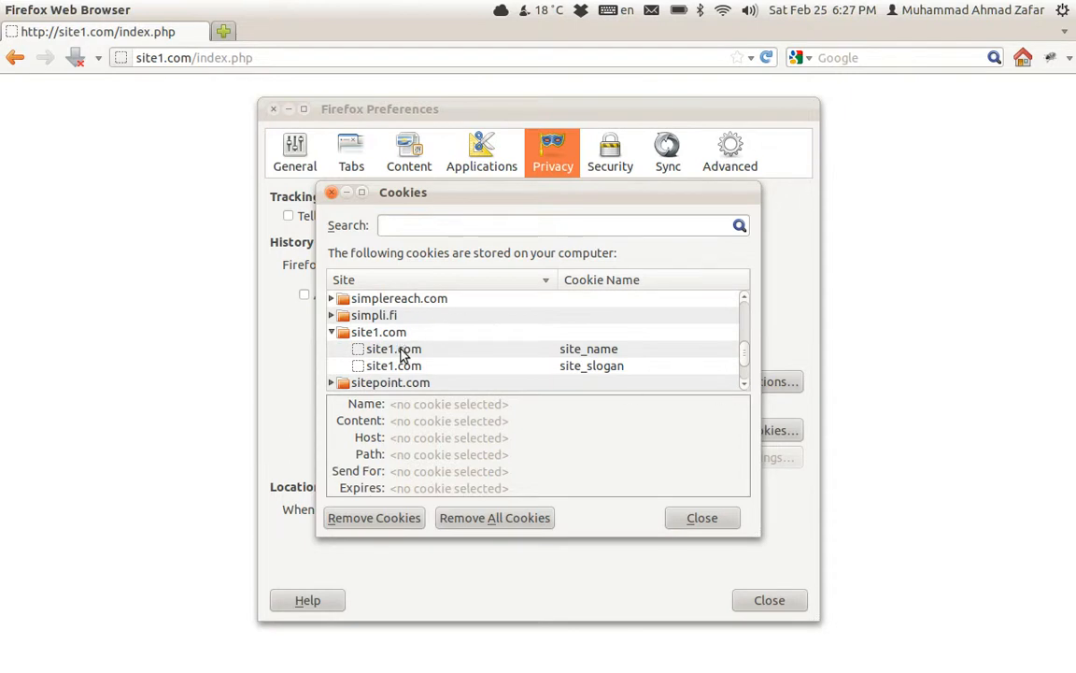
click(393, 349)
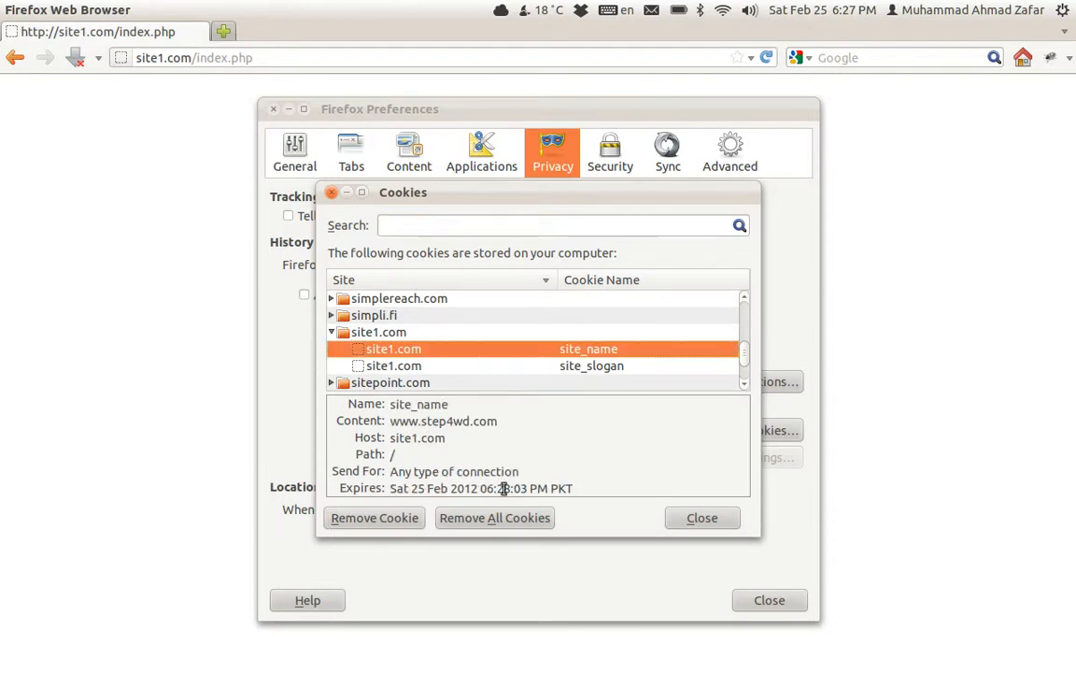
mouse_move(501, 378)
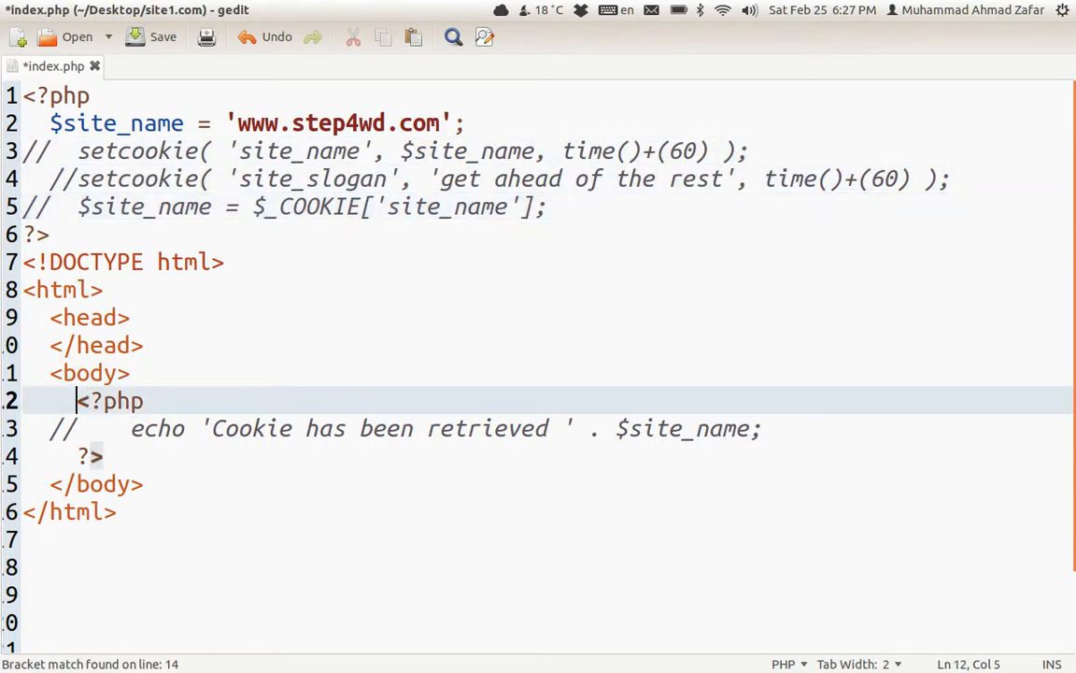
Step: Add print_r( $_COOKIE ); inside the body's PHP block of index.php
text(print_r( );)
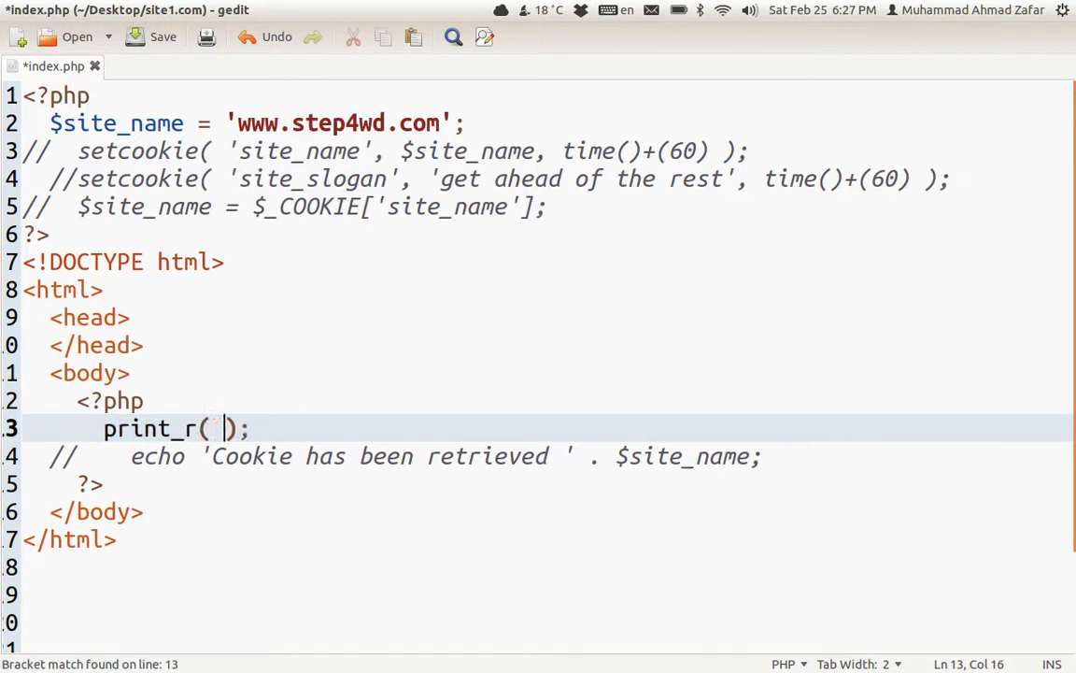
text($_C)
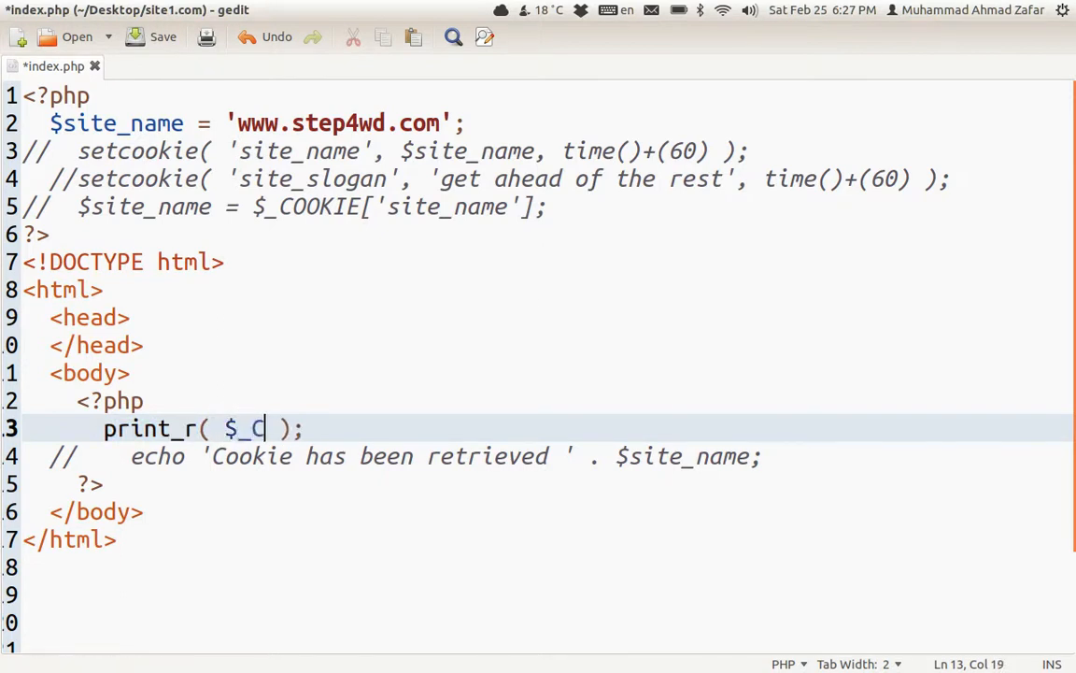
text(OOKIE)
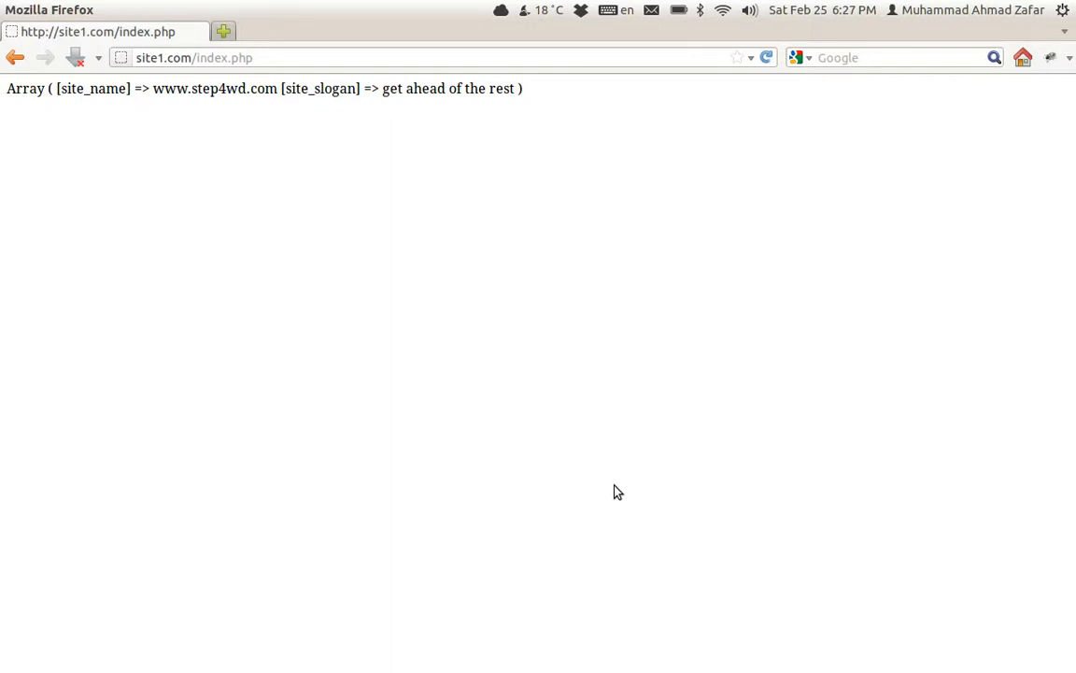
mouse_move(142, 142)
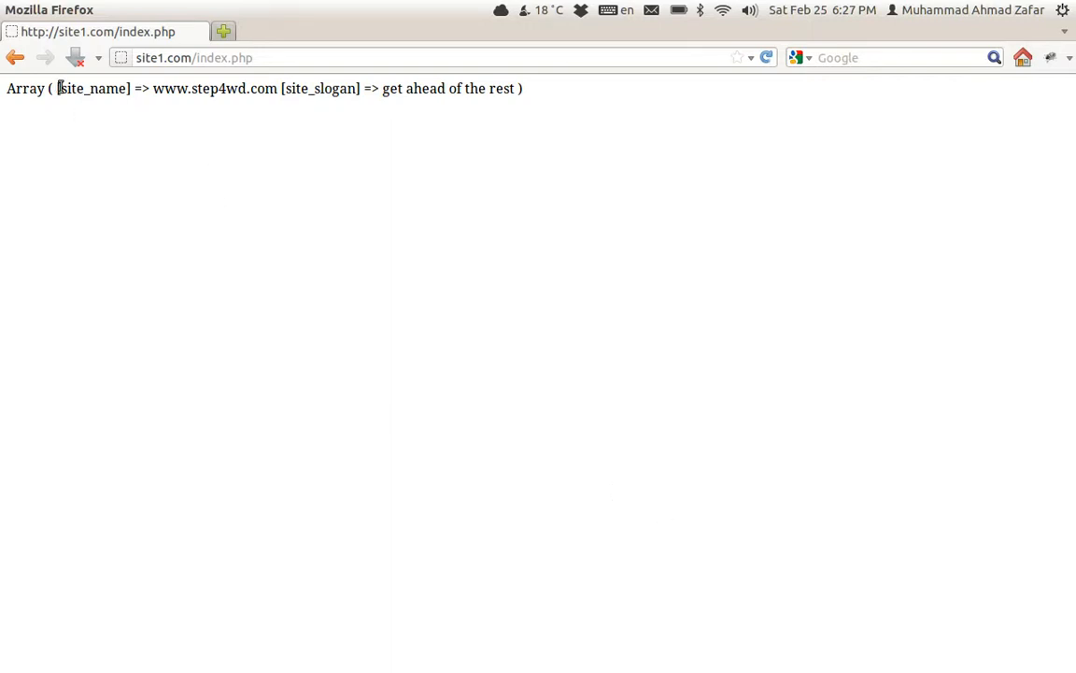
mouse_move(434, 168)
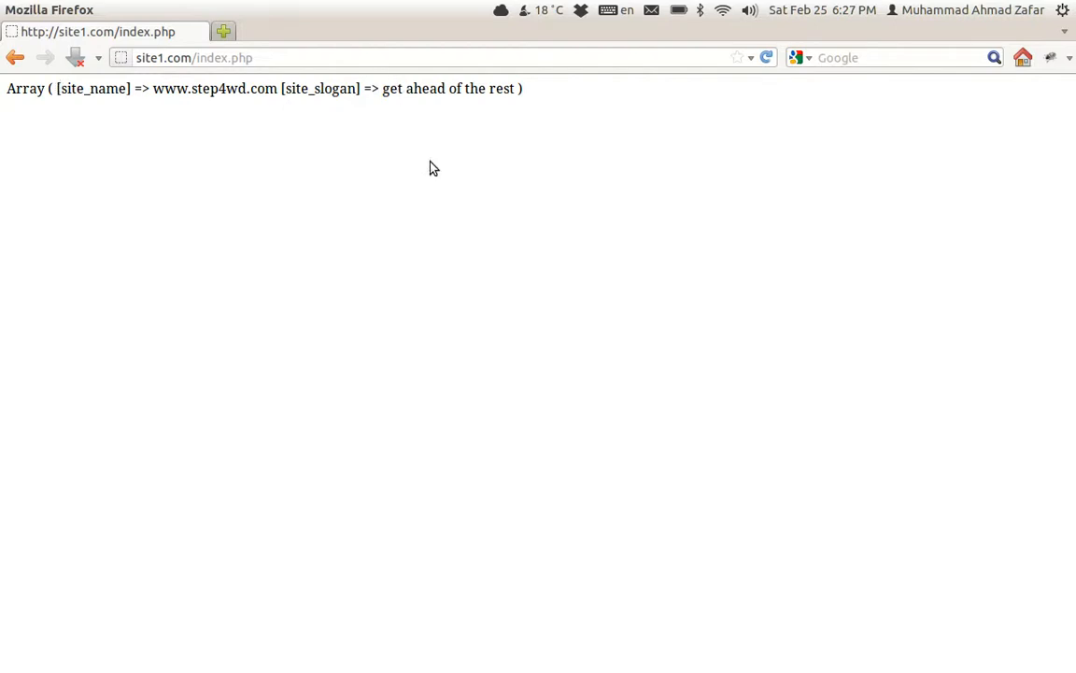
Step: Reload index.php to see the printed $_COOKIE array with site_name and site_slogan
click(105, 11)
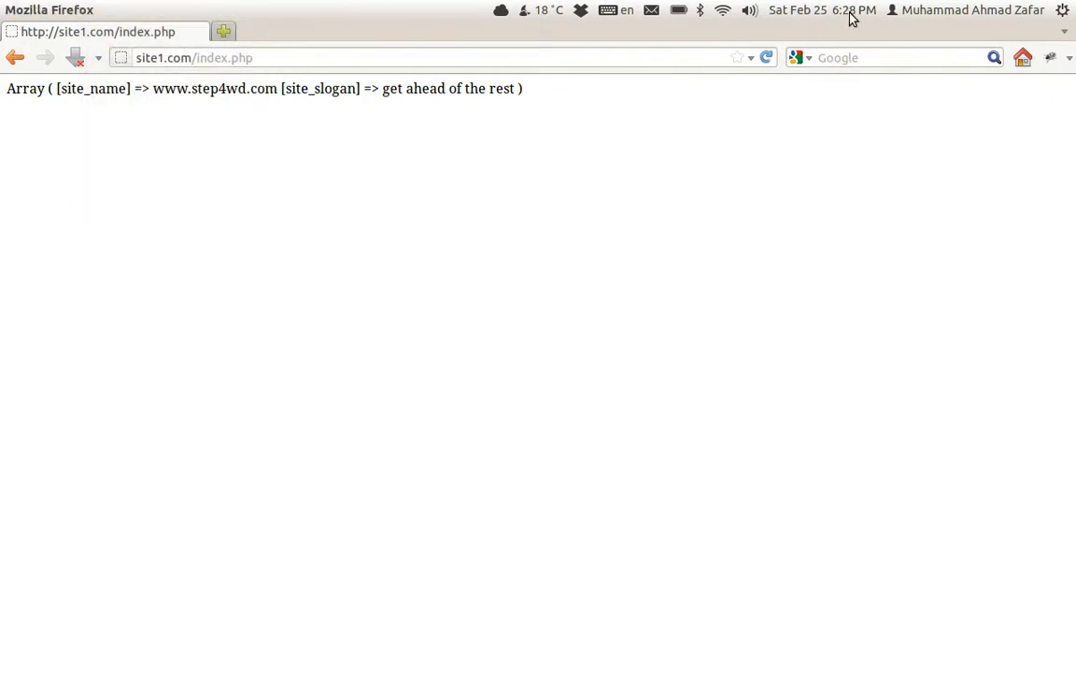
mouse_move(654, 305)
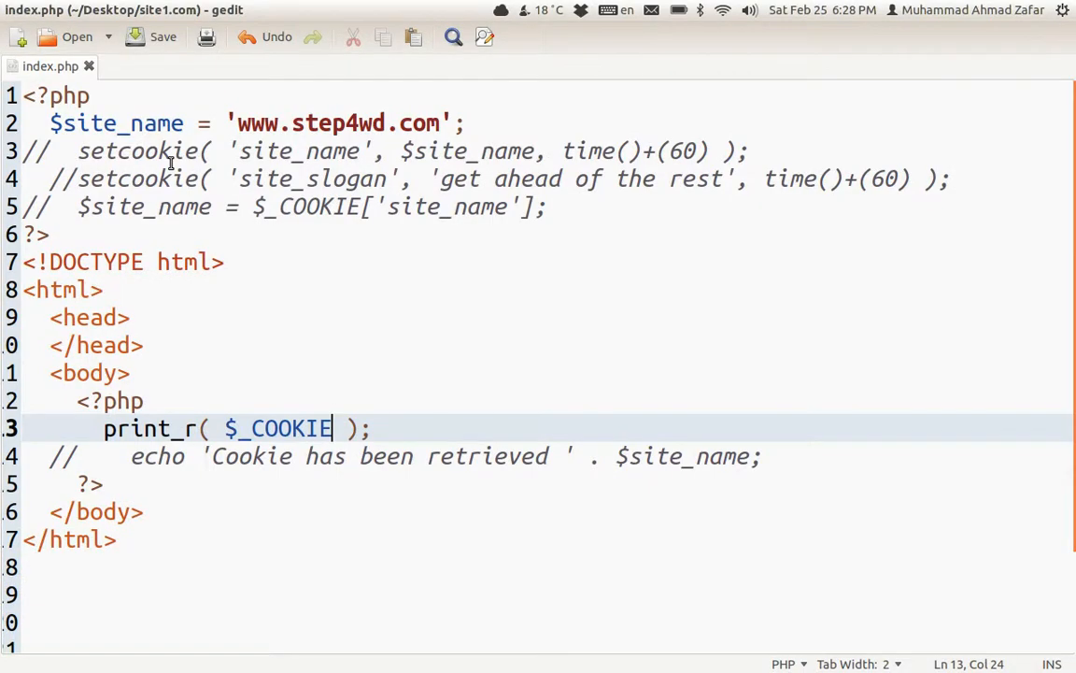
Step: Write if( isset($_COOKIE['site_name']) ): in the body PHP block
text(/)
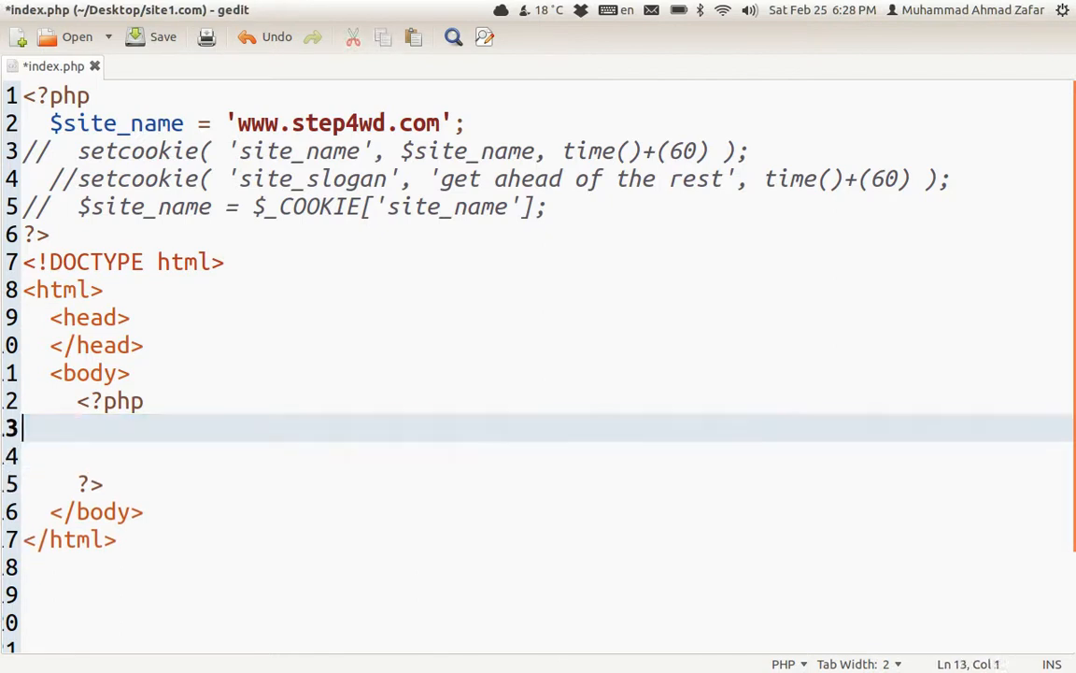
key(Tab)
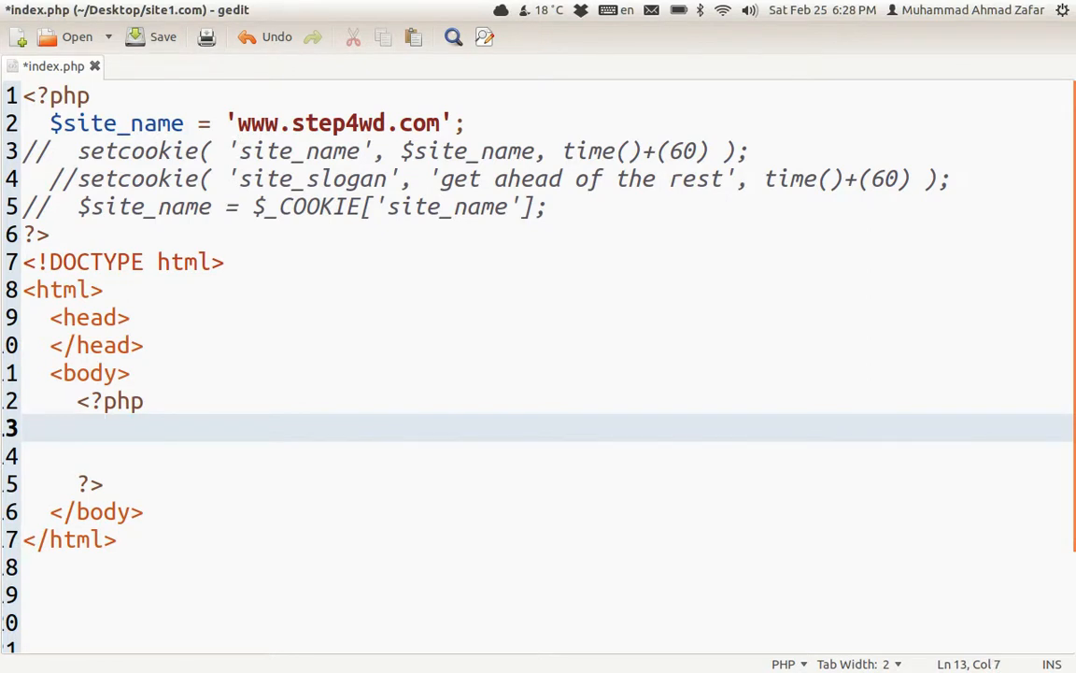
text(if( ))
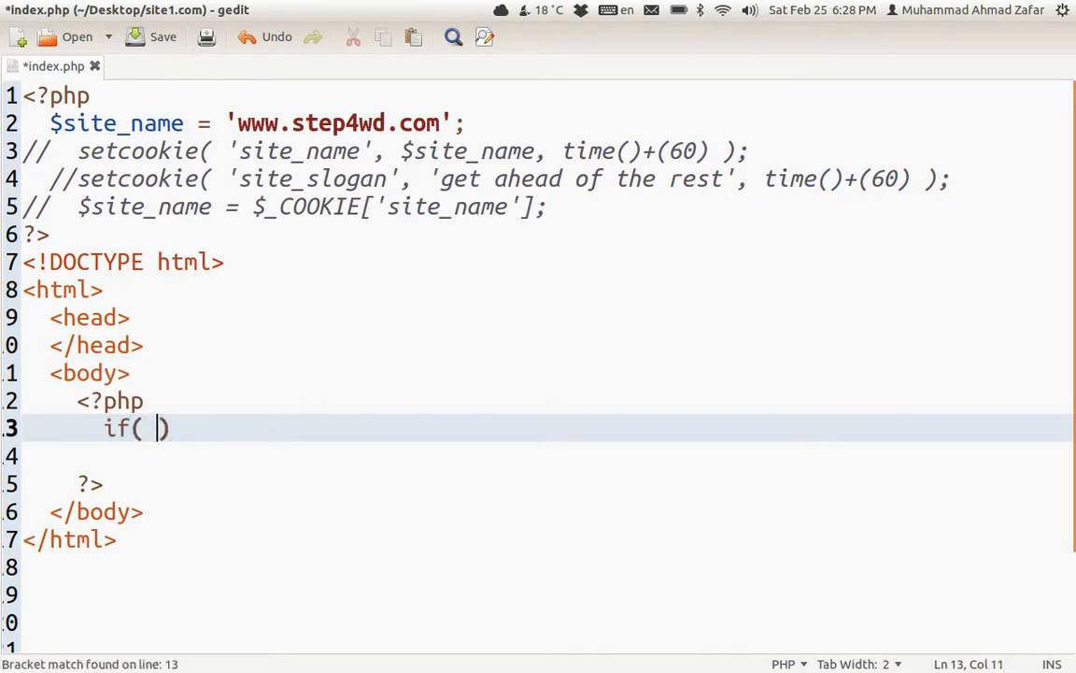
text(isset)
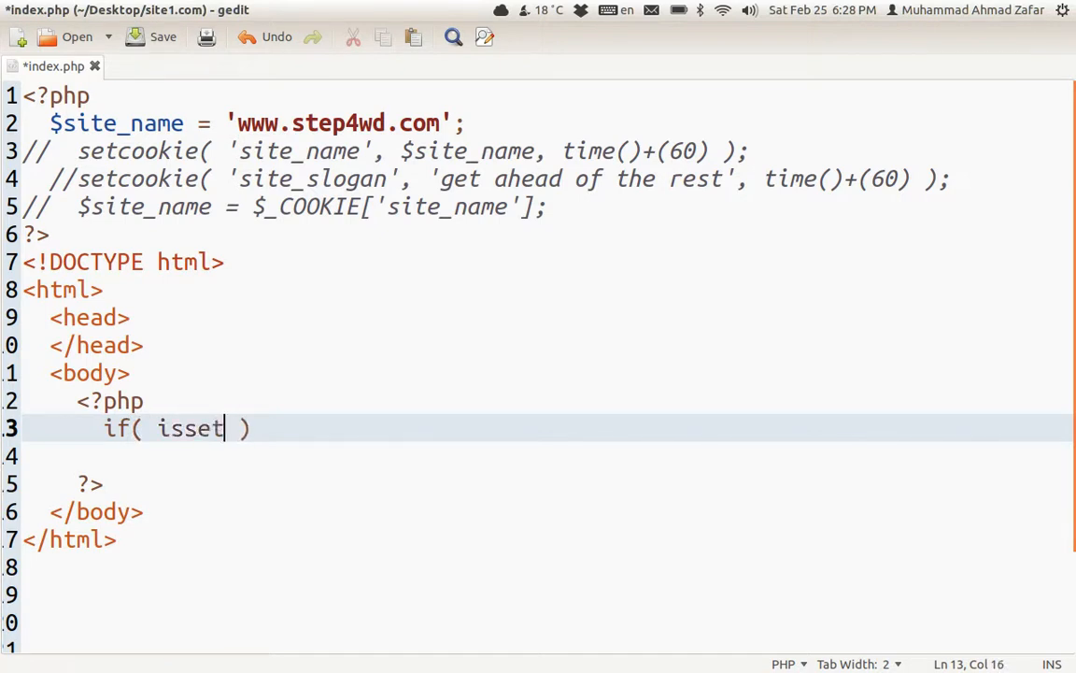
text(($)
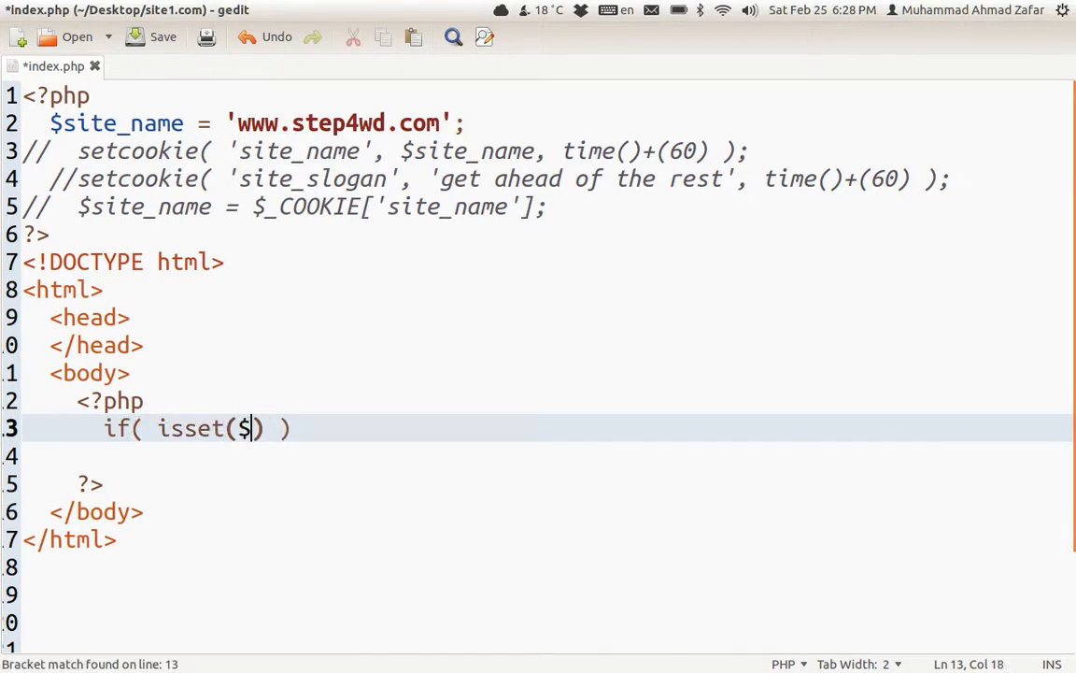
text(_COOKIE[')
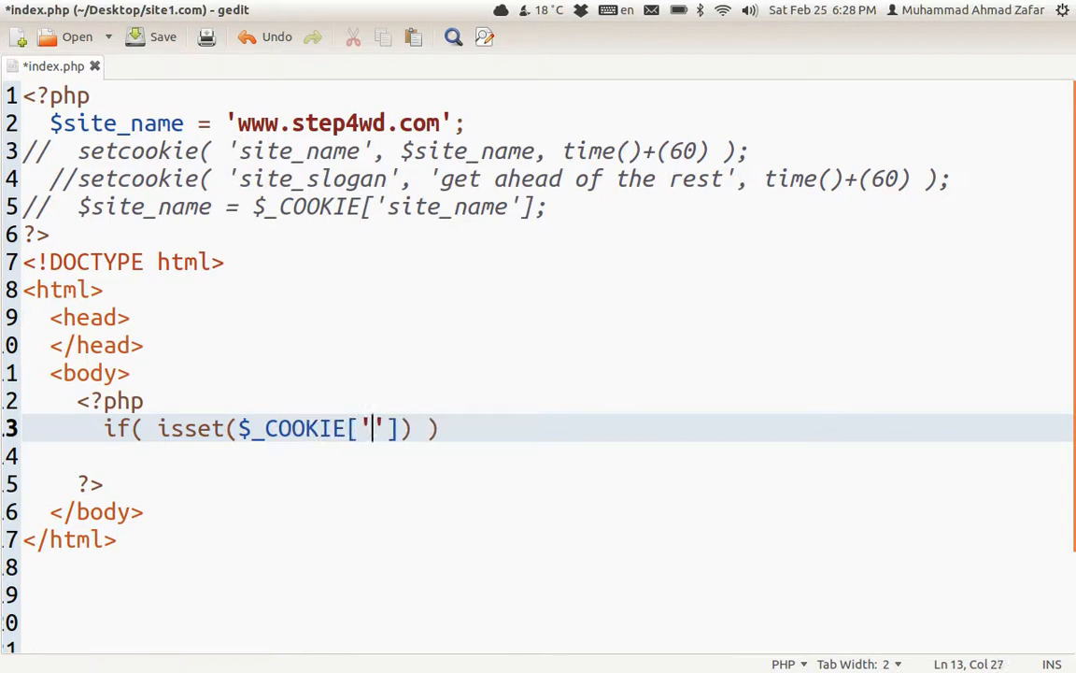
text(sitename)
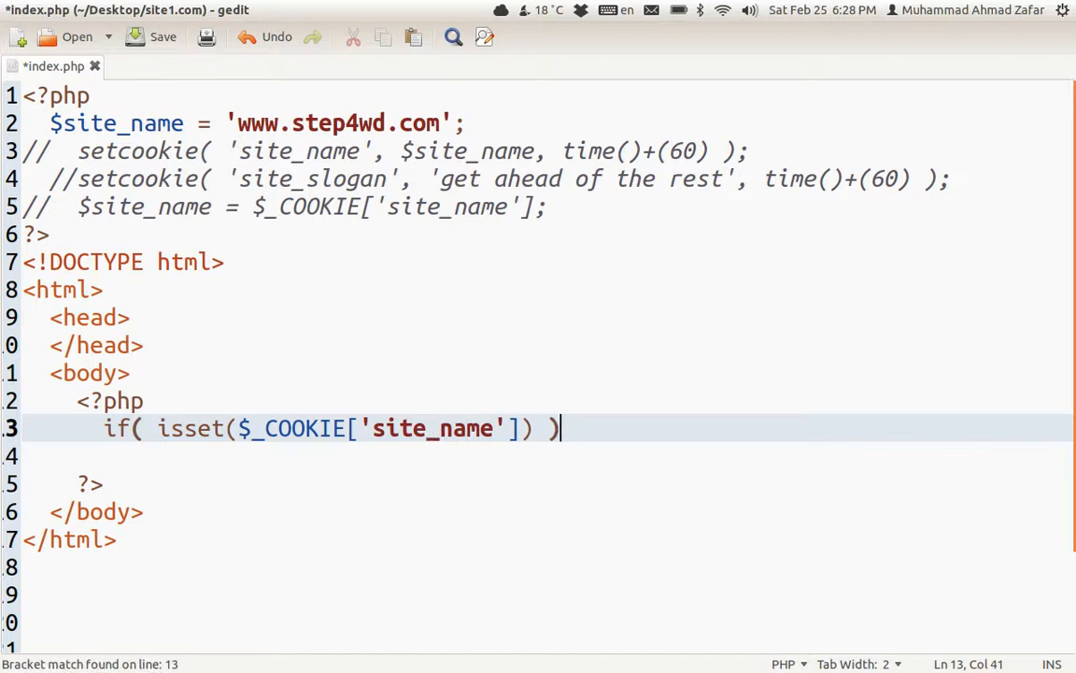
text(:)
text(e)
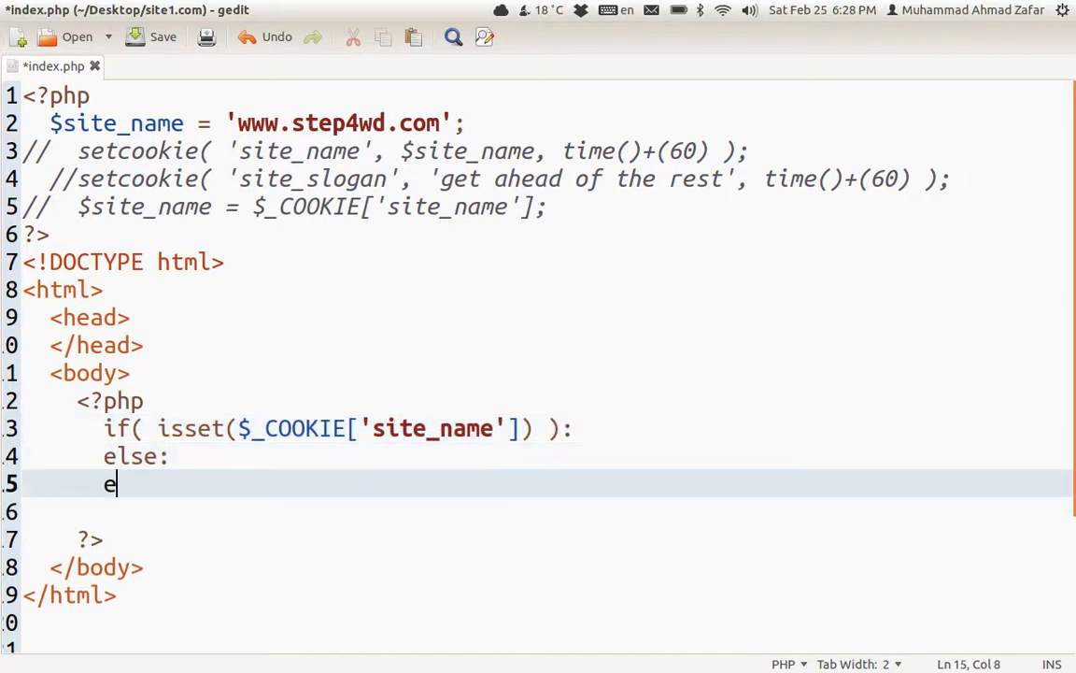
Step: Add echo 'yes';, an else branch with an empty echo, and endif;
text(ndif;)
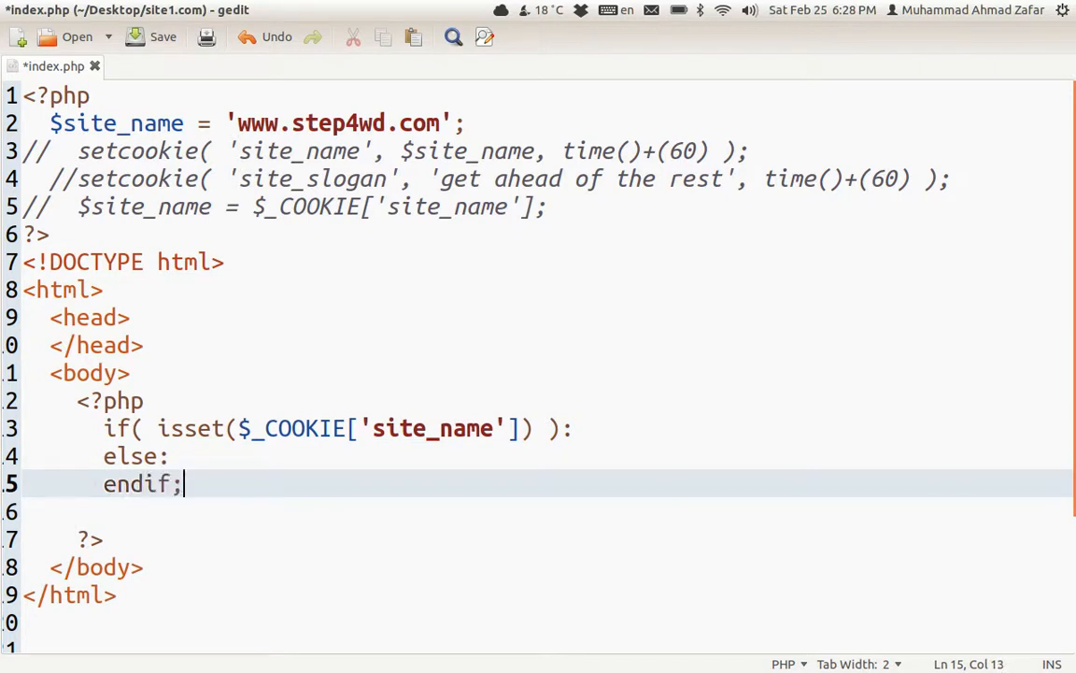
text(echo)
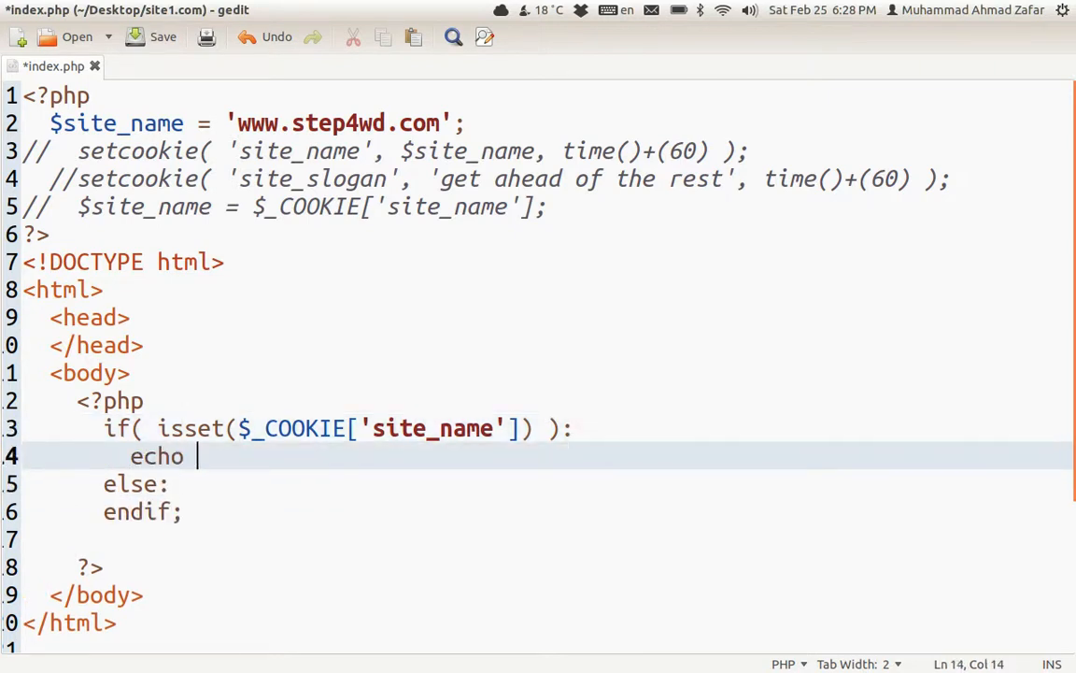
text('yes';)
text(ec)
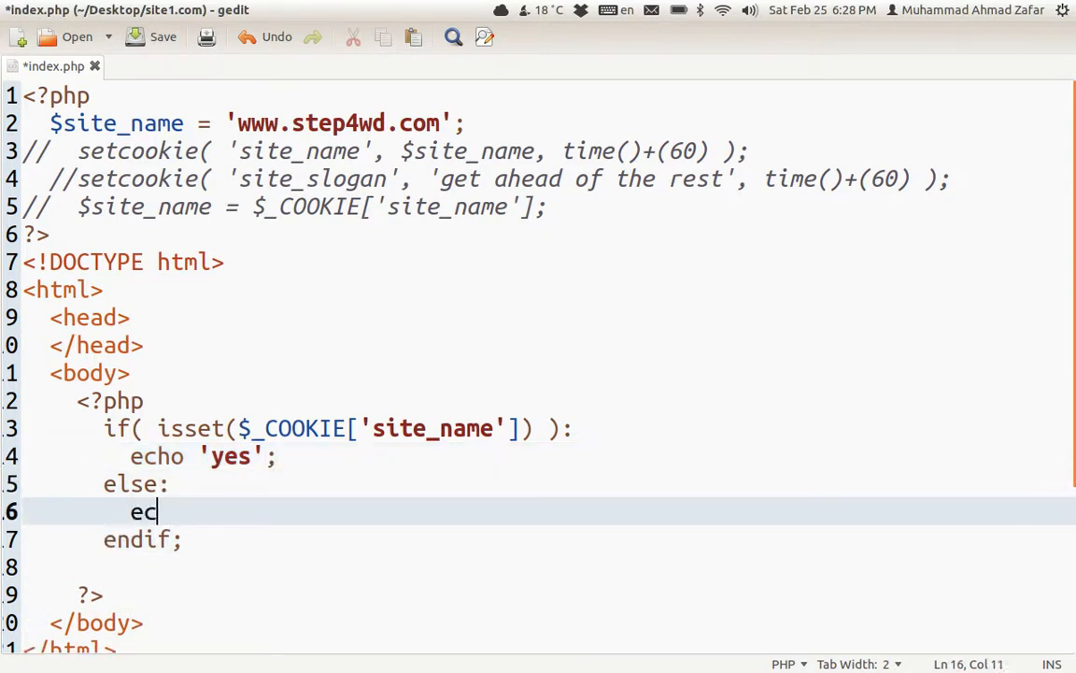
text(ho '')
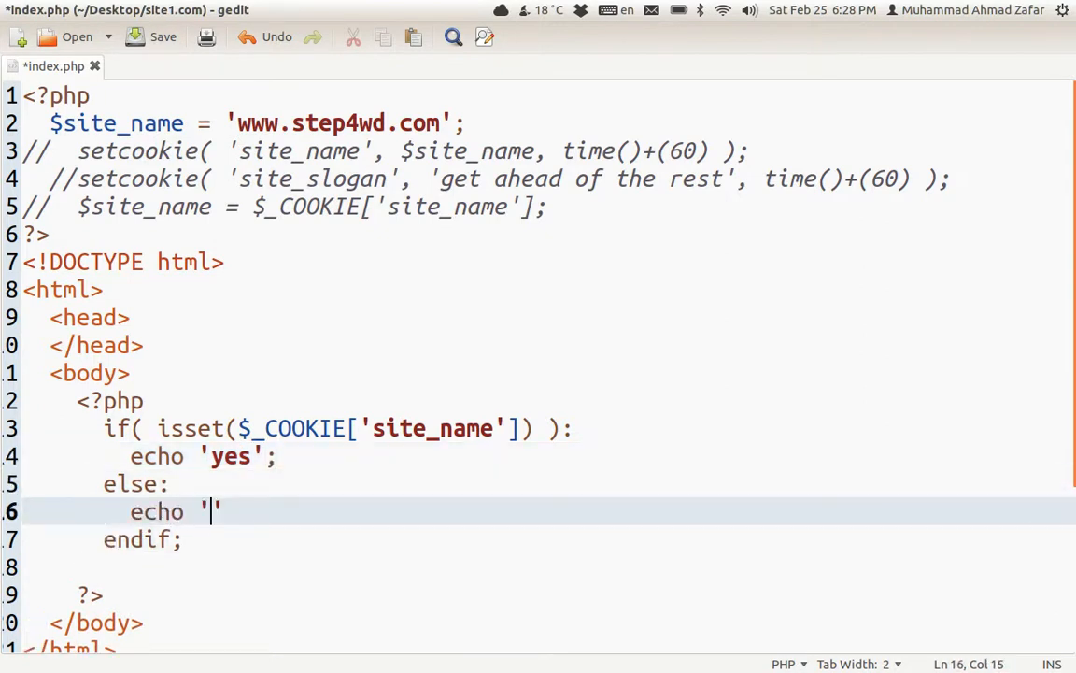
text(n)
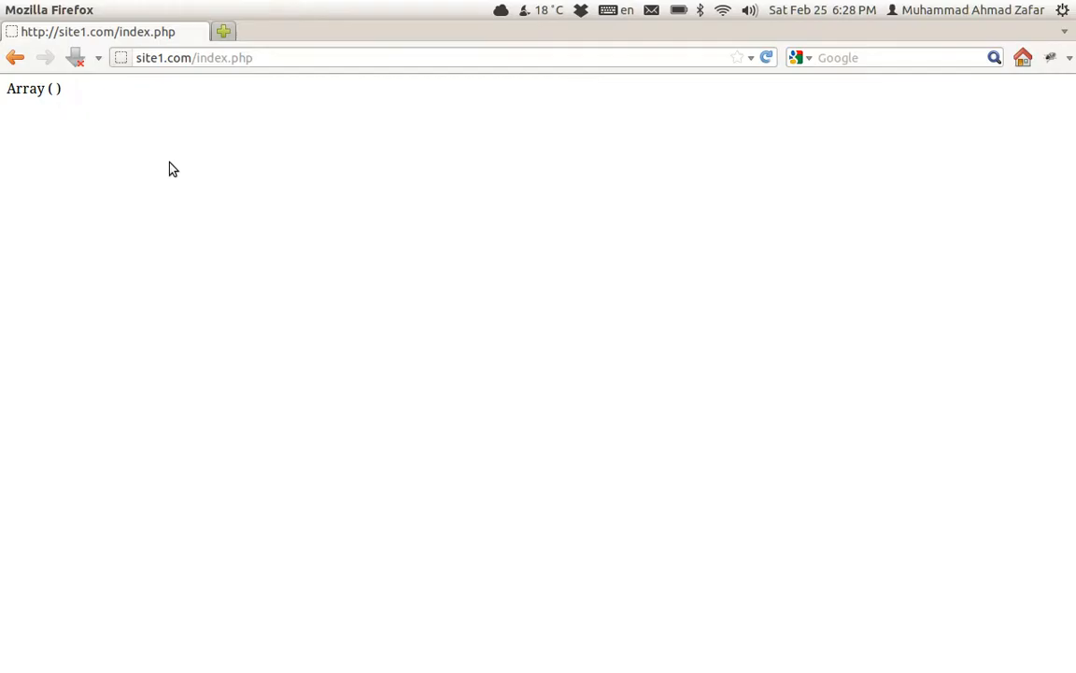
Step: Finish echo 'no'; and uncomment both setcookie lines
click(766, 56)
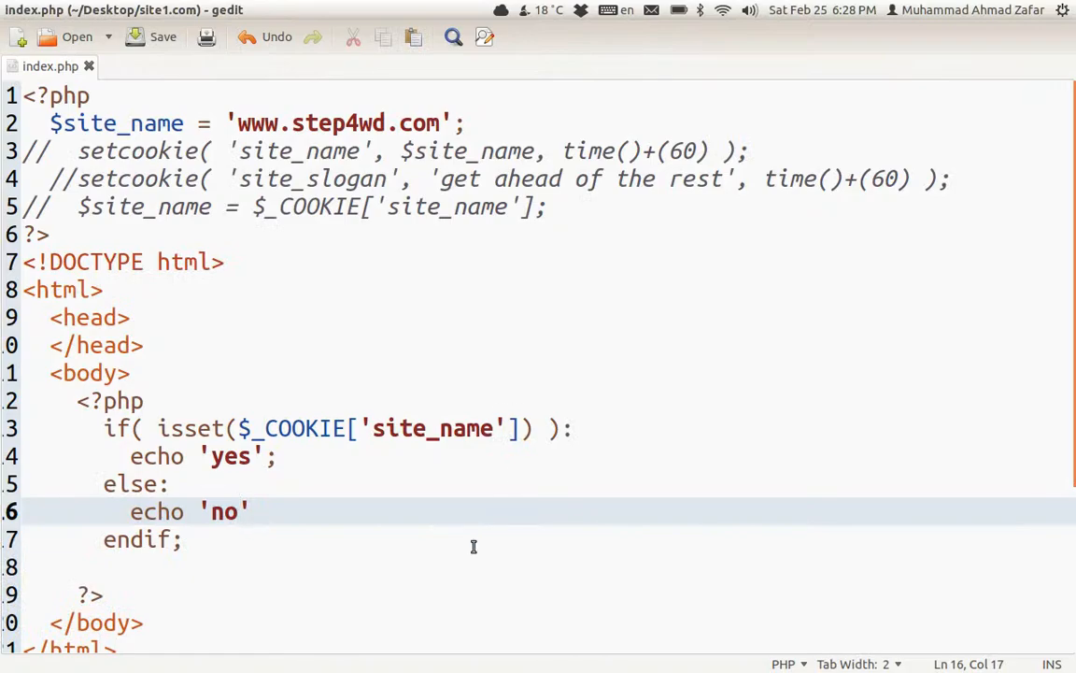
text(;)
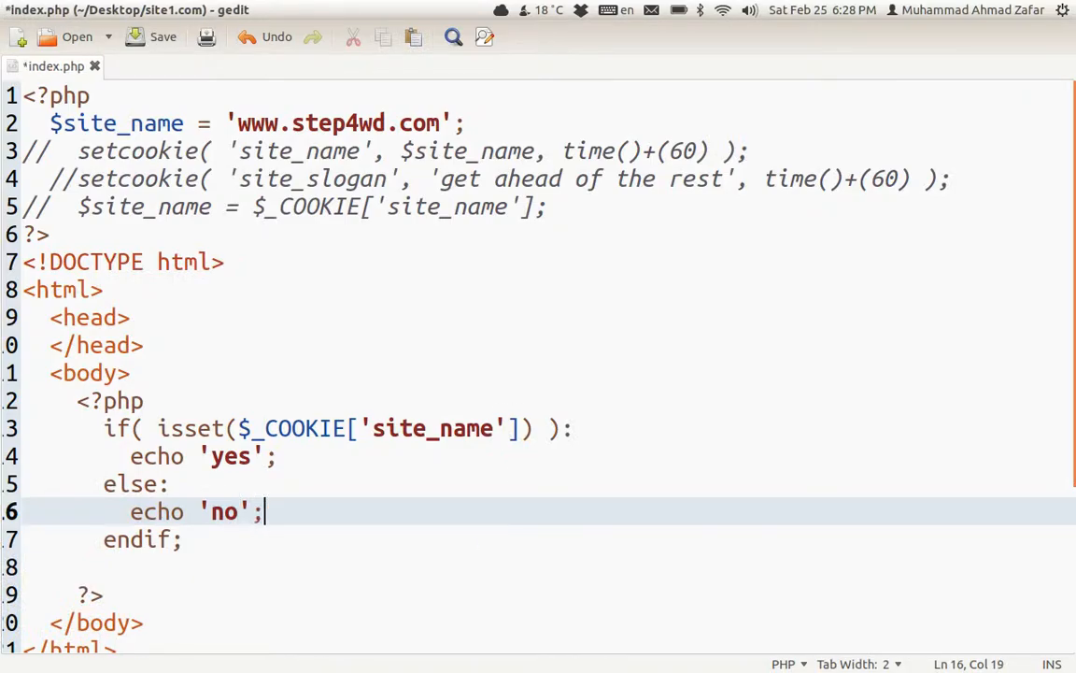
click(162, 38)
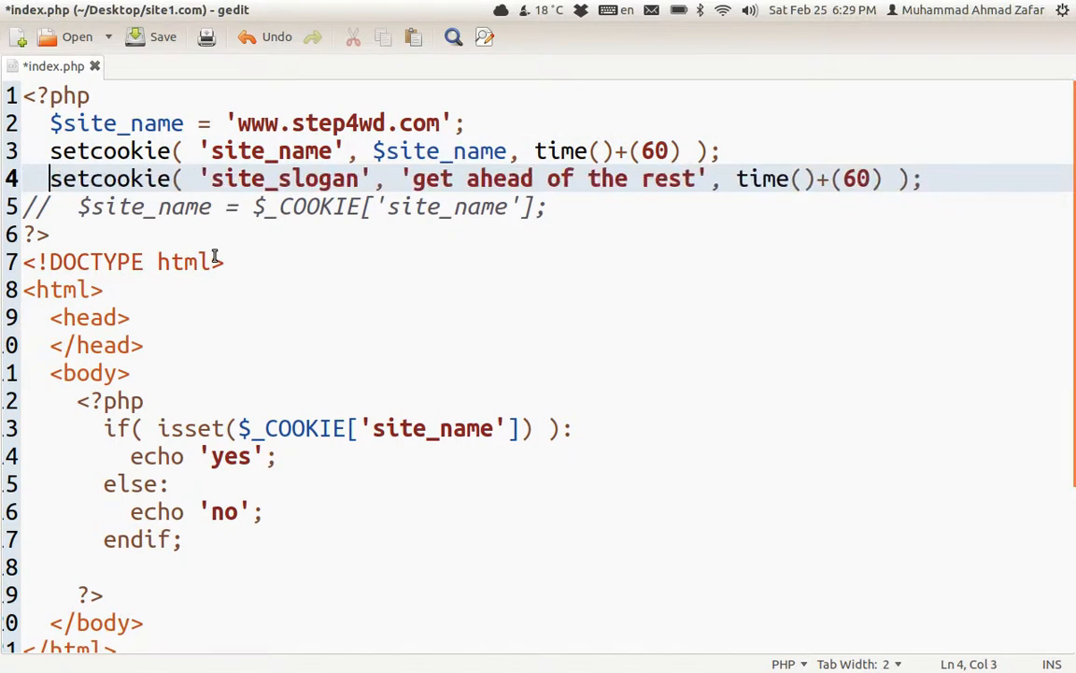
click(665, 180)
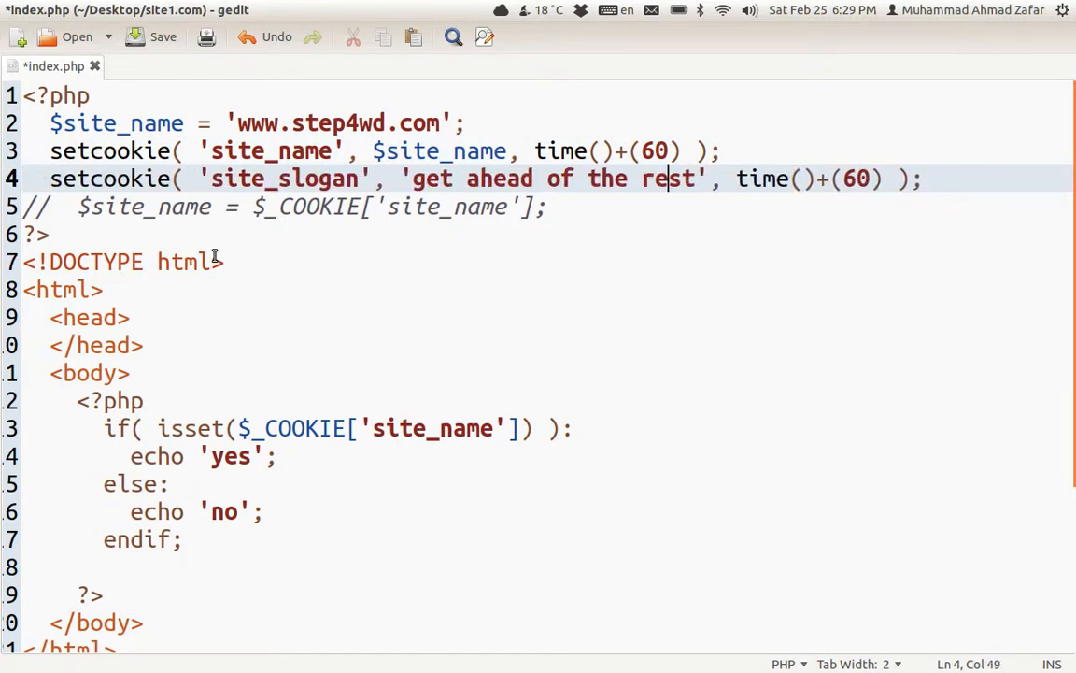
Step: Change site_name's cookie expiry to time()+(5*60)
click(639, 150)
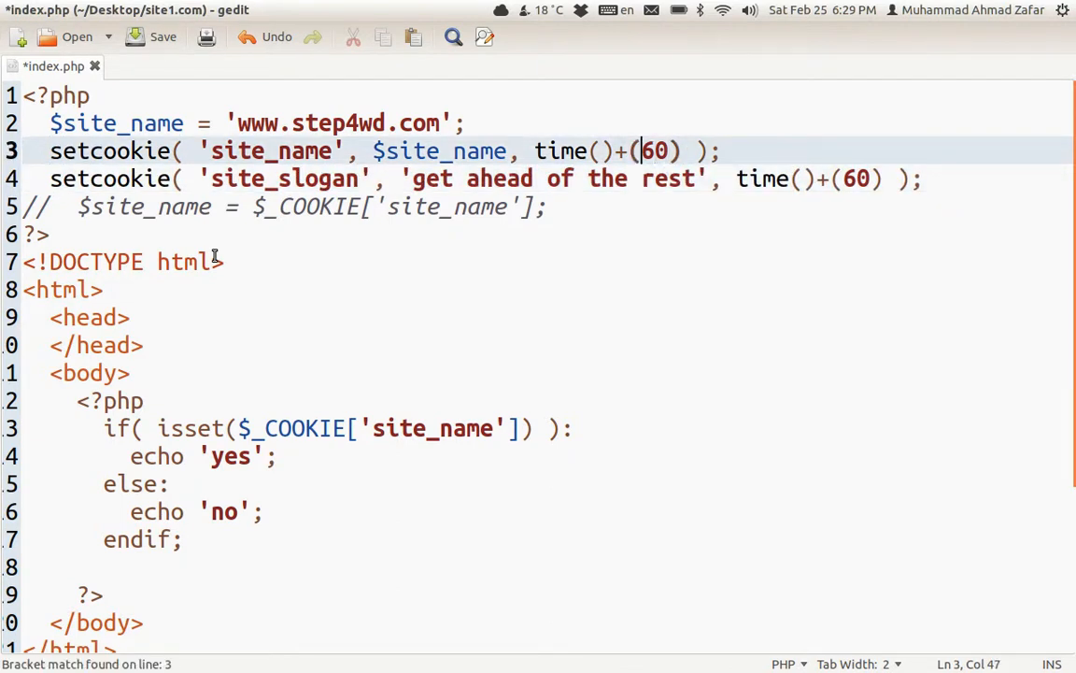
text(*)
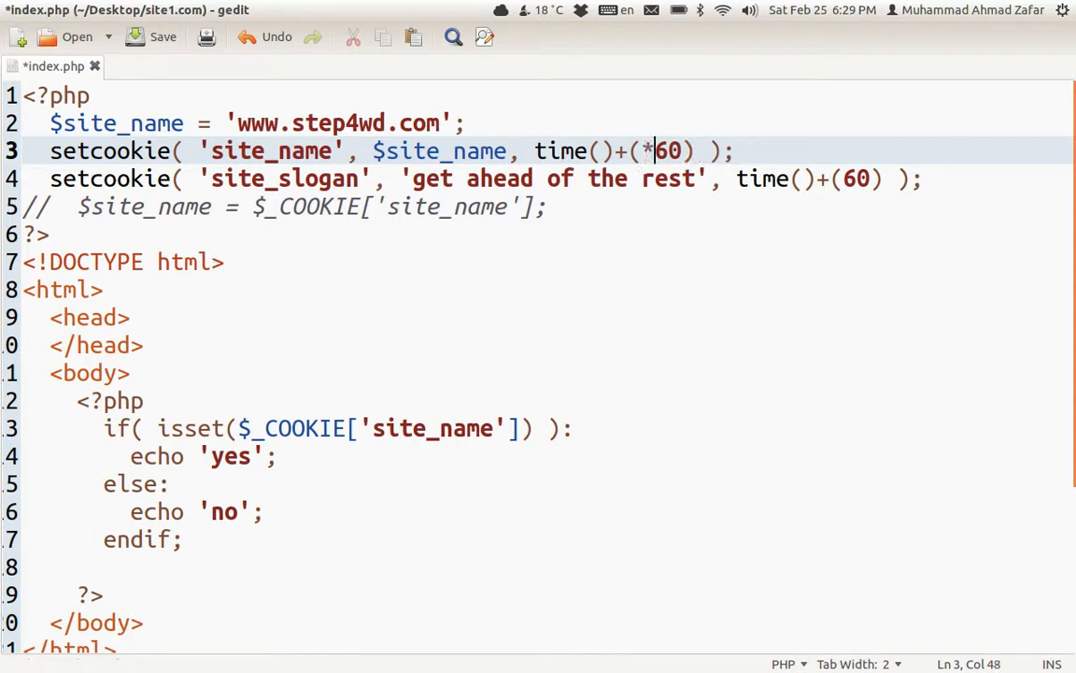
text(5)
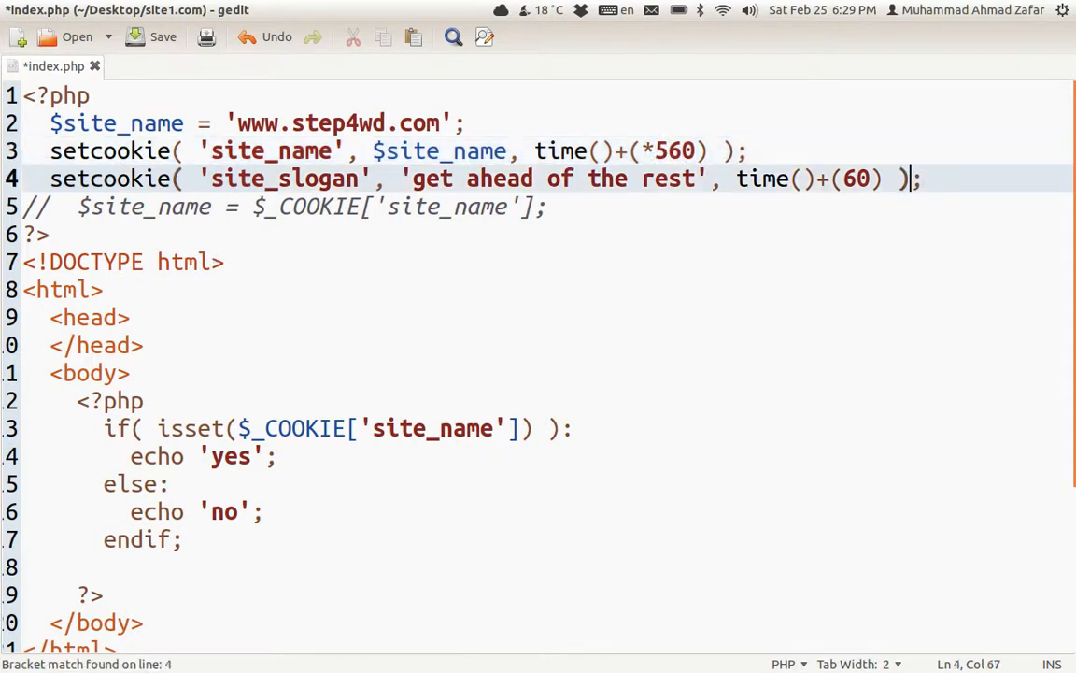
click(641, 149)
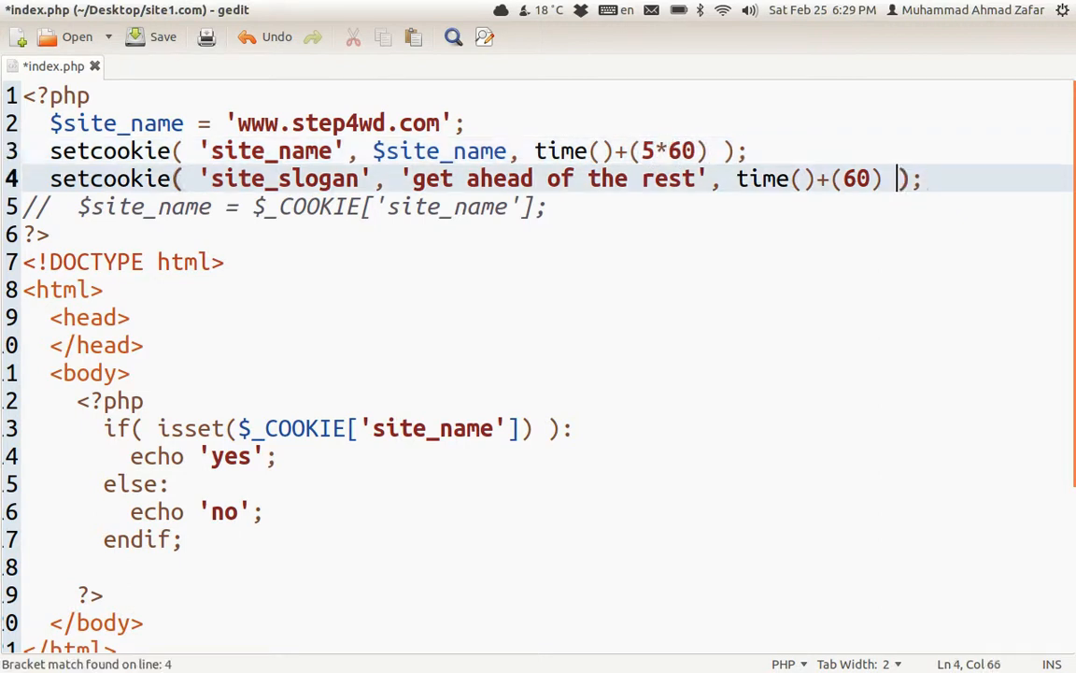
text(5*)
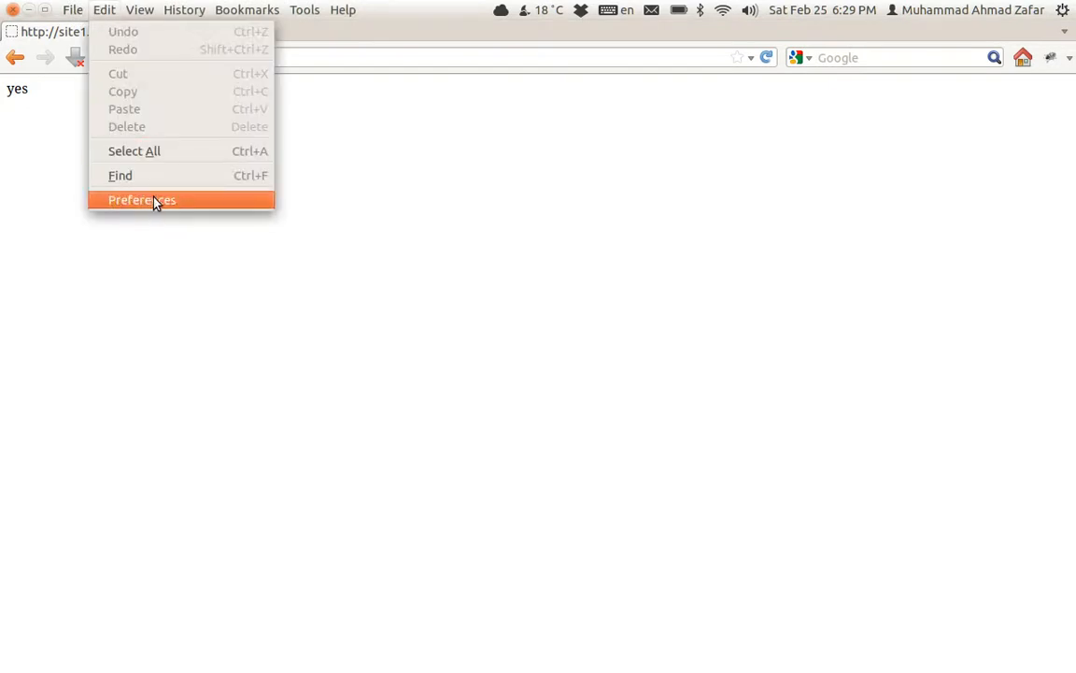
Step: Search Firefox's stored cookies for site1.com, inspect site_name, and close the dialogs
click(142, 200)
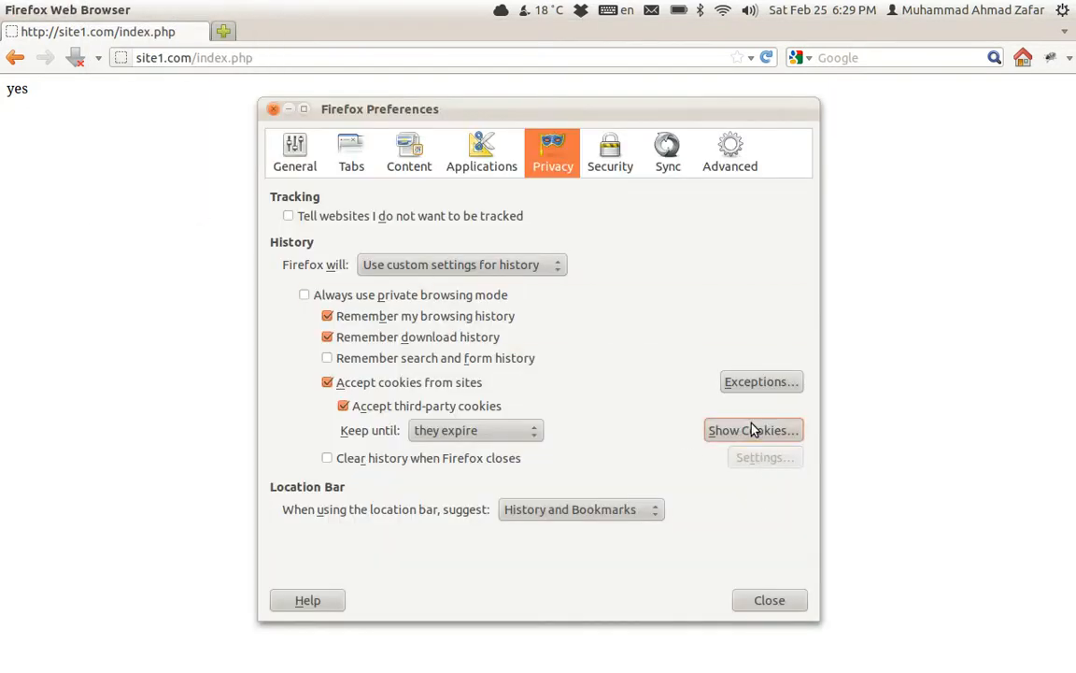
click(753, 430)
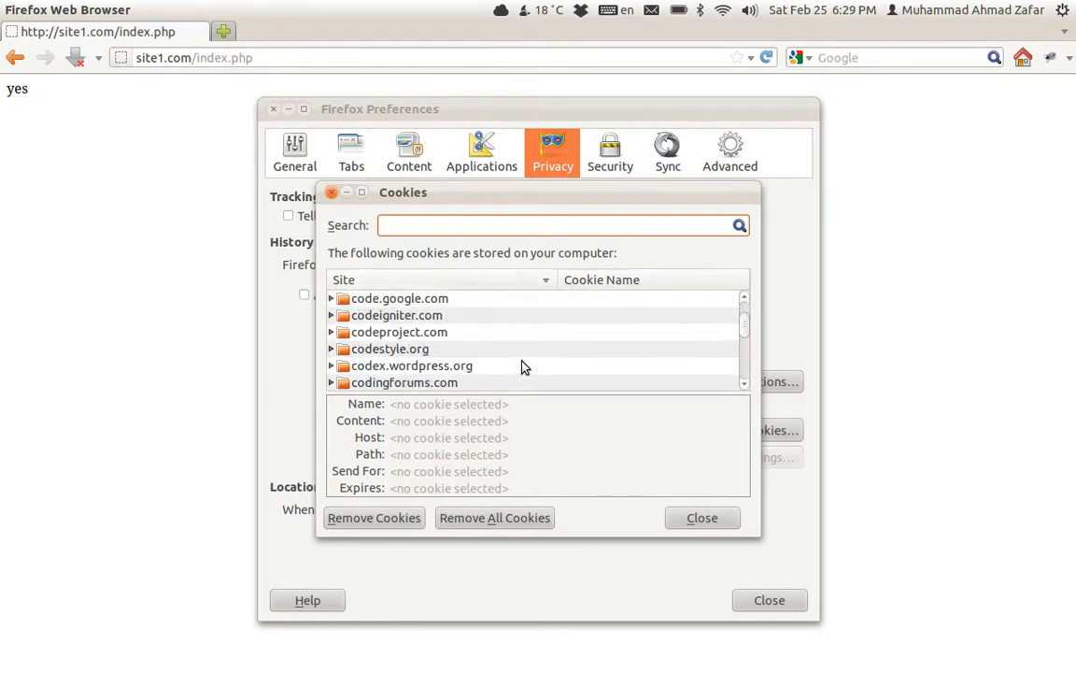
text(site1)
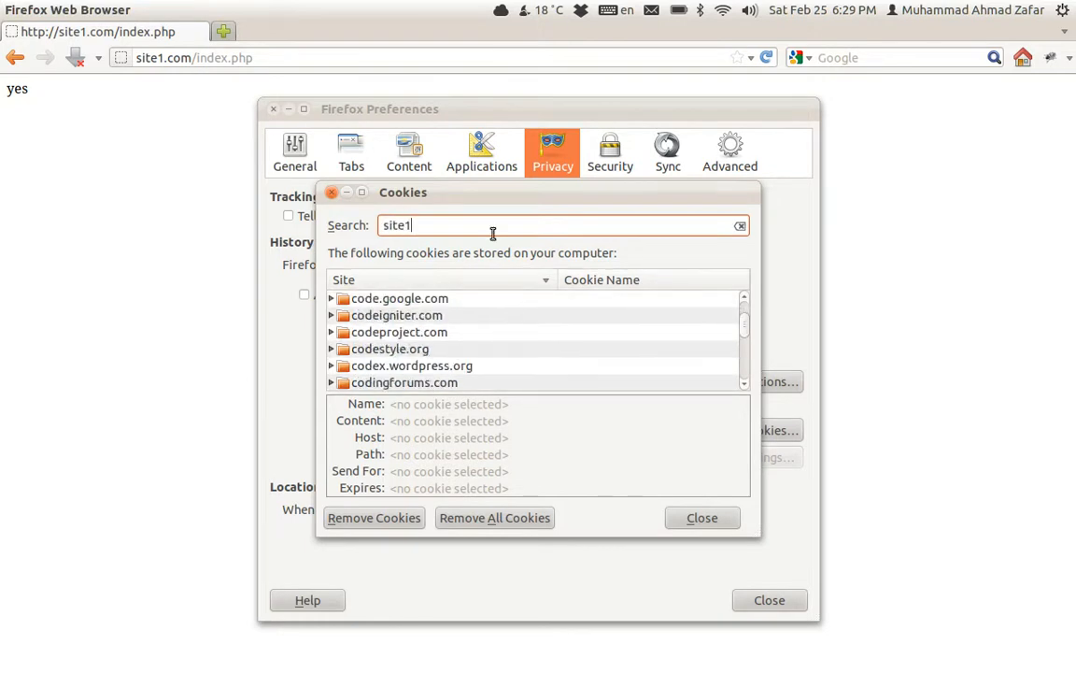
text(.com)
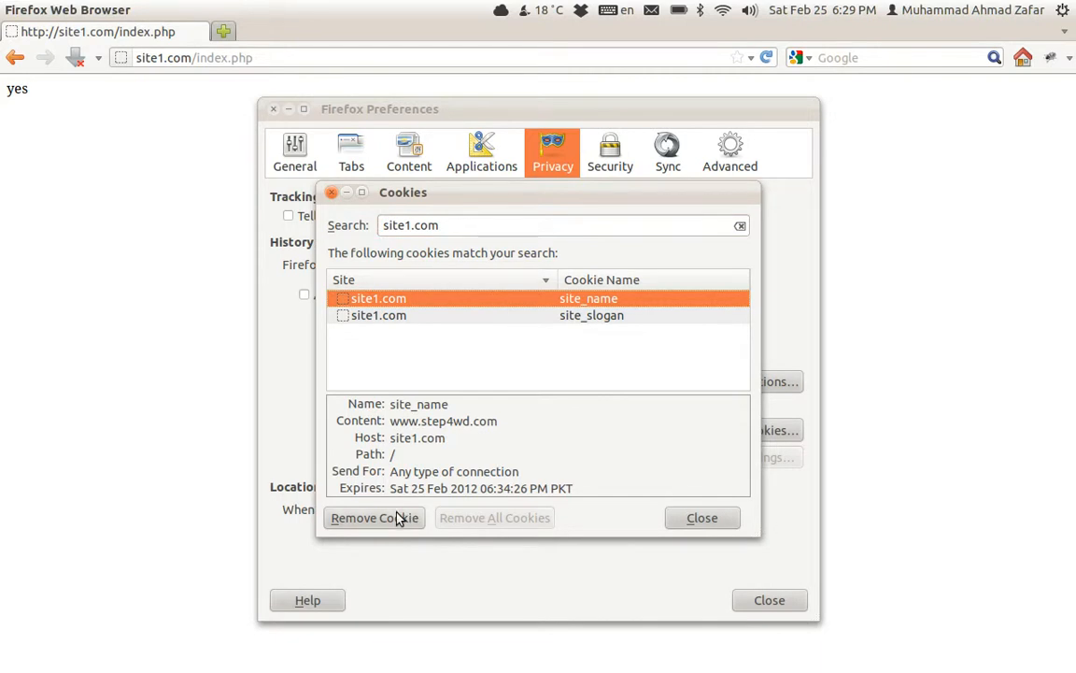
click(702, 517)
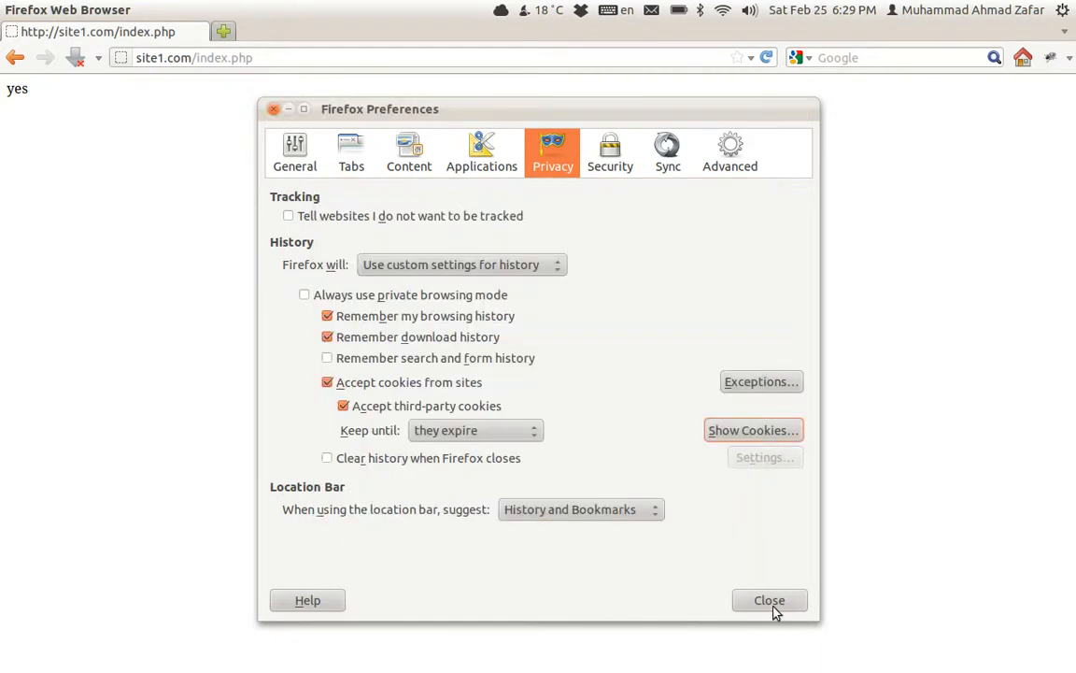
click(769, 599)
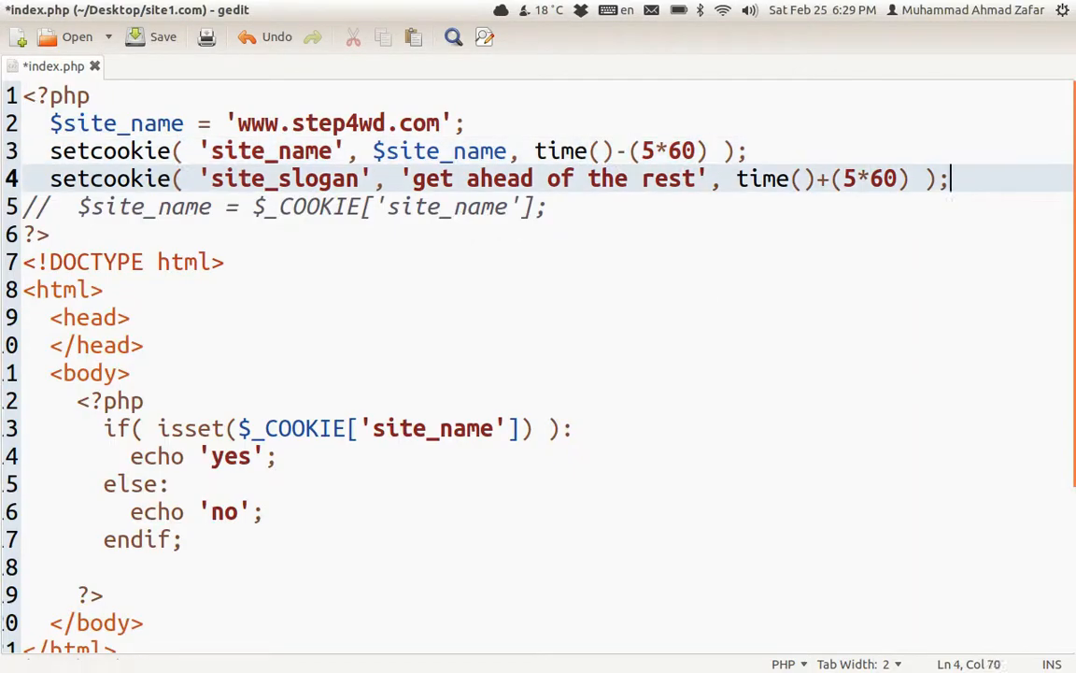
Step: Make site_slogan expire at time()-(5*60) and save index.php
text(-)
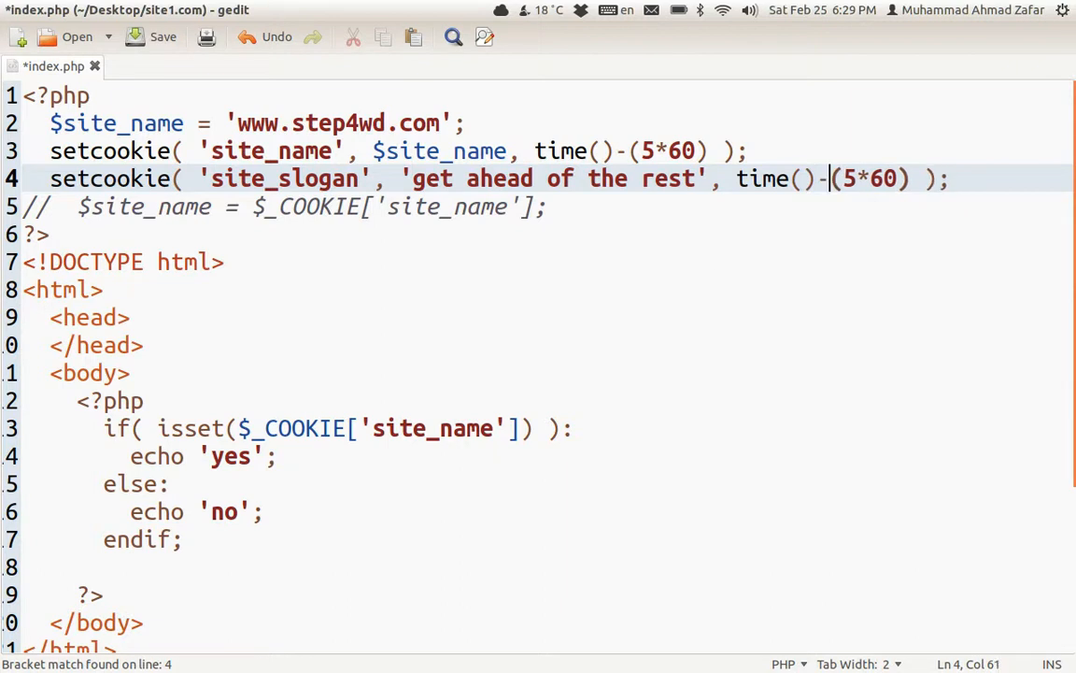
key(ctrl+s)
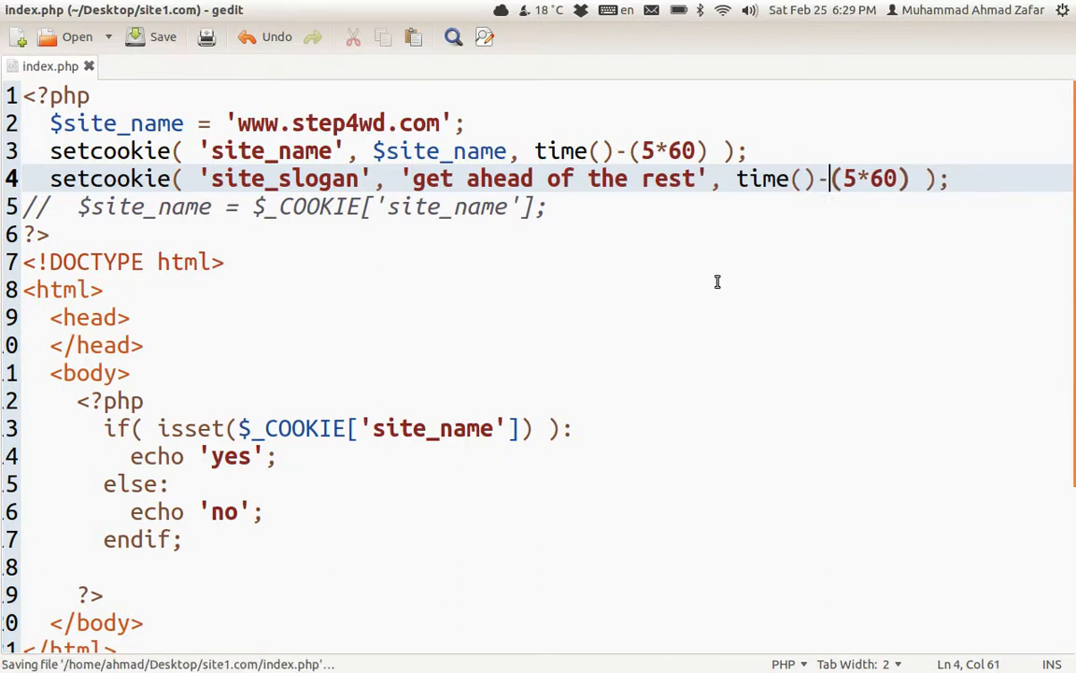